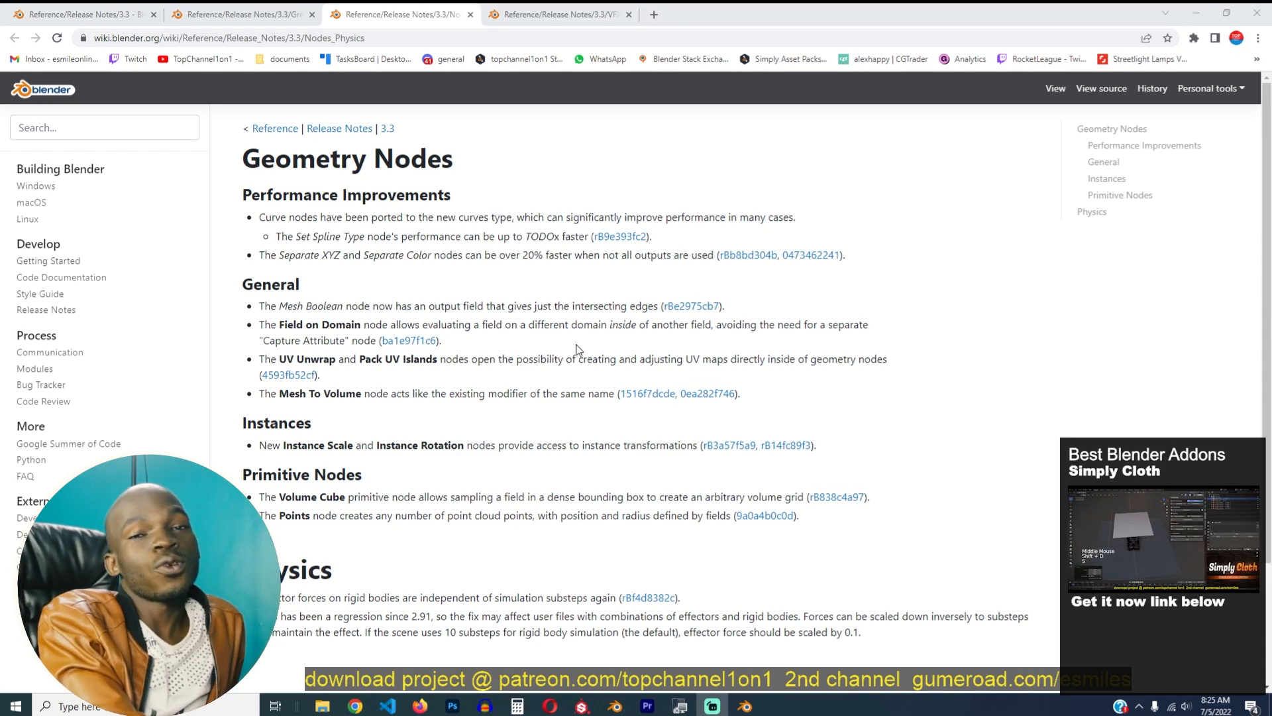
mouse_move(599, 472)
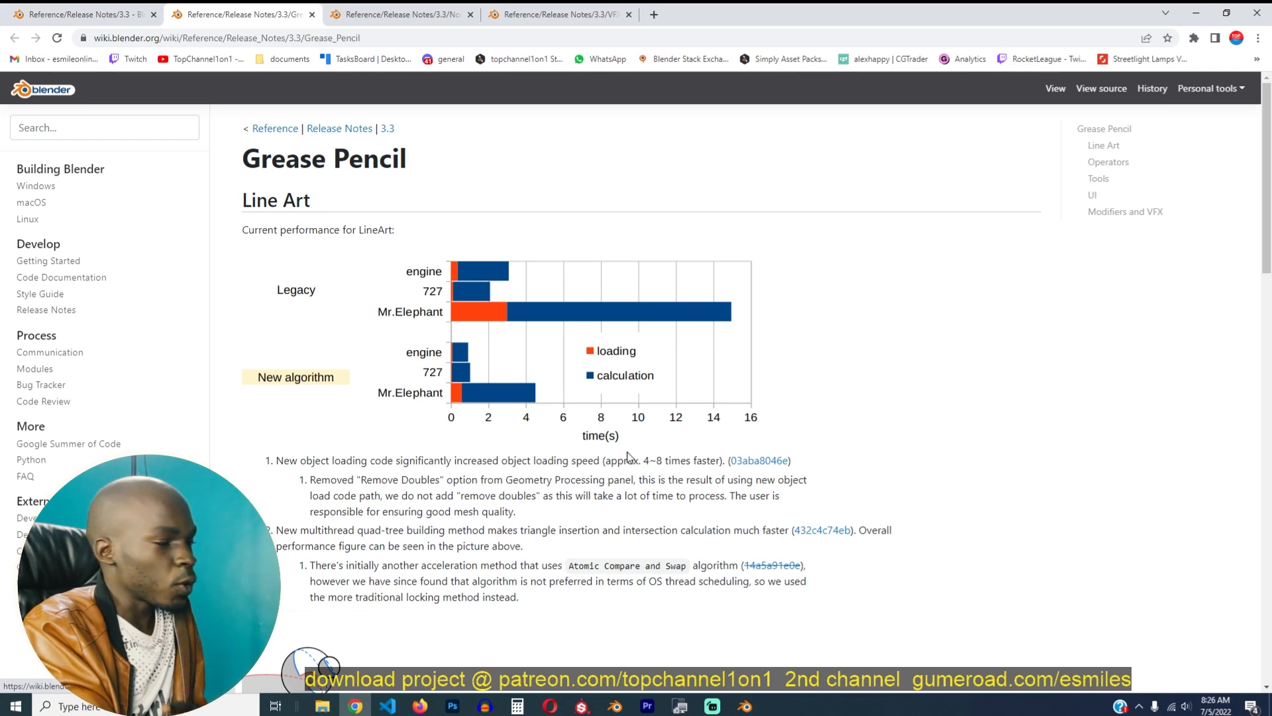
mouse_move(623, 493)
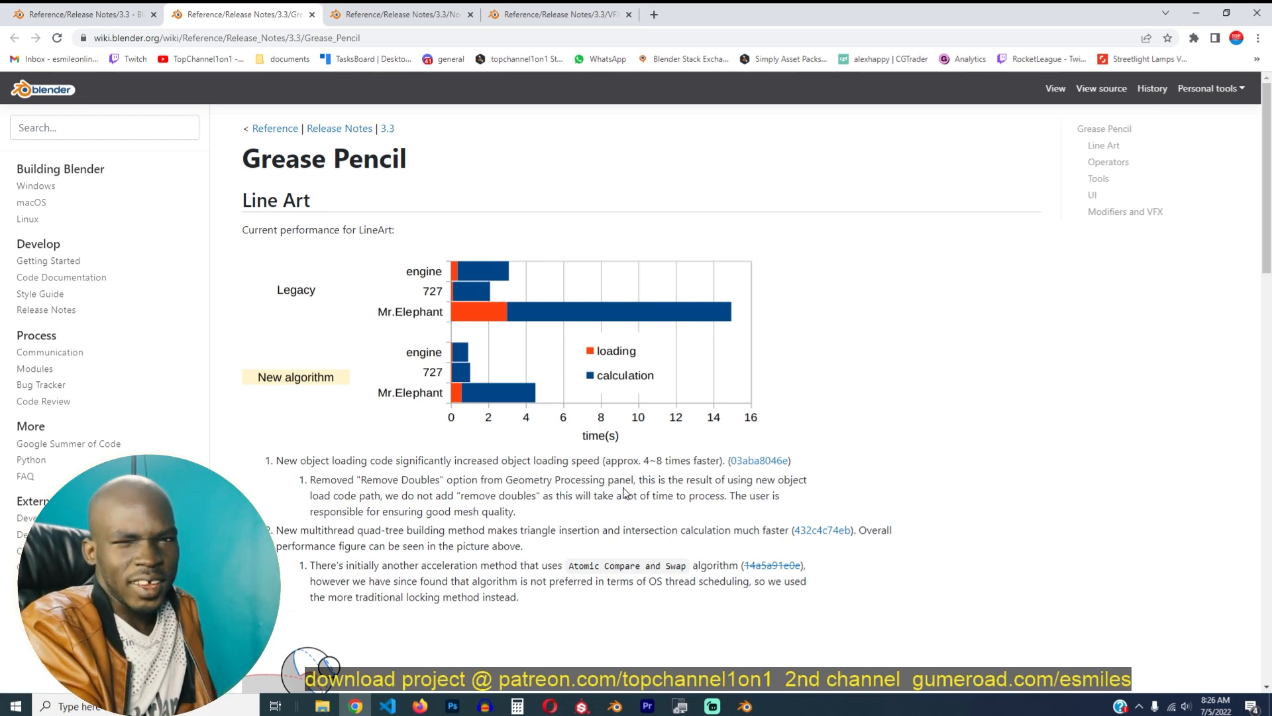
- Bring the Grease Pencil release notes with the Line Art performance chart into view
click(712, 705)
text(50)
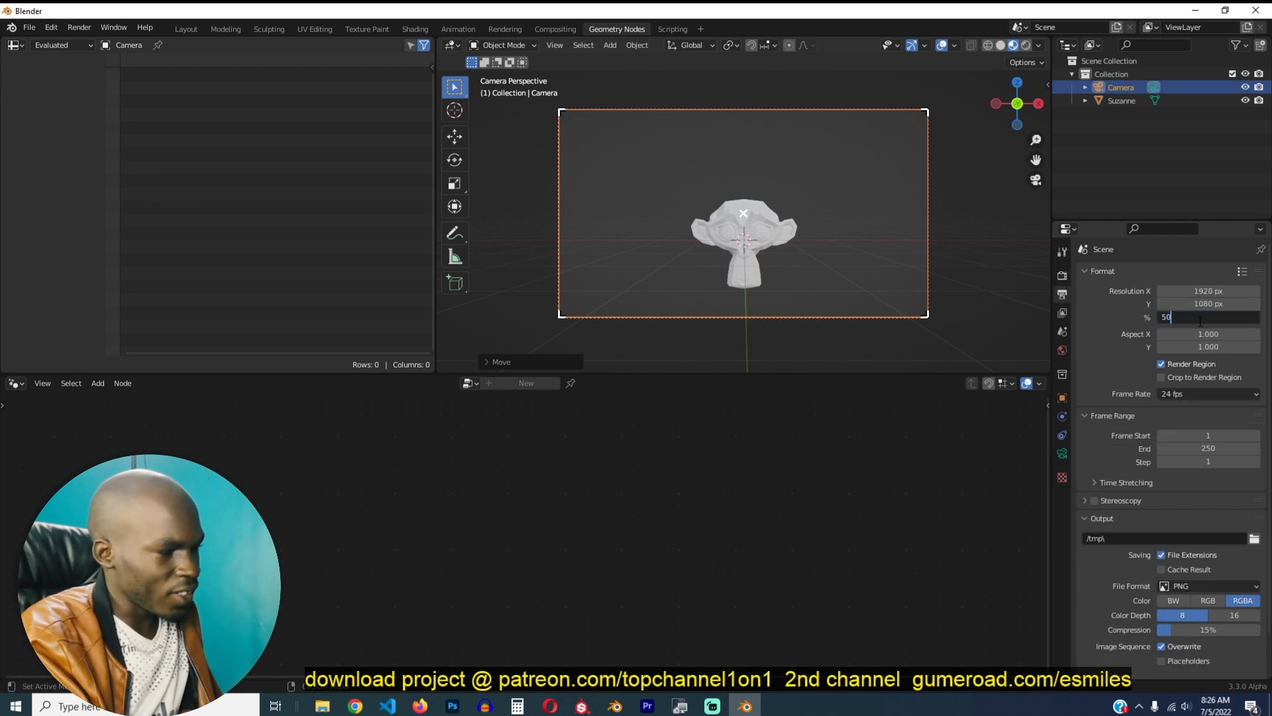
- Render the current frame so Suzanne appears as a Line Art outline drawing
click(78, 27)
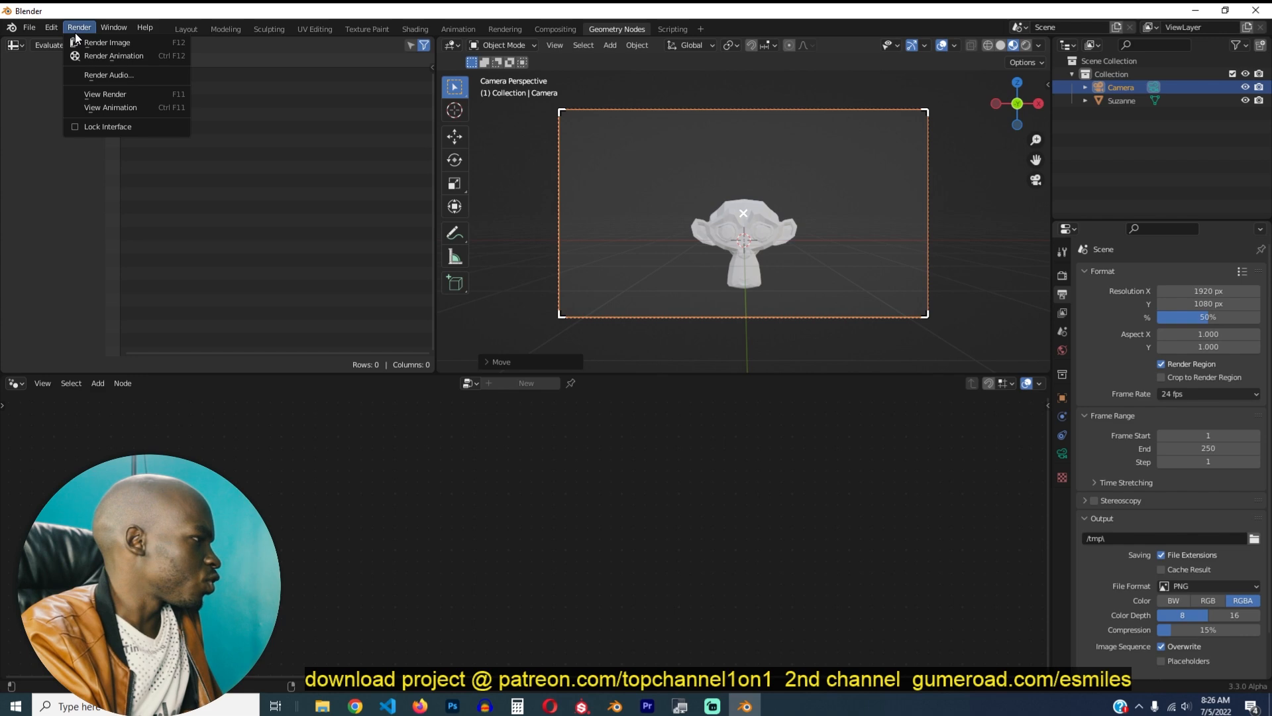
click(108, 43)
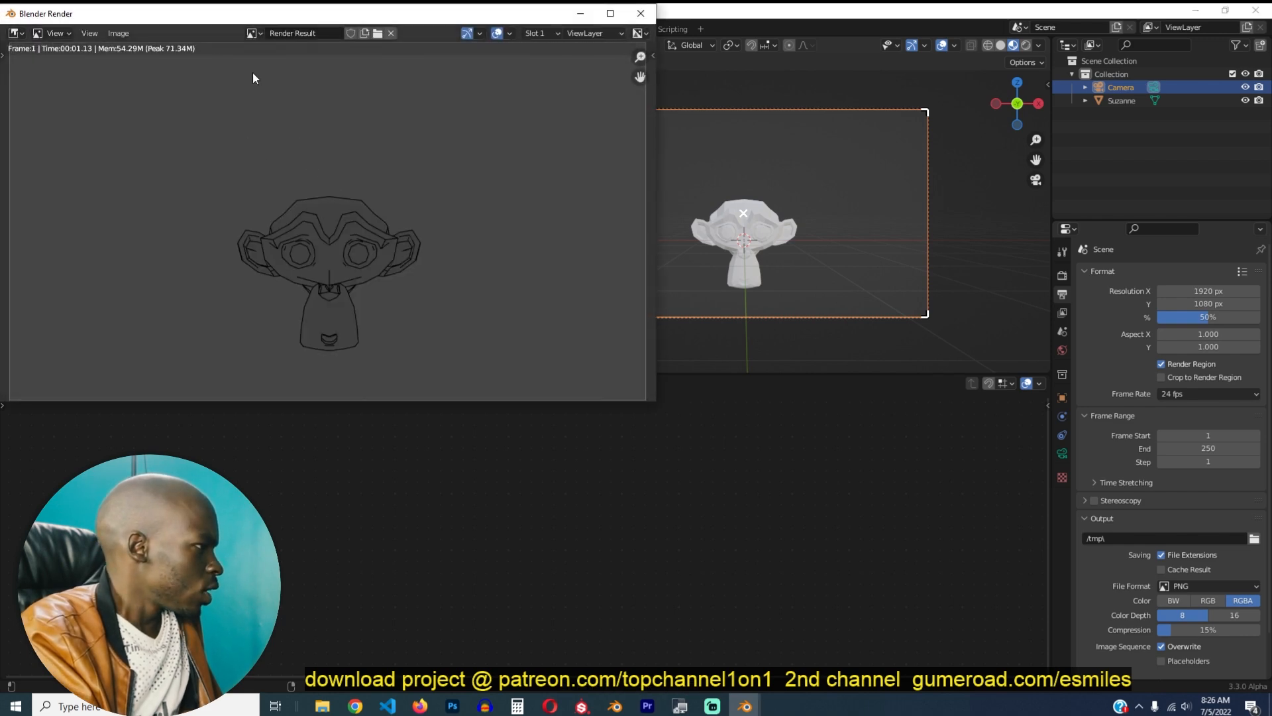
mouse_move(363, 250)
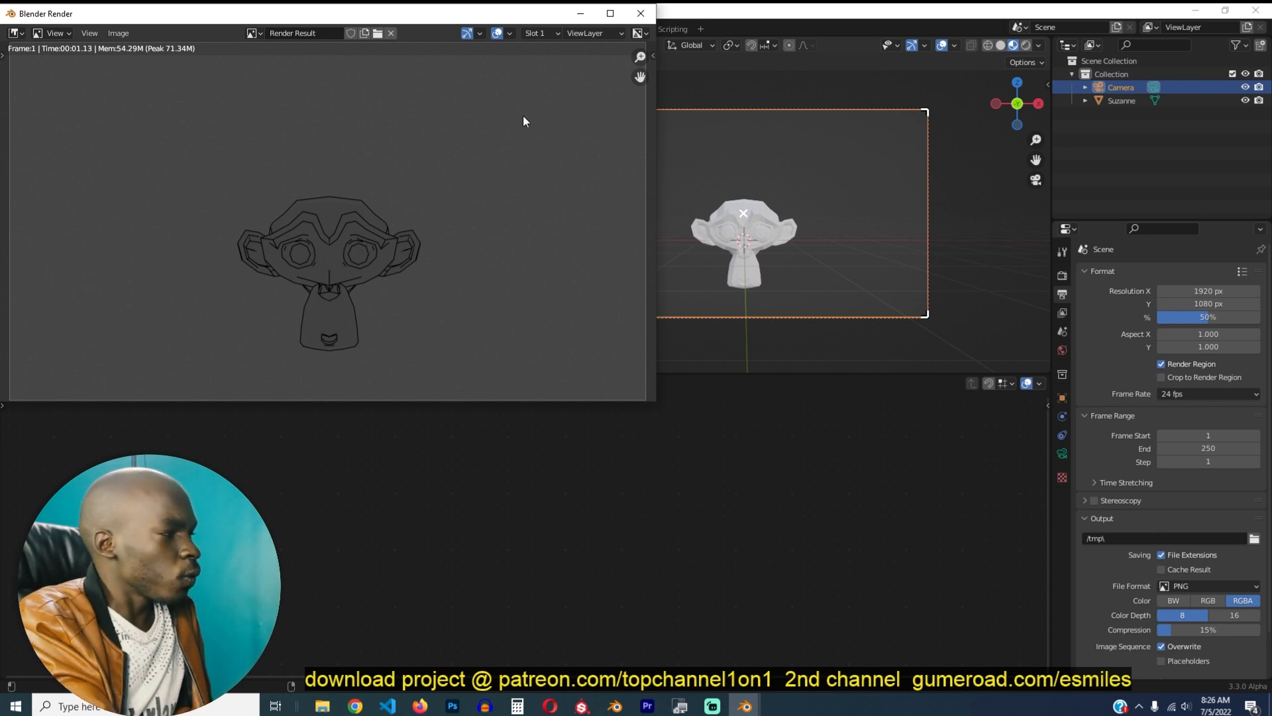
click(640, 14)
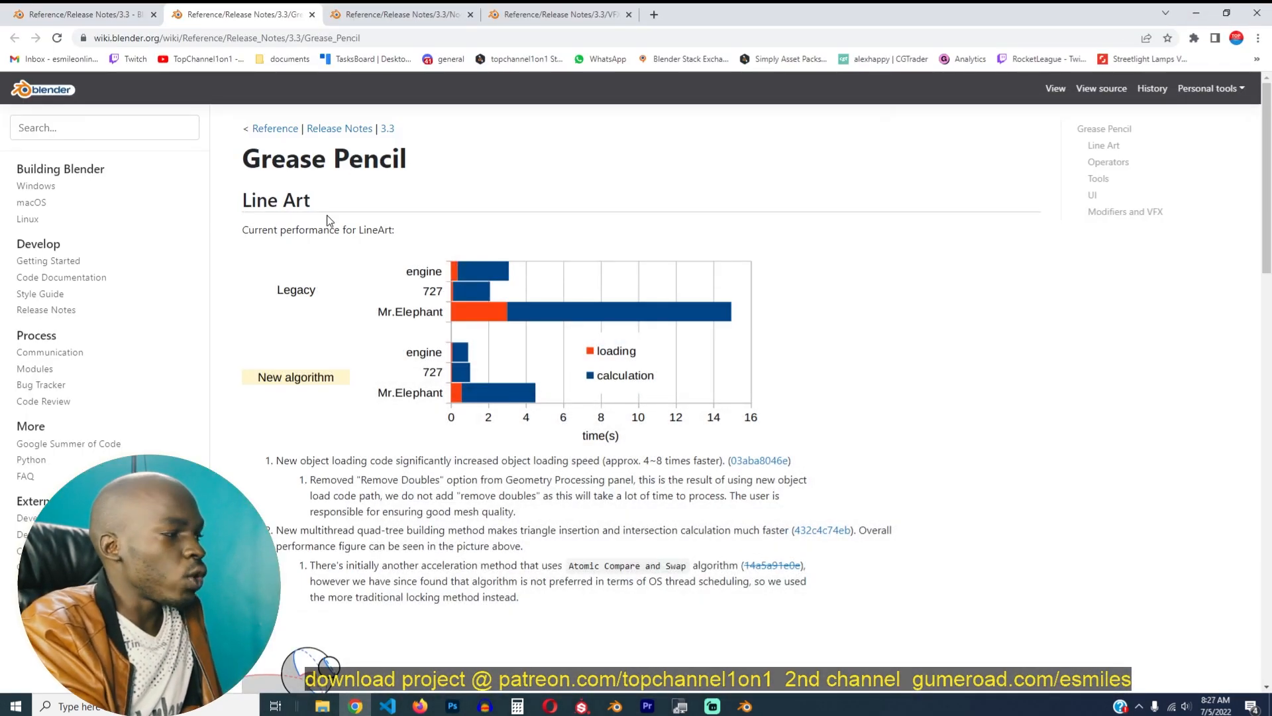
- Scroll the Grease Pencil notes down to the shadow and light contour examples
scroll(down, 3)
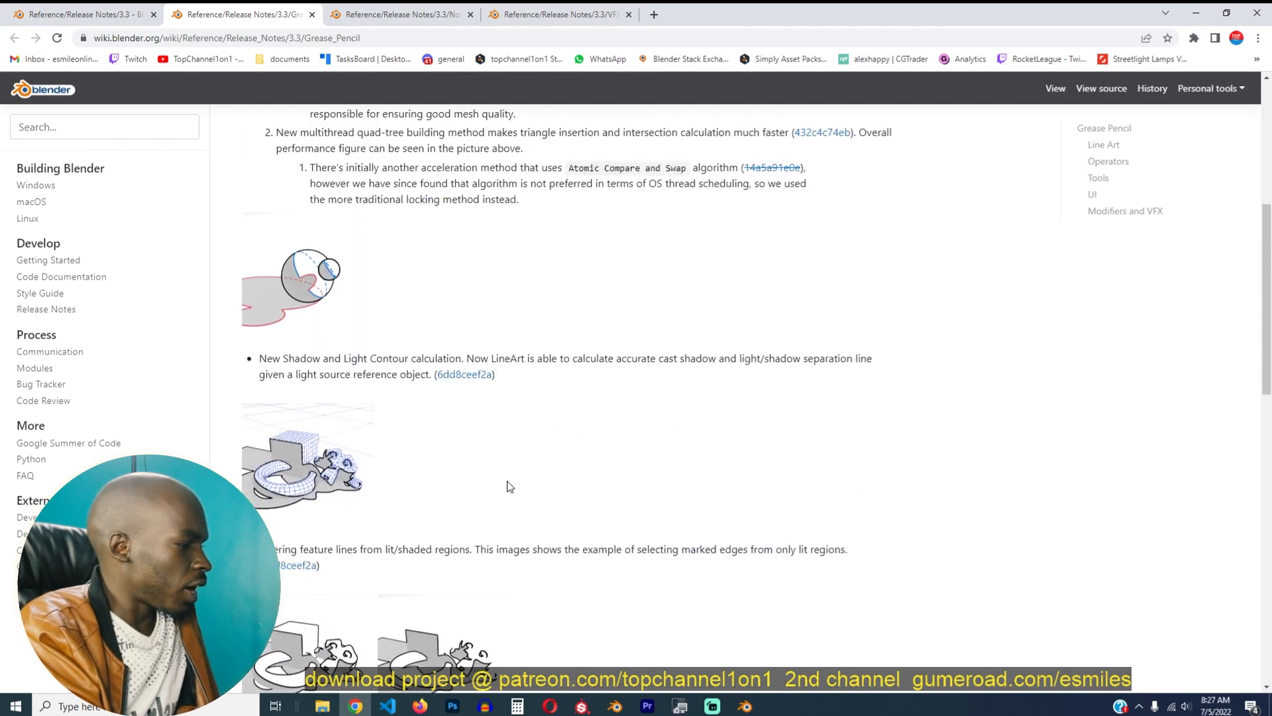
mouse_move(499, 468)
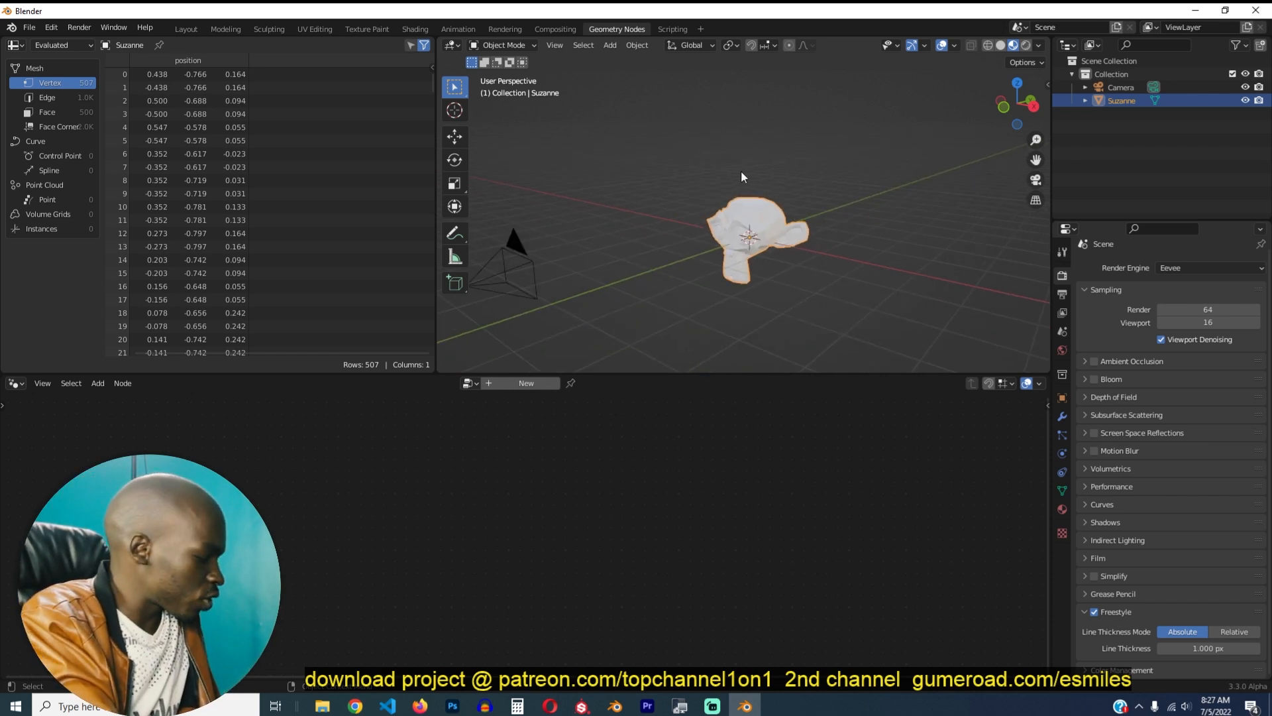
- Add a Collection Line Art object drawing black contours around Suzanne
click(609, 45)
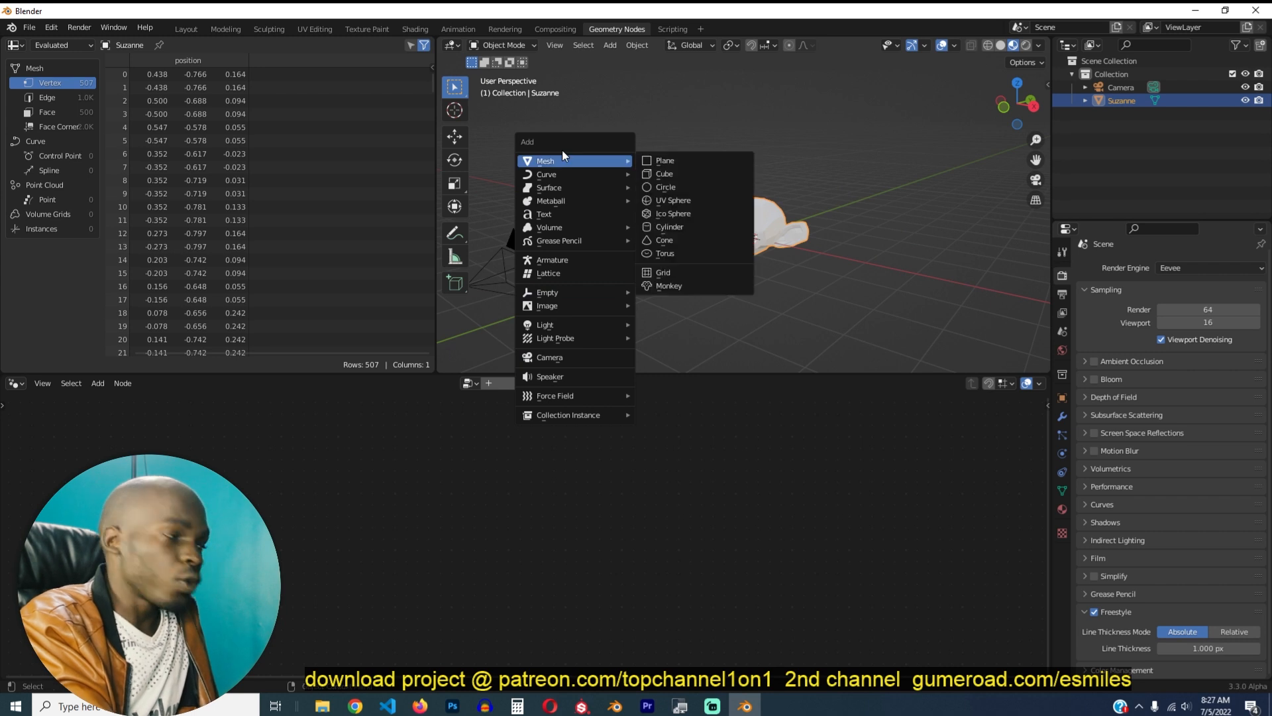
mouse_move(558, 240)
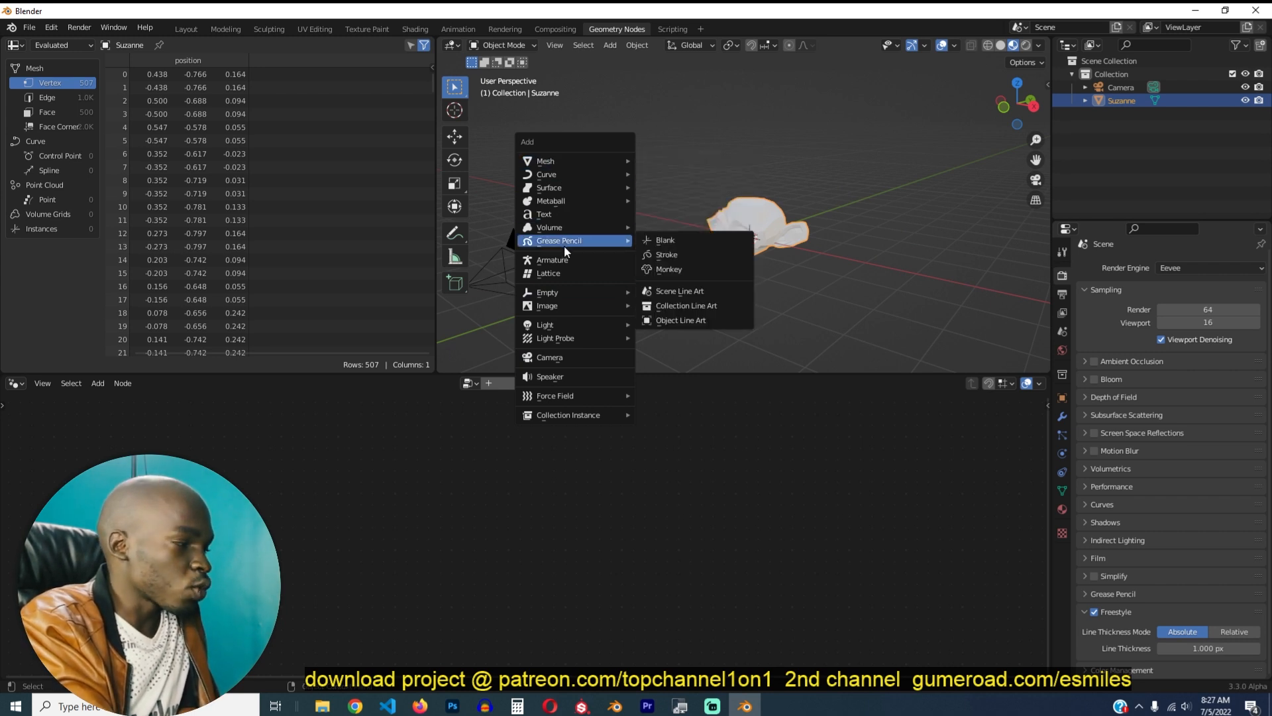
mouse_move(685, 304)
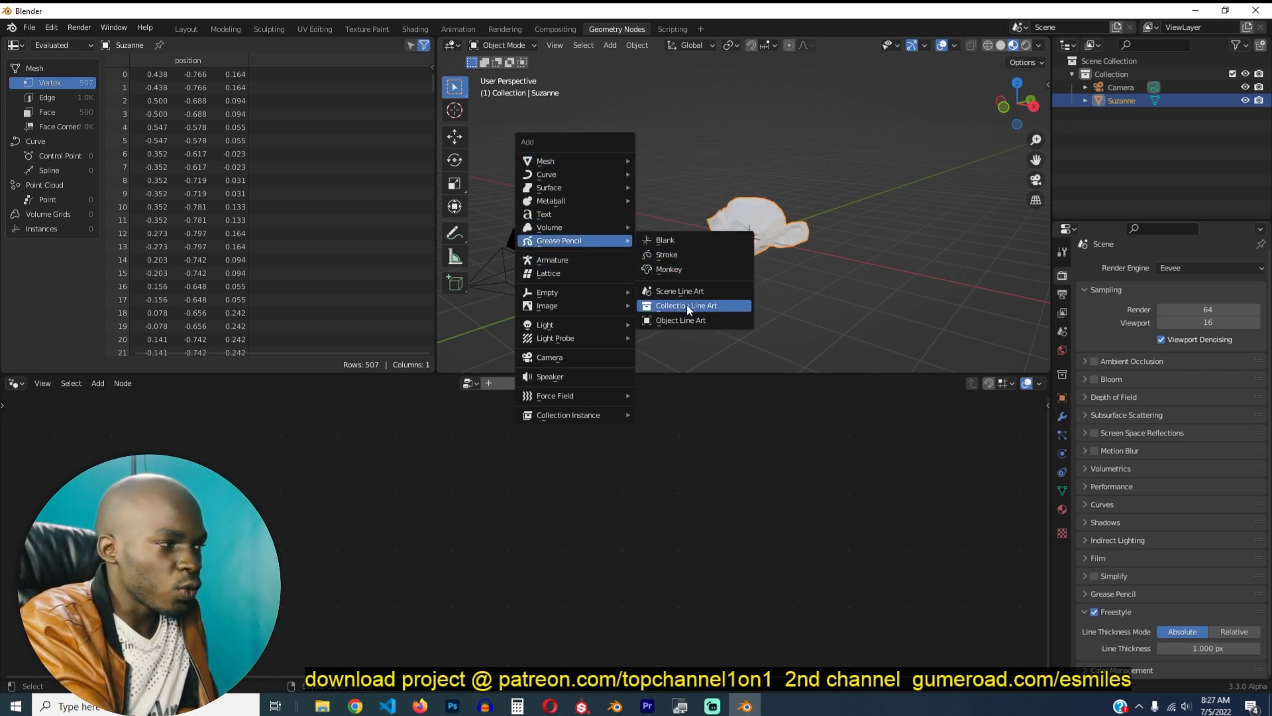
mouse_move(685, 305)
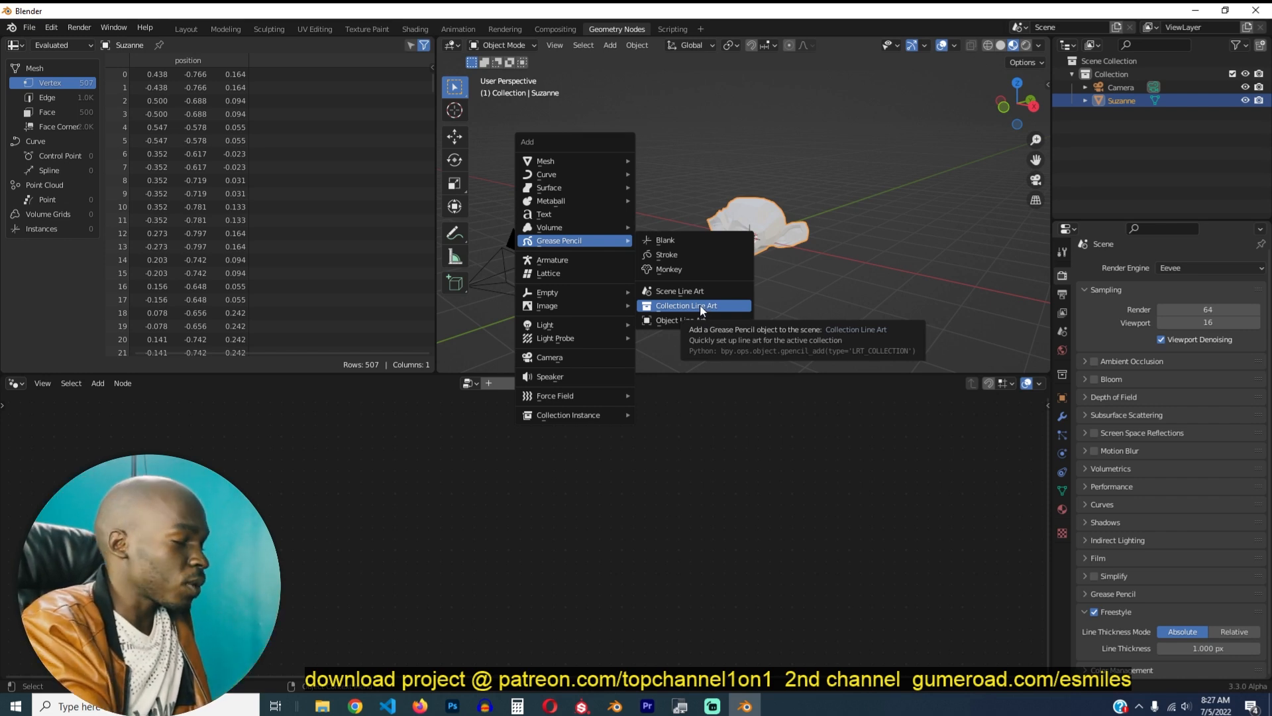
click(684, 305)
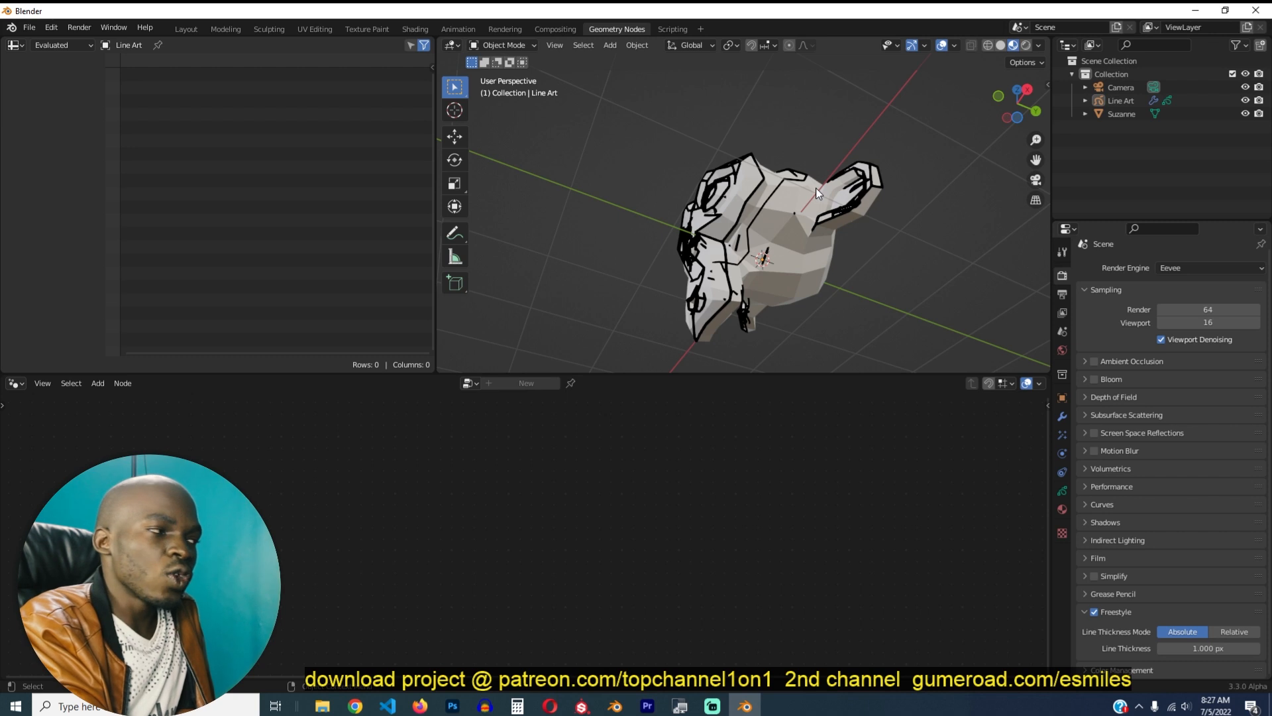
mouse_move(773, 287)
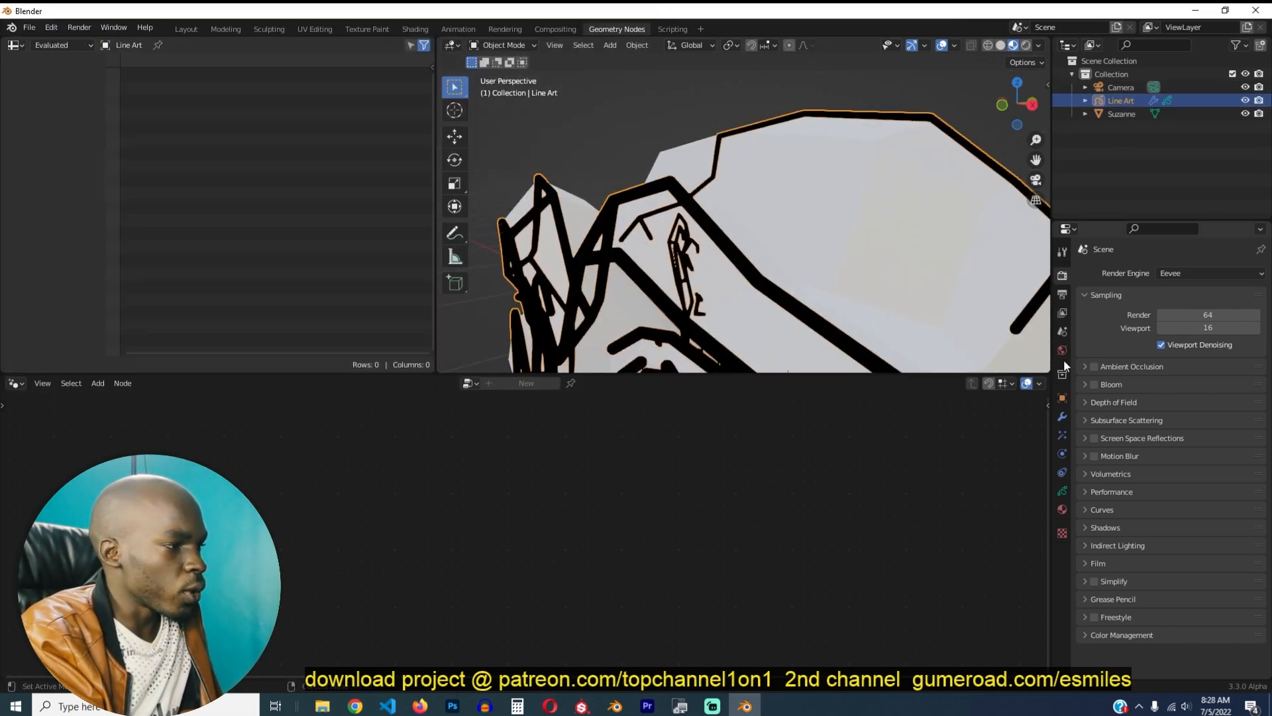
- Reduce the Line Art modifier's line thickness to 1 and start adding a cube
click(1061, 416)
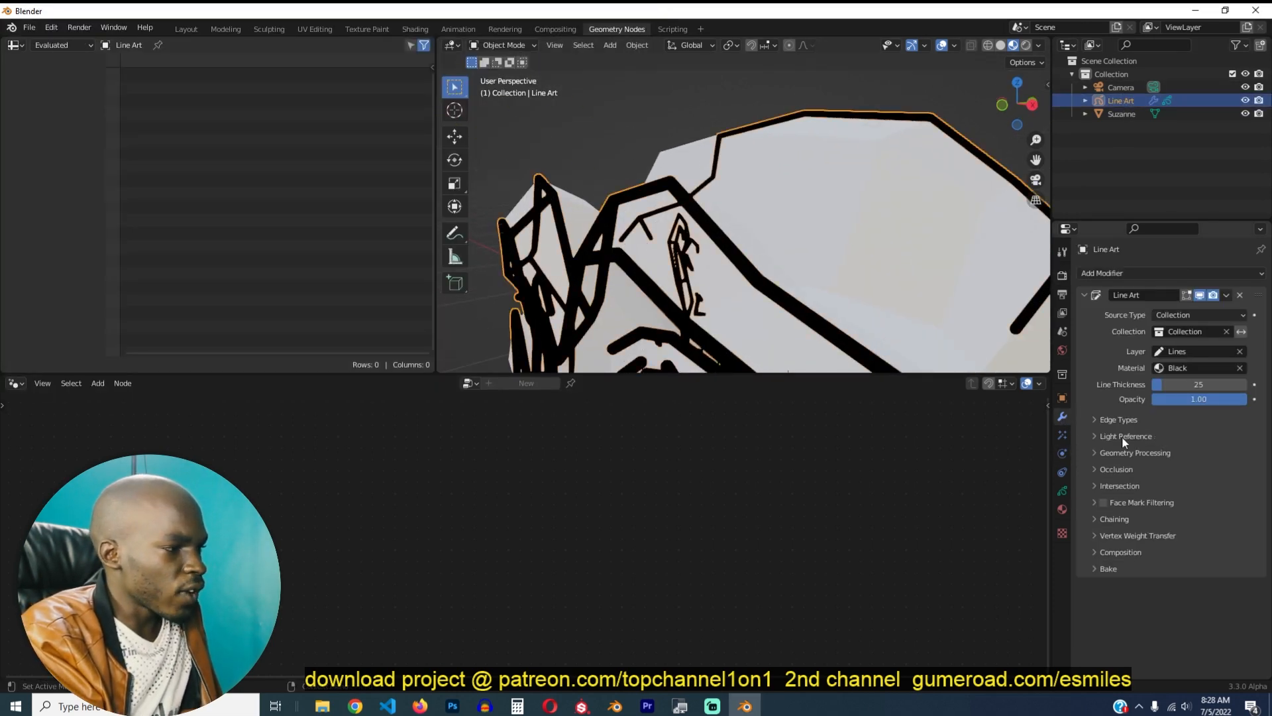
drag(1199, 384, 1169, 384)
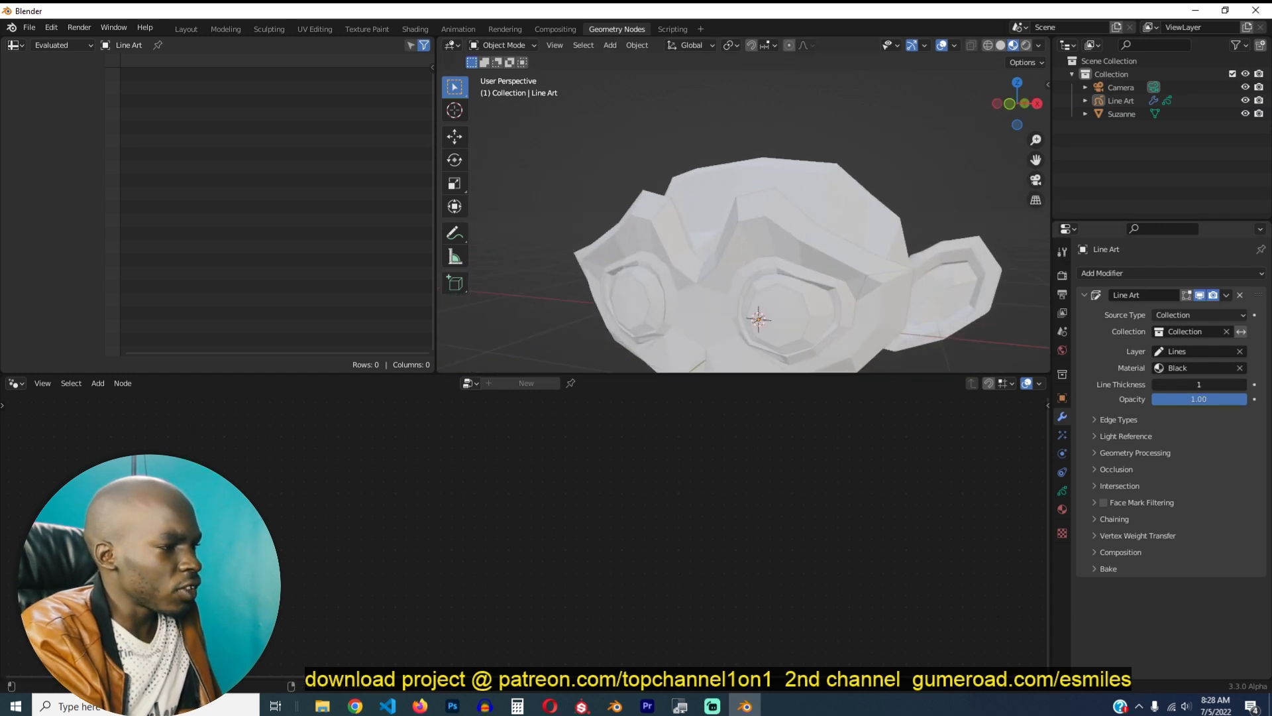
click(1197, 384)
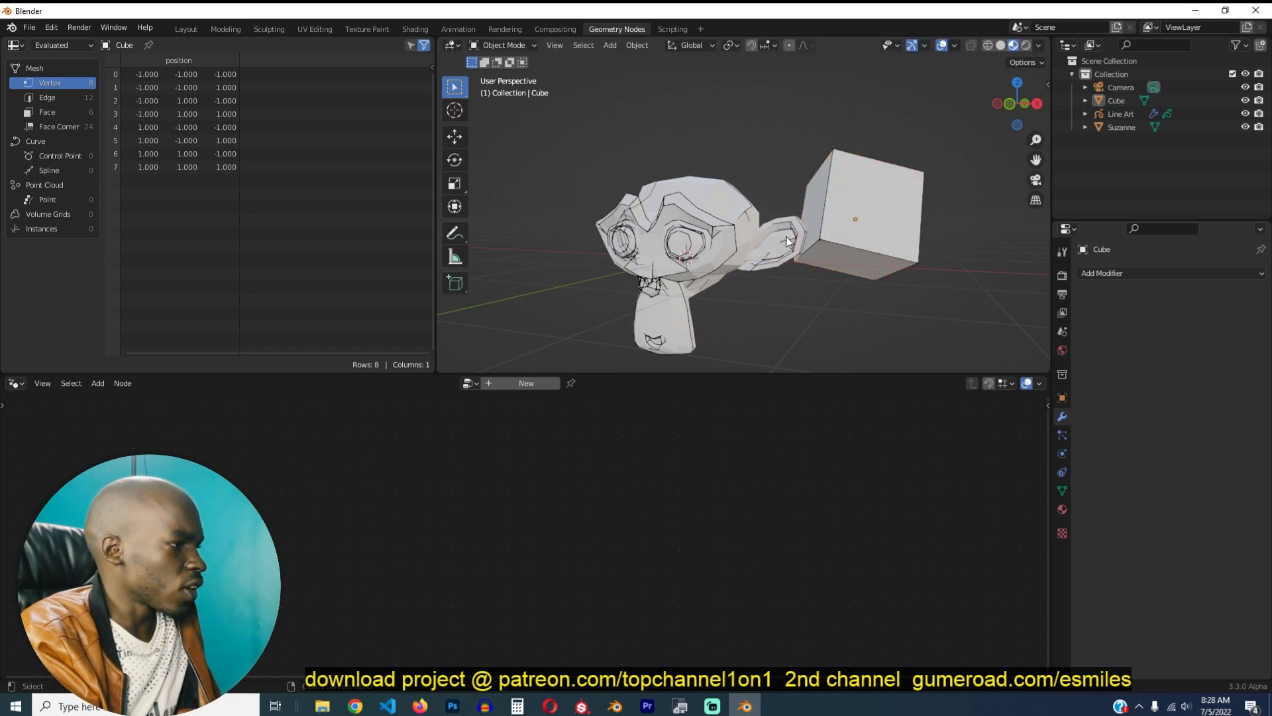
click(610, 45)
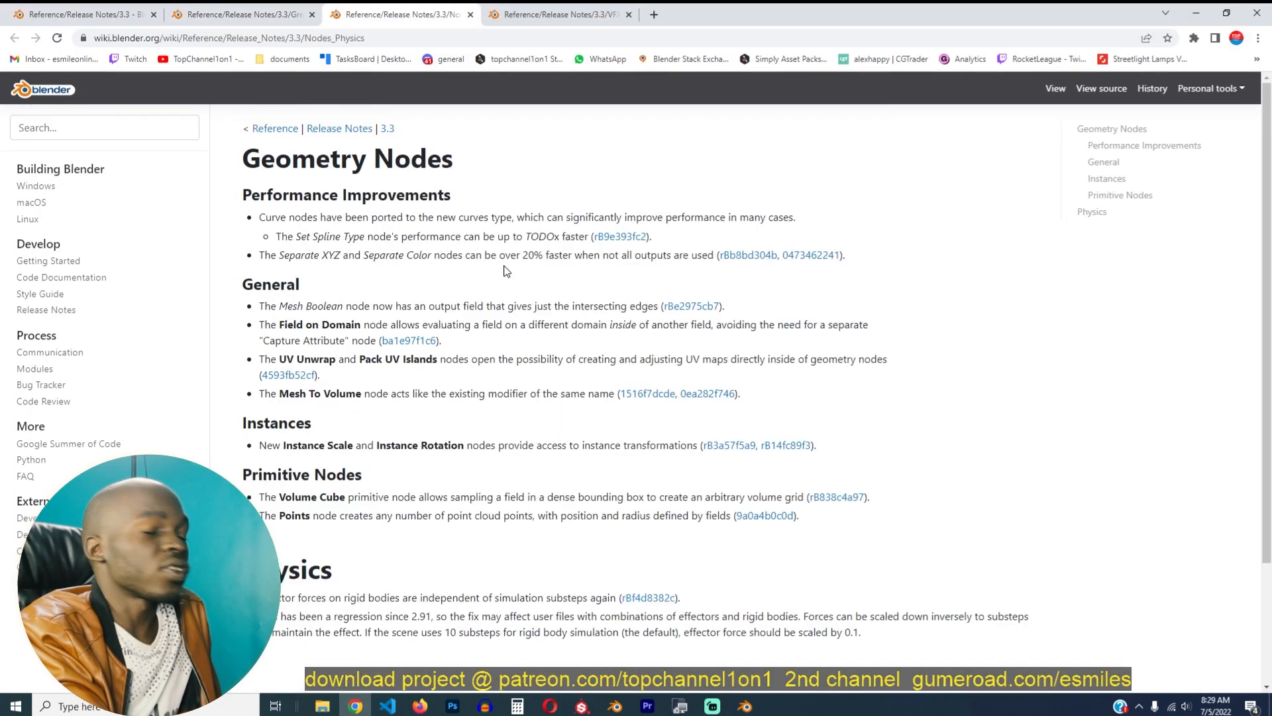
mouse_move(363, 326)
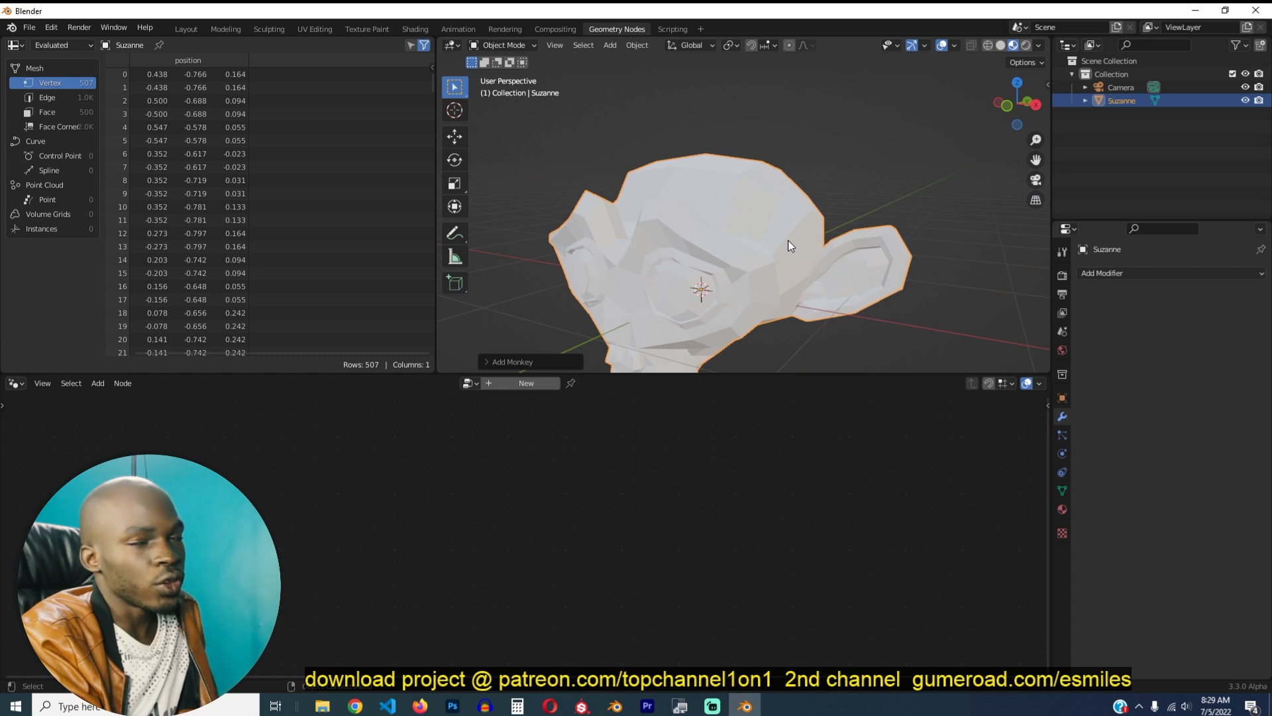
- Swap the spreadsheet area for an Image Editor showing Suzanne's checker texture
key(Tab)
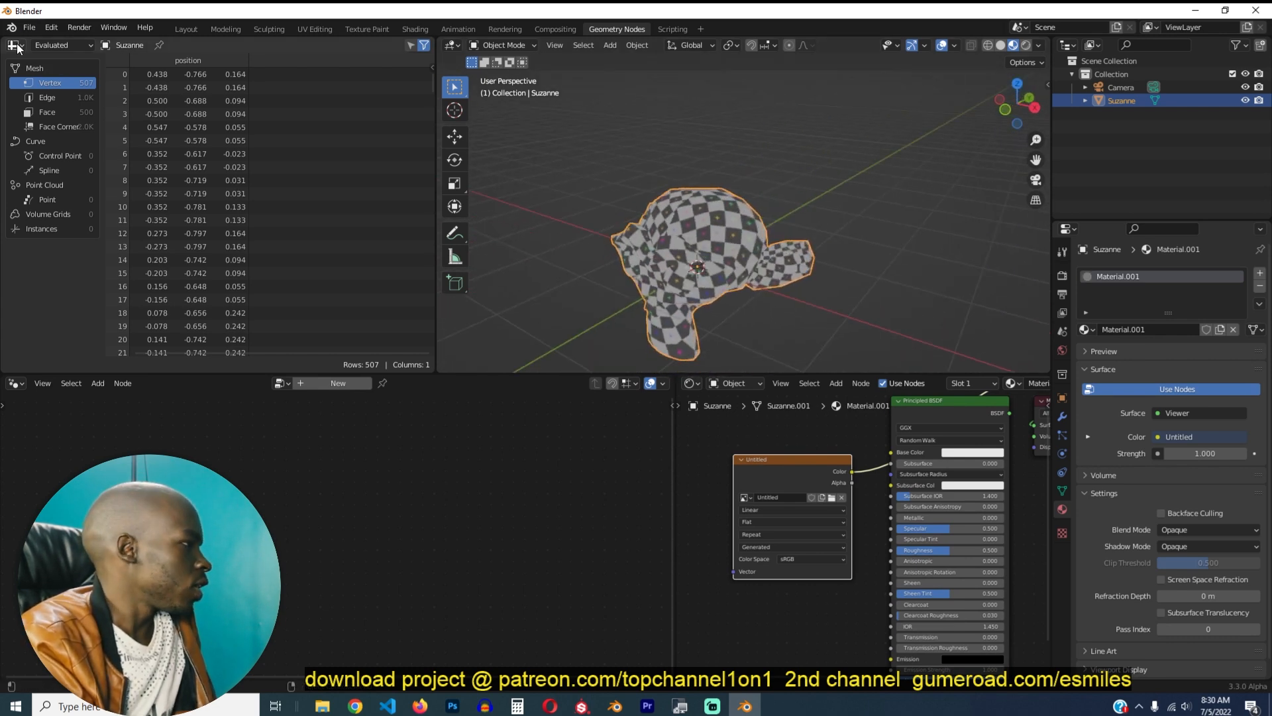
click(13, 45)
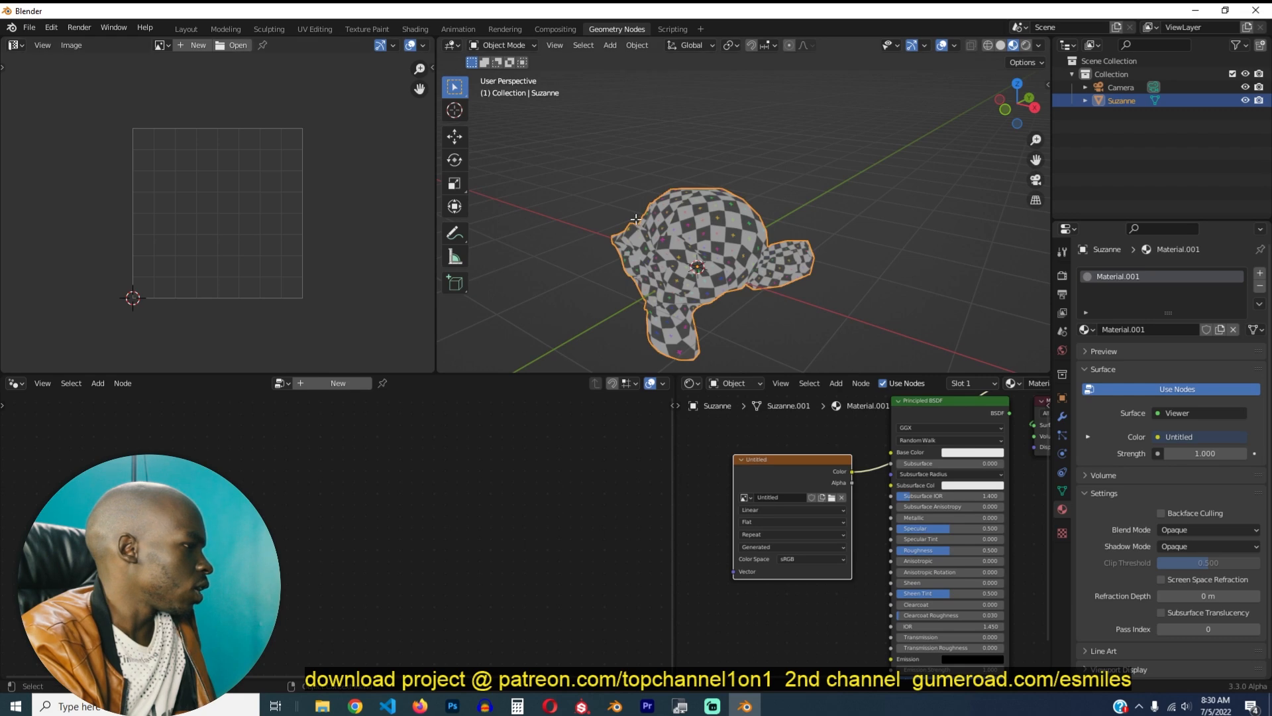
key(Tab)
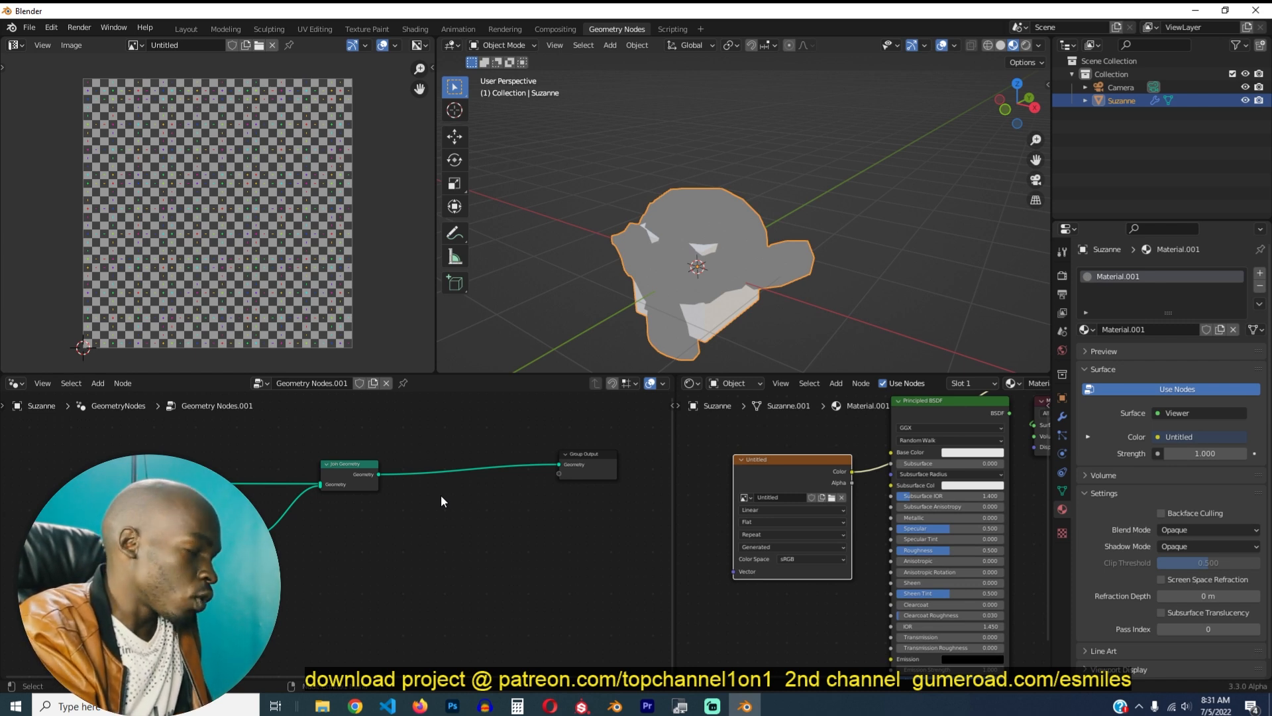
- Add UV Unwrap feeding Pack UV Islands and link the packed UV to the group output
click(97, 381)
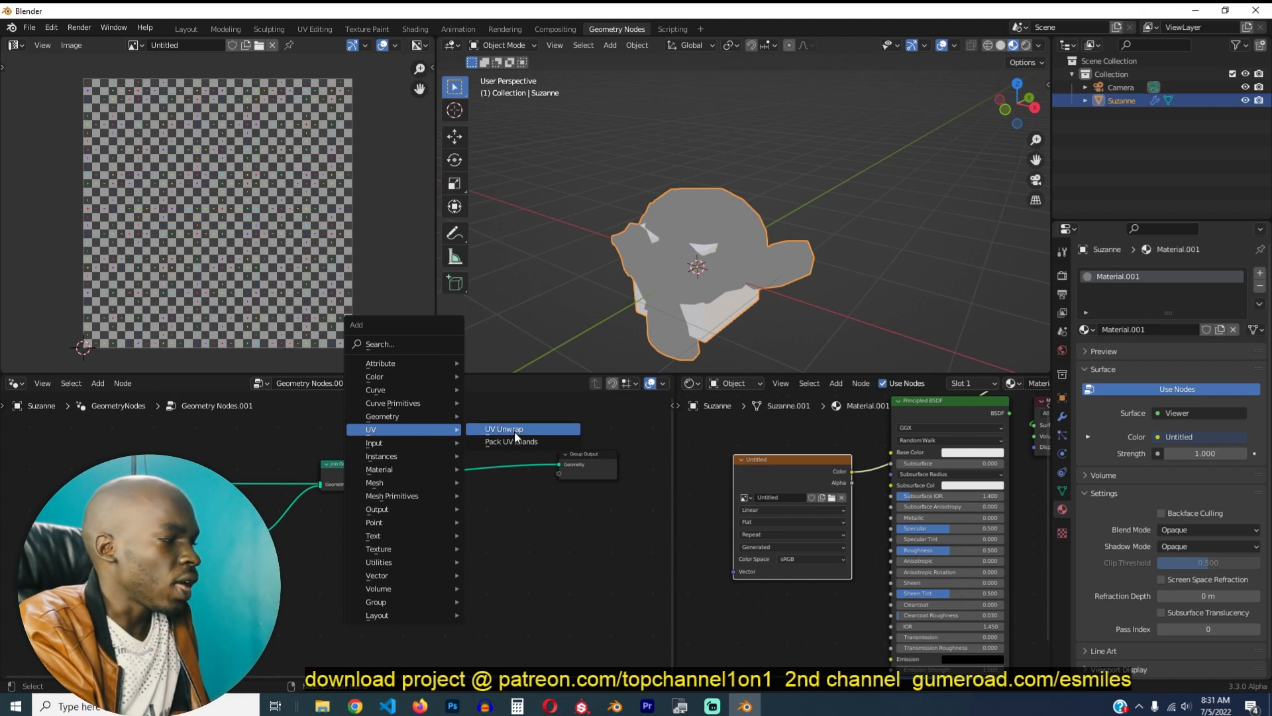
mouse_move(503, 428)
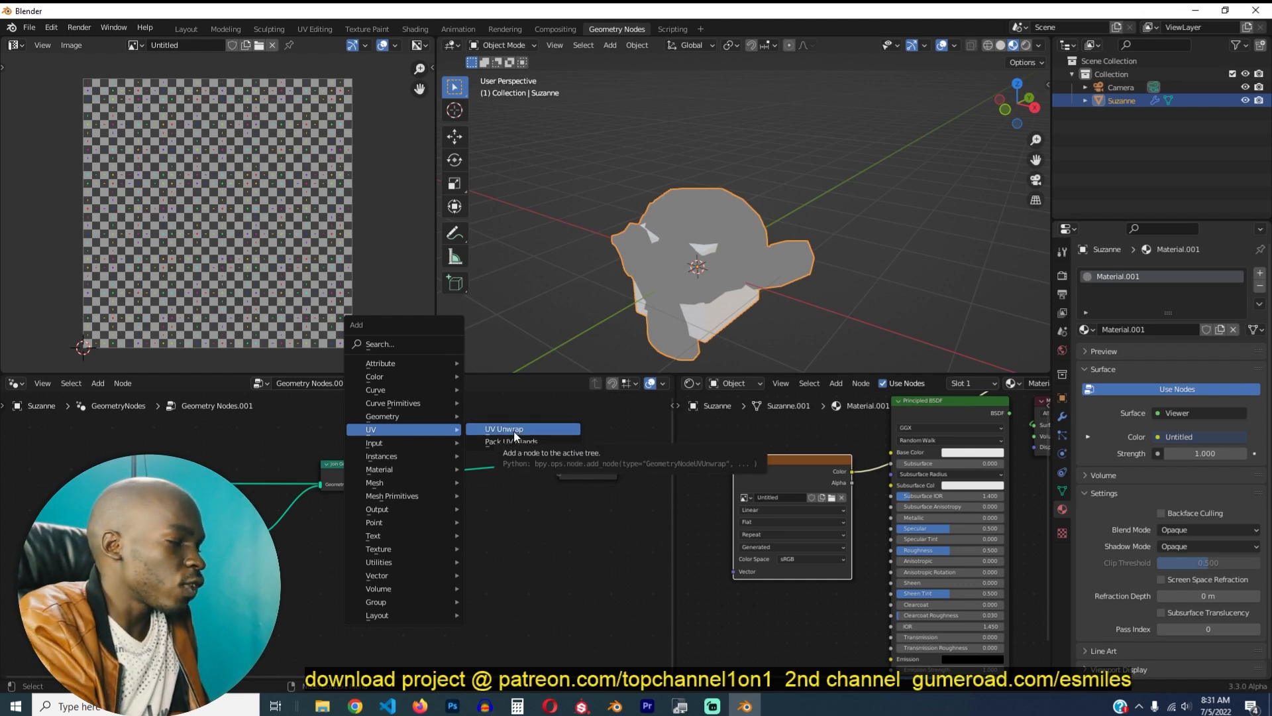
mouse_move(509, 440)
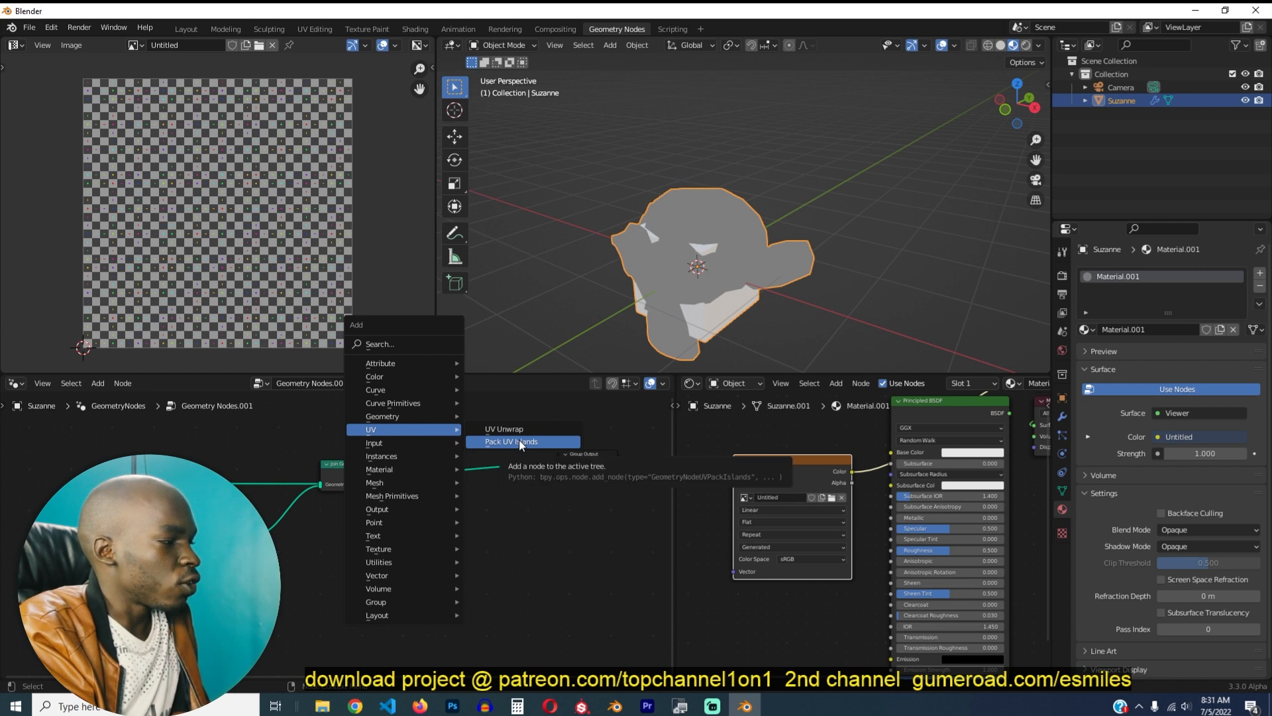
click(512, 441)
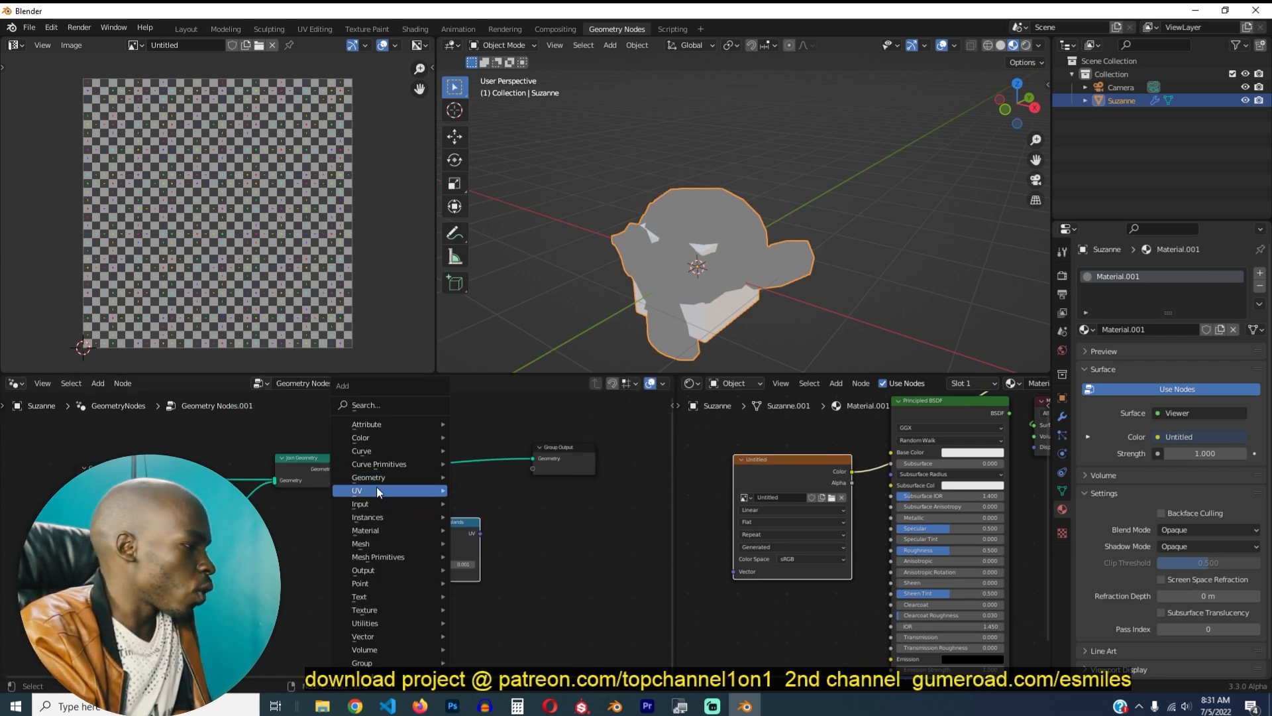
click(356, 490)
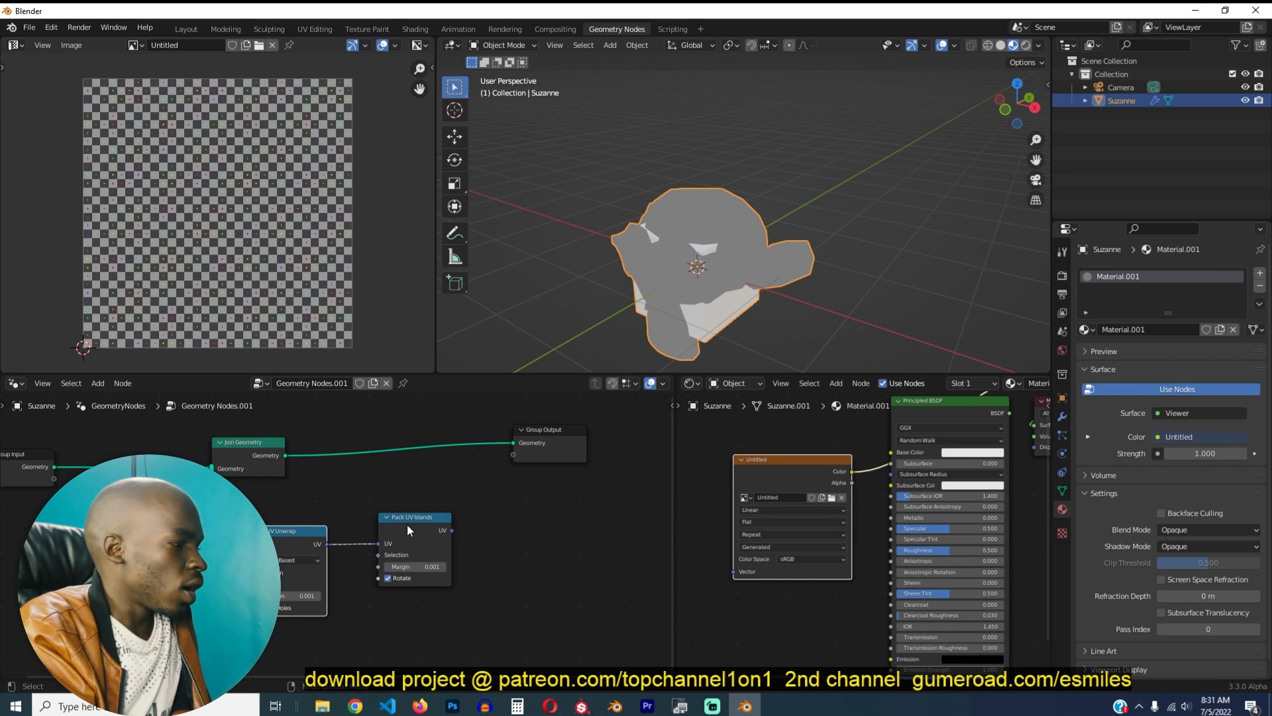
mouse_move(353, 513)
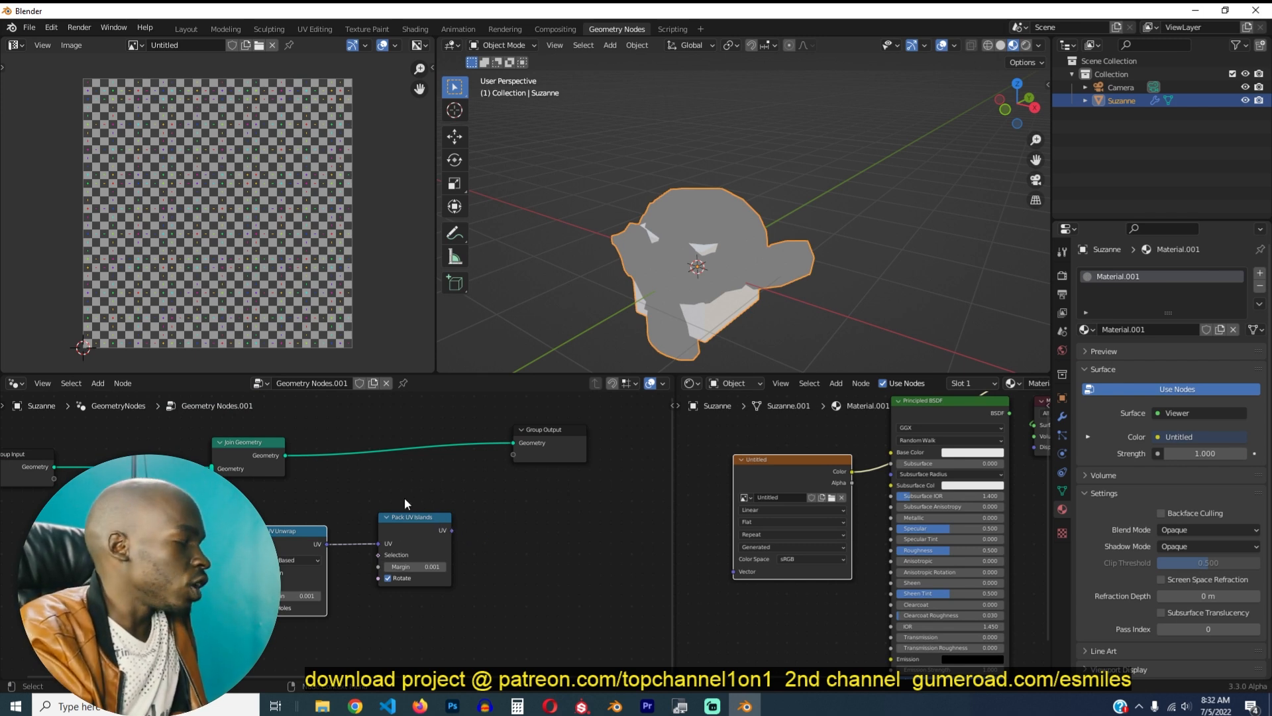
drag(450, 530, 514, 455)
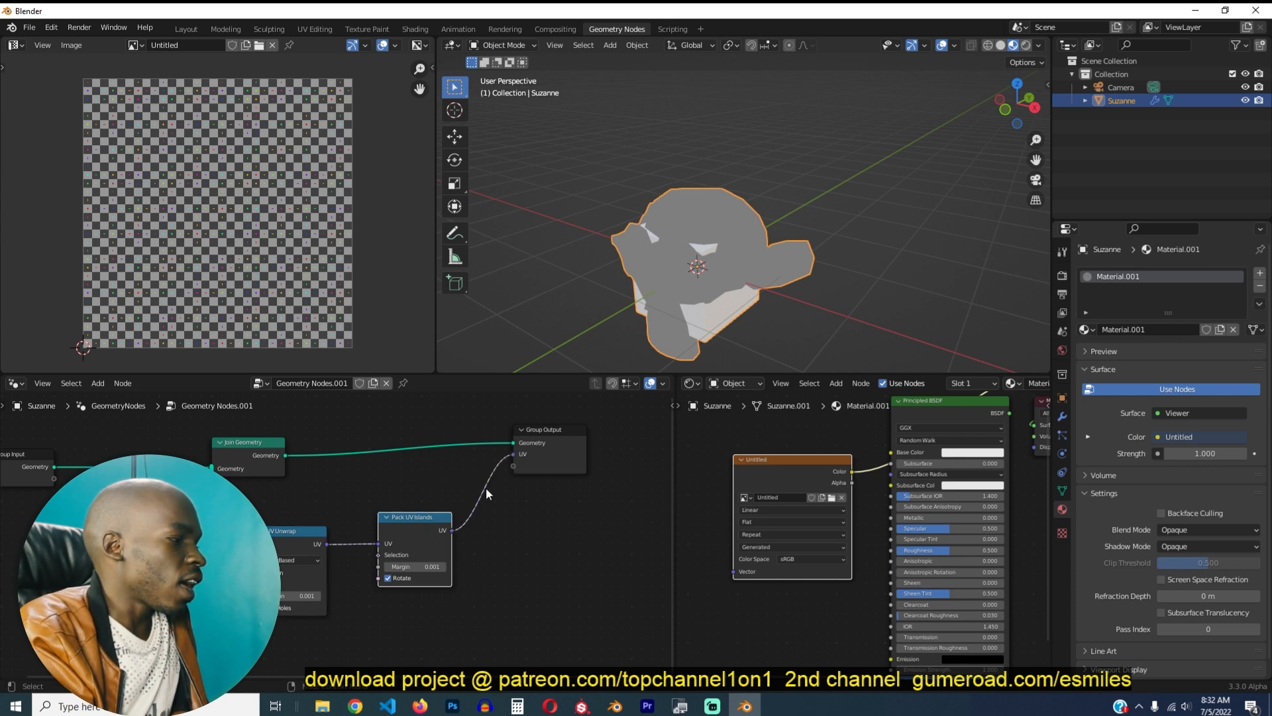
mouse_move(538, 447)
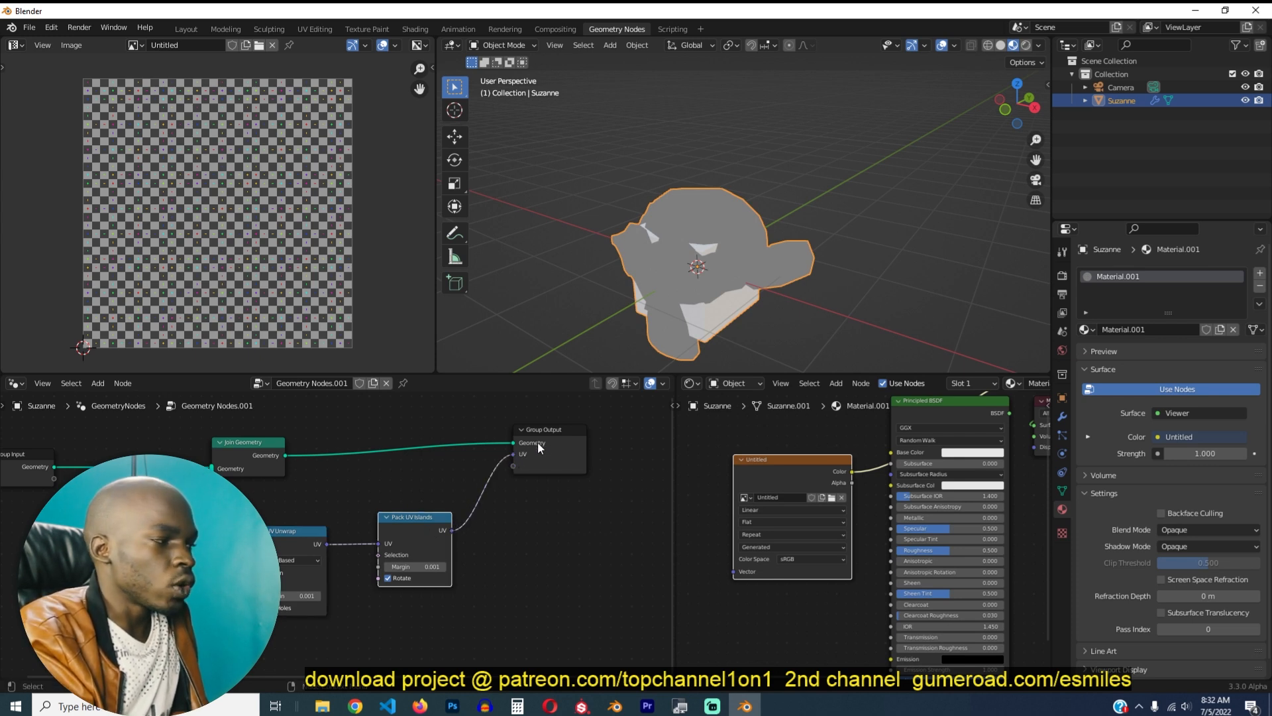
- Name the Geometry Nodes modifier's UV output attribute 'uvs'
click(1062, 416)
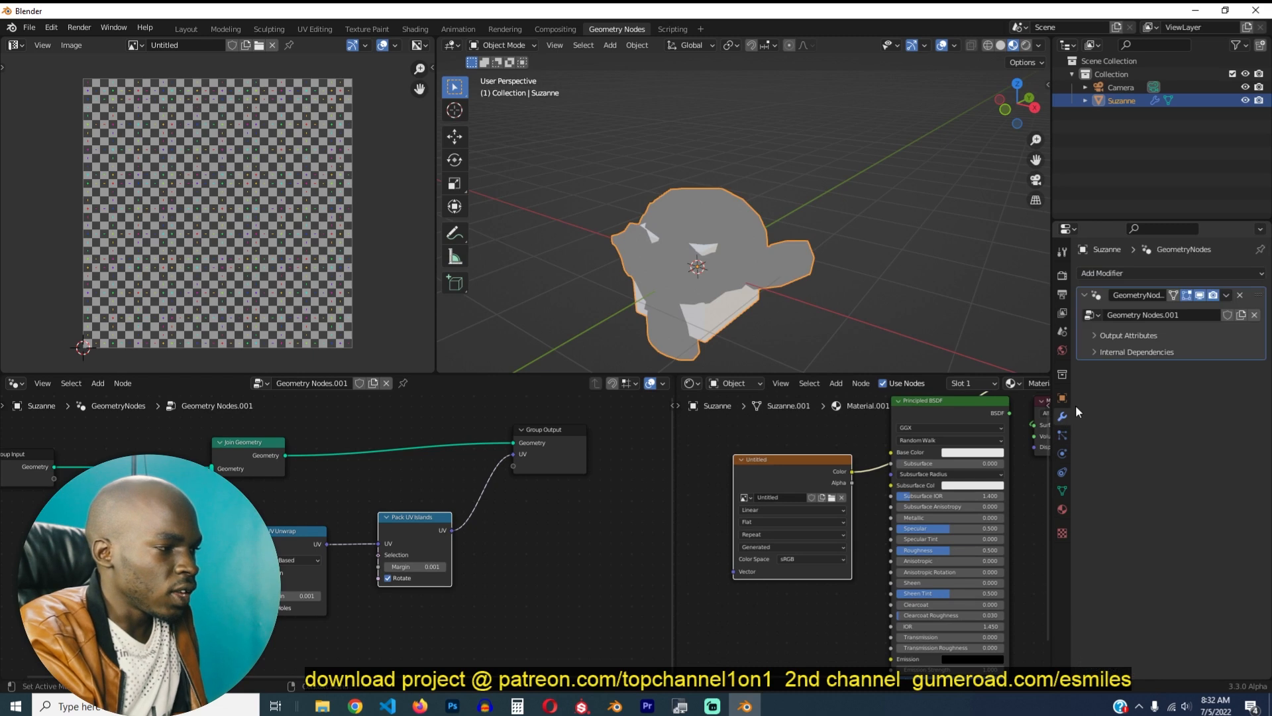
click(1126, 335)
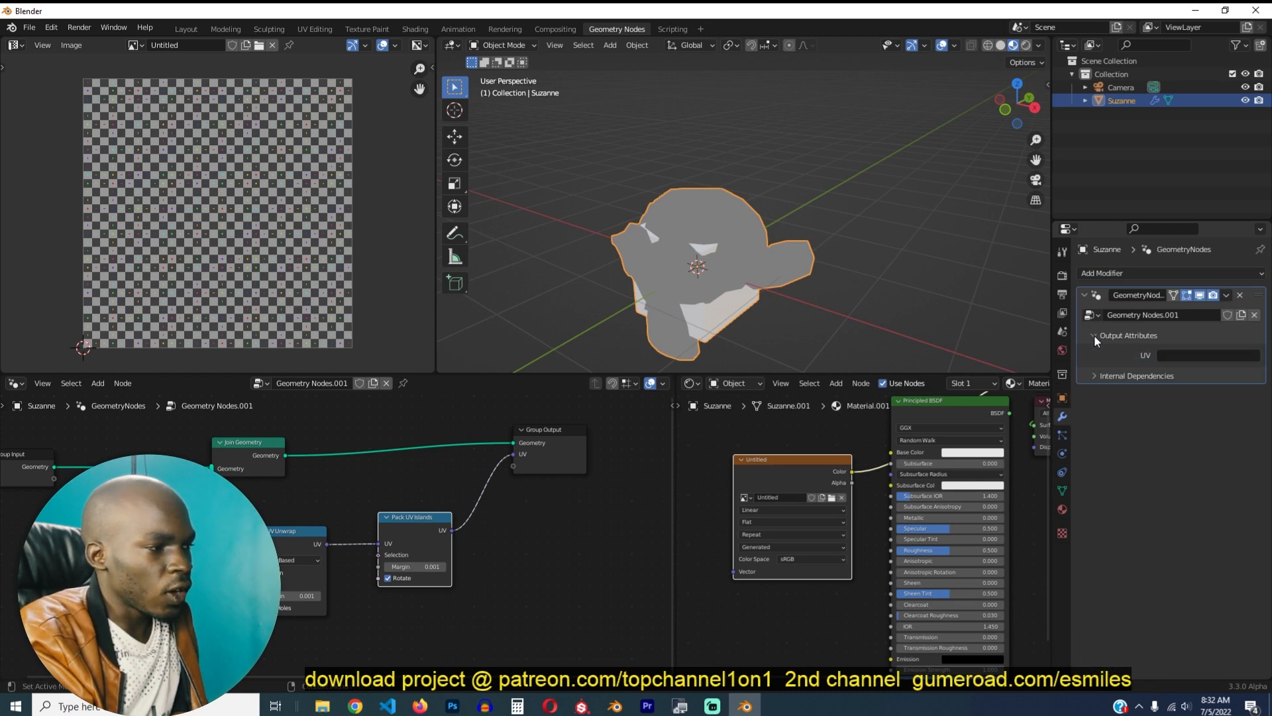
click(1204, 355)
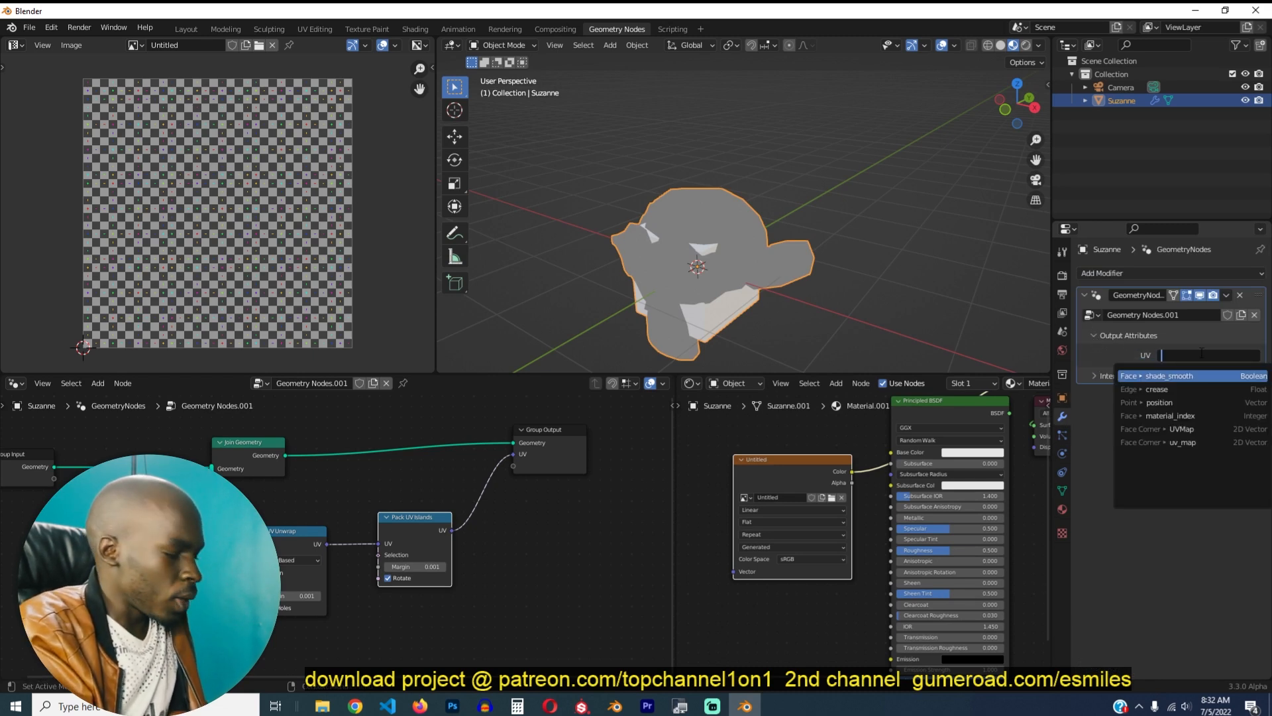
text(uvs)
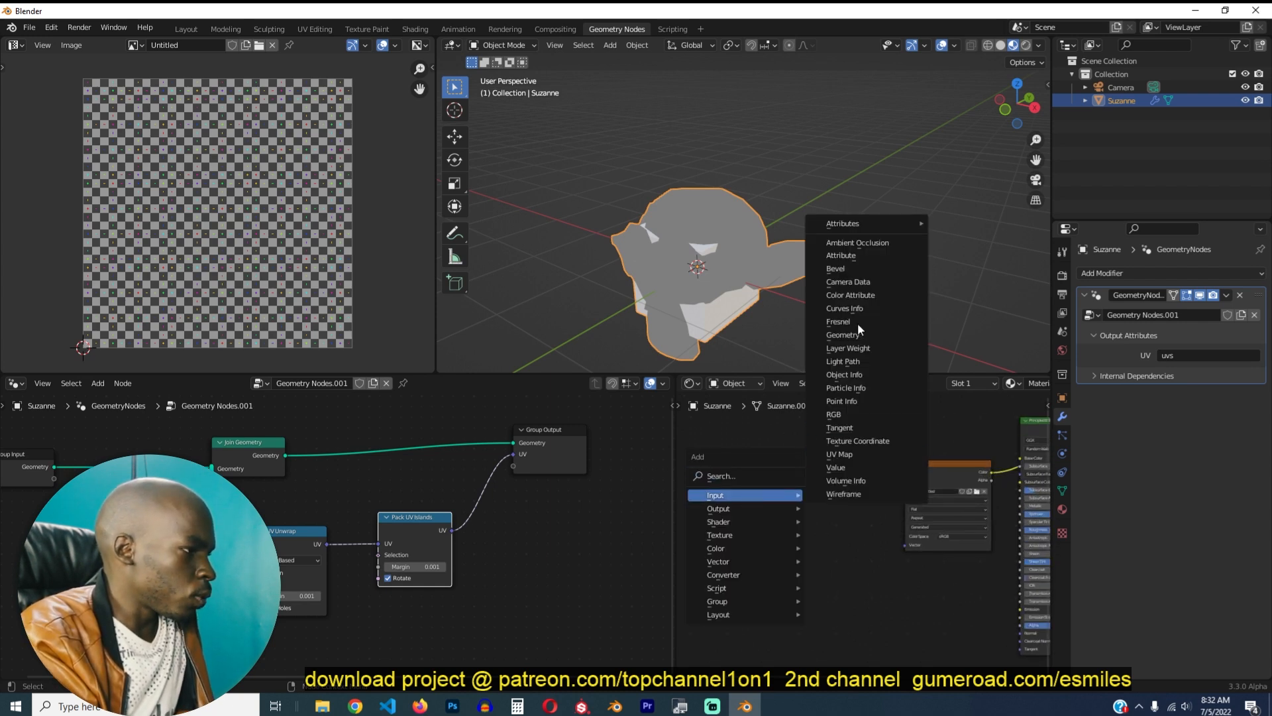
- Add an Attribute node to Suzanne's material to read the 'uvs' attribute
click(840, 254)
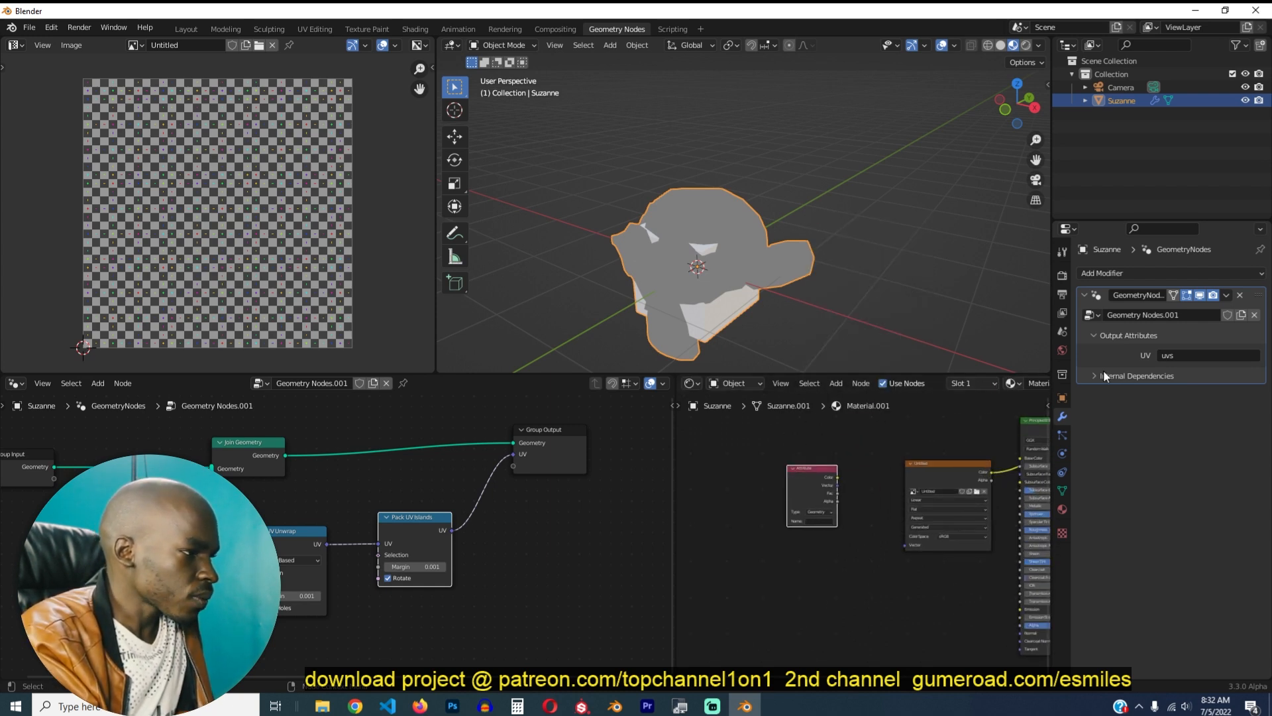
click(1205, 355)
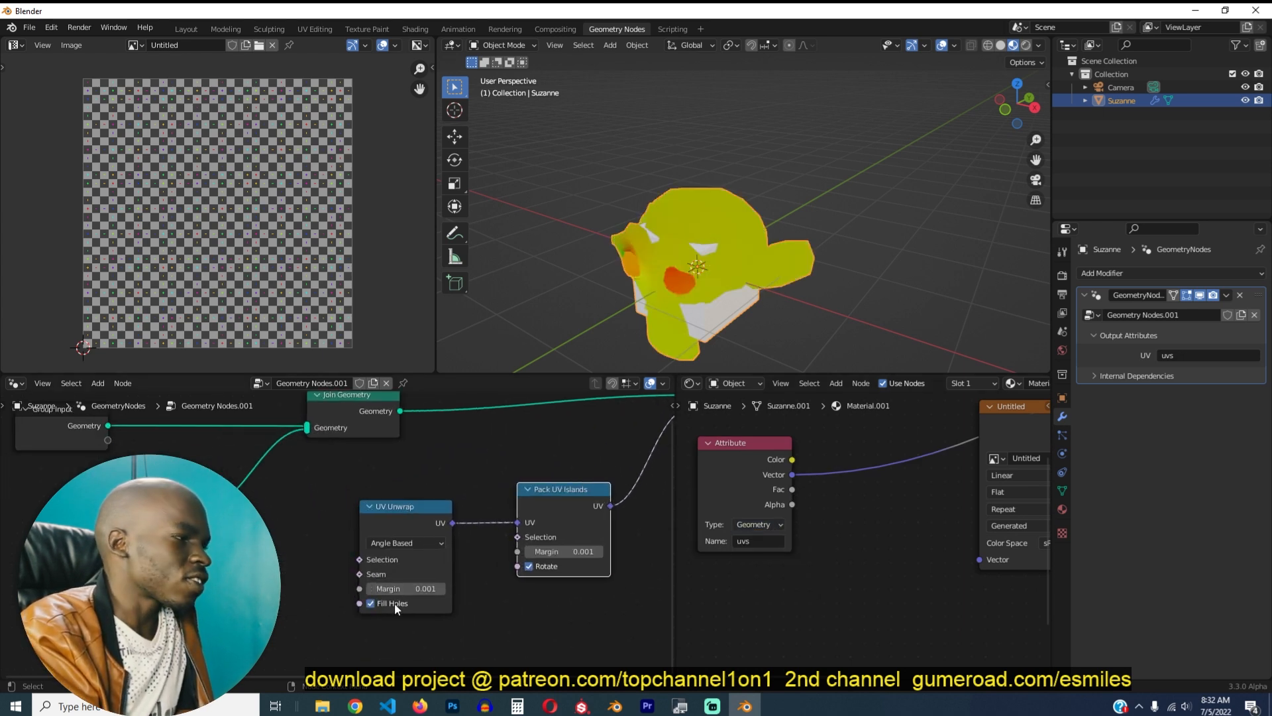
- Toggle Fill Holes on UV Unwrap repeatedly and Rotate on Pack UV Islands to compare the texture
click(370, 603)
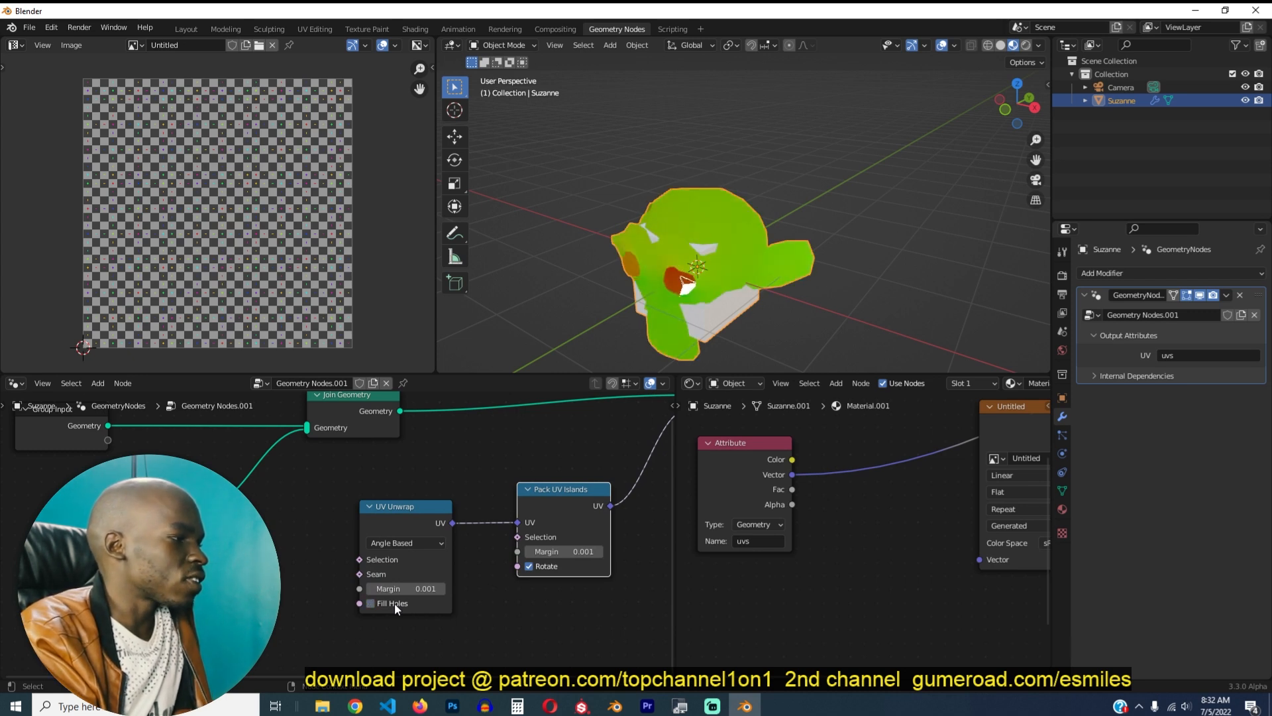
click(371, 602)
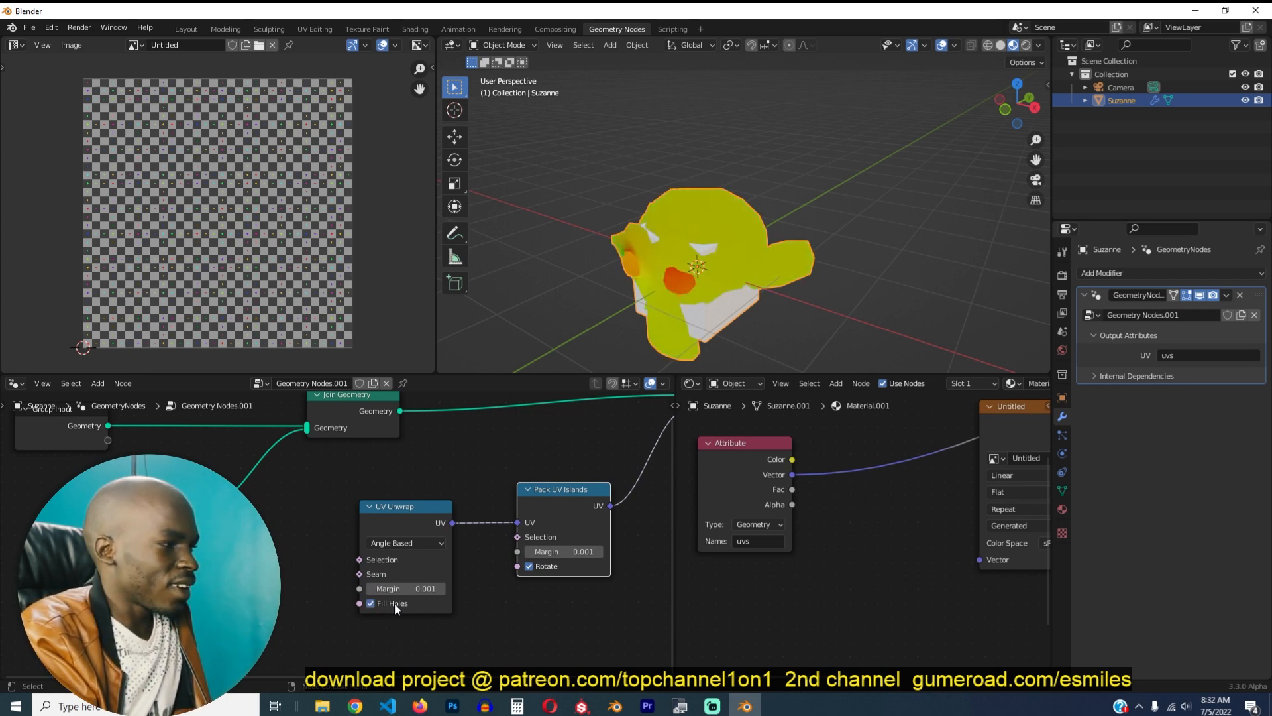
click(371, 602)
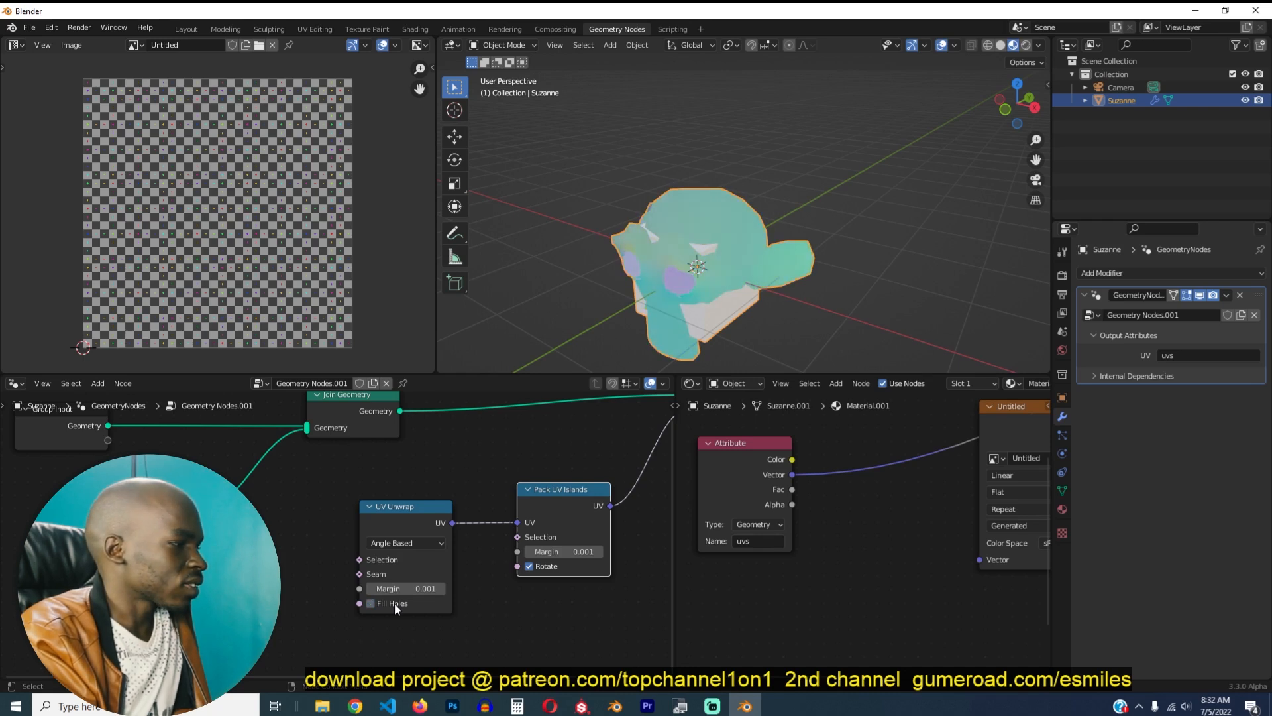
click(369, 603)
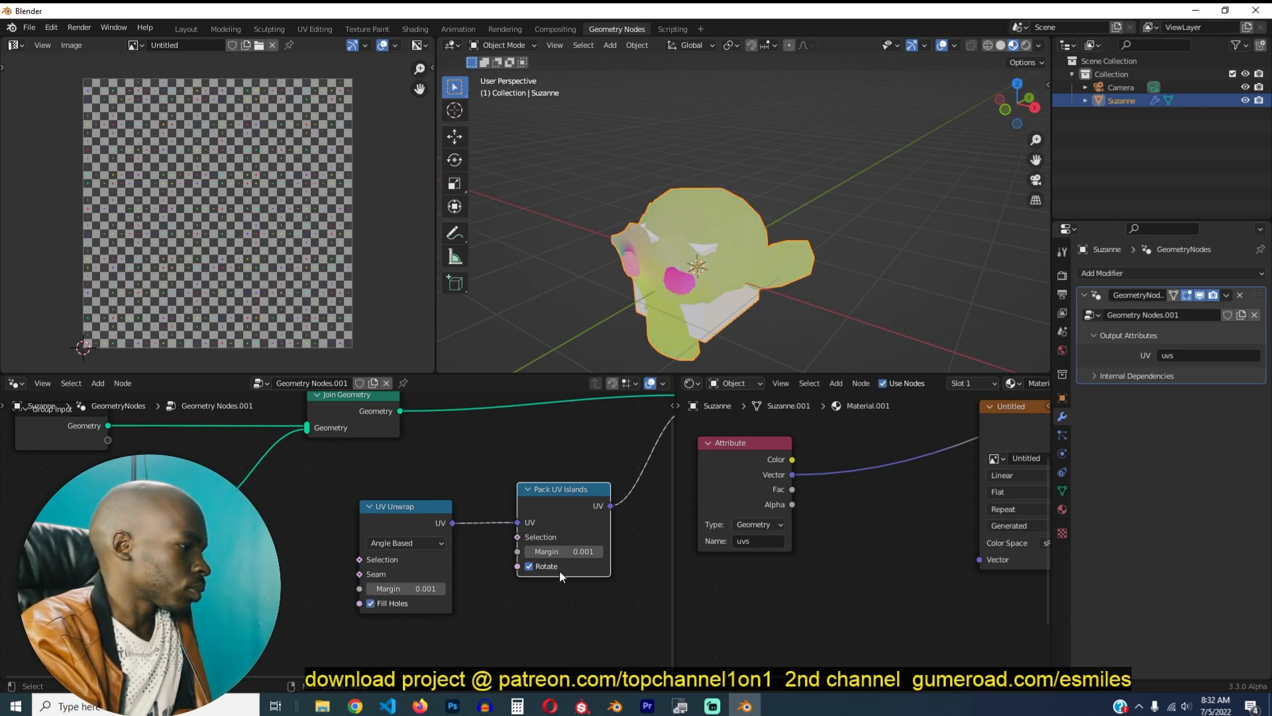
click(529, 566)
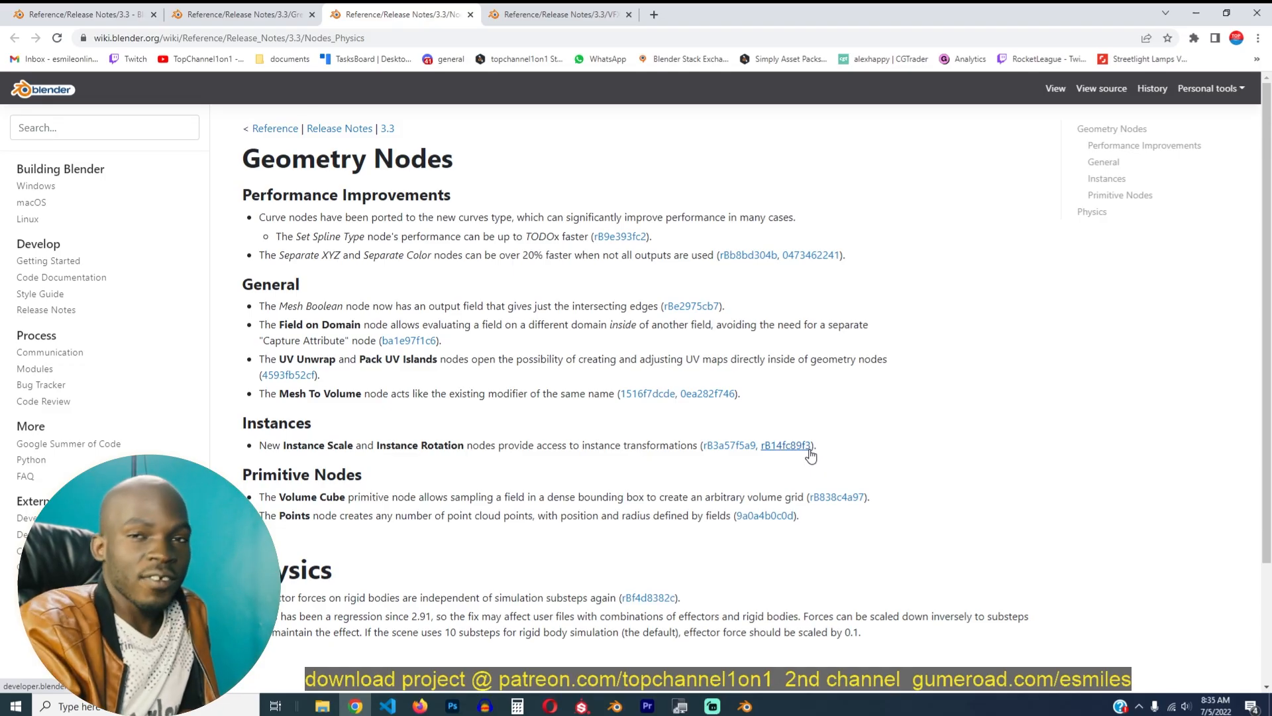
mouse_move(992, 91)
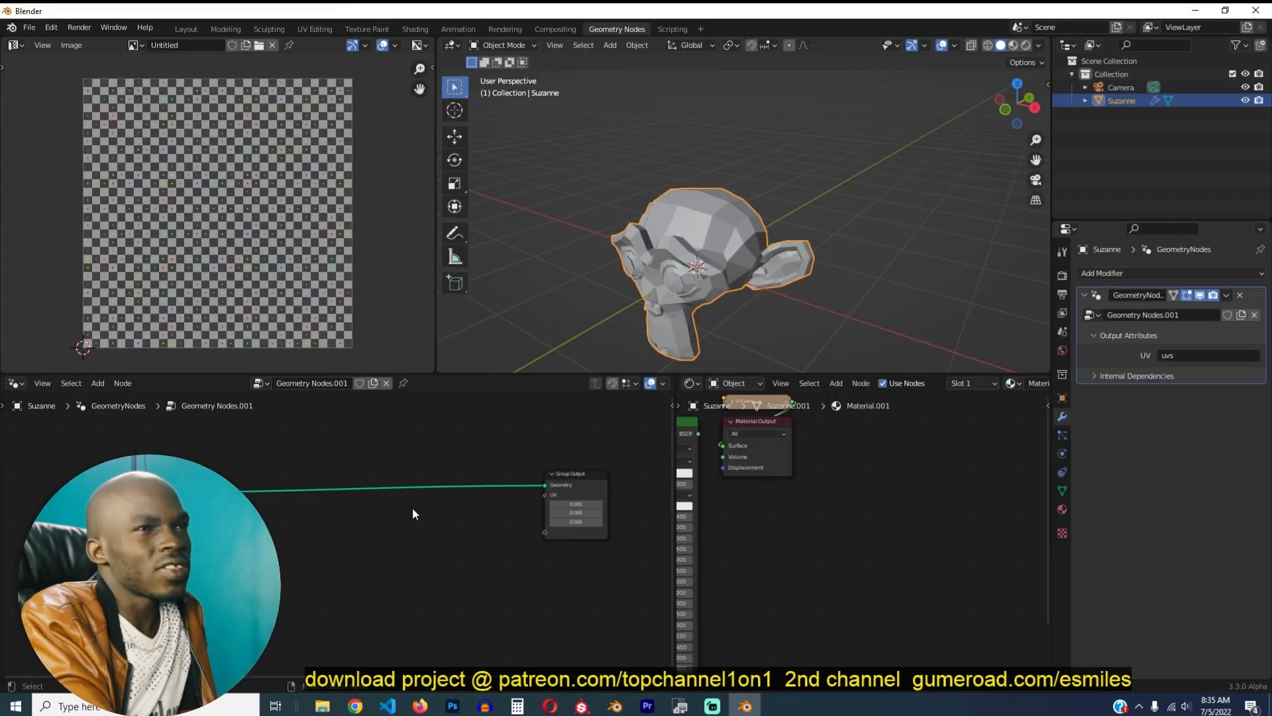
mouse_move(312, 515)
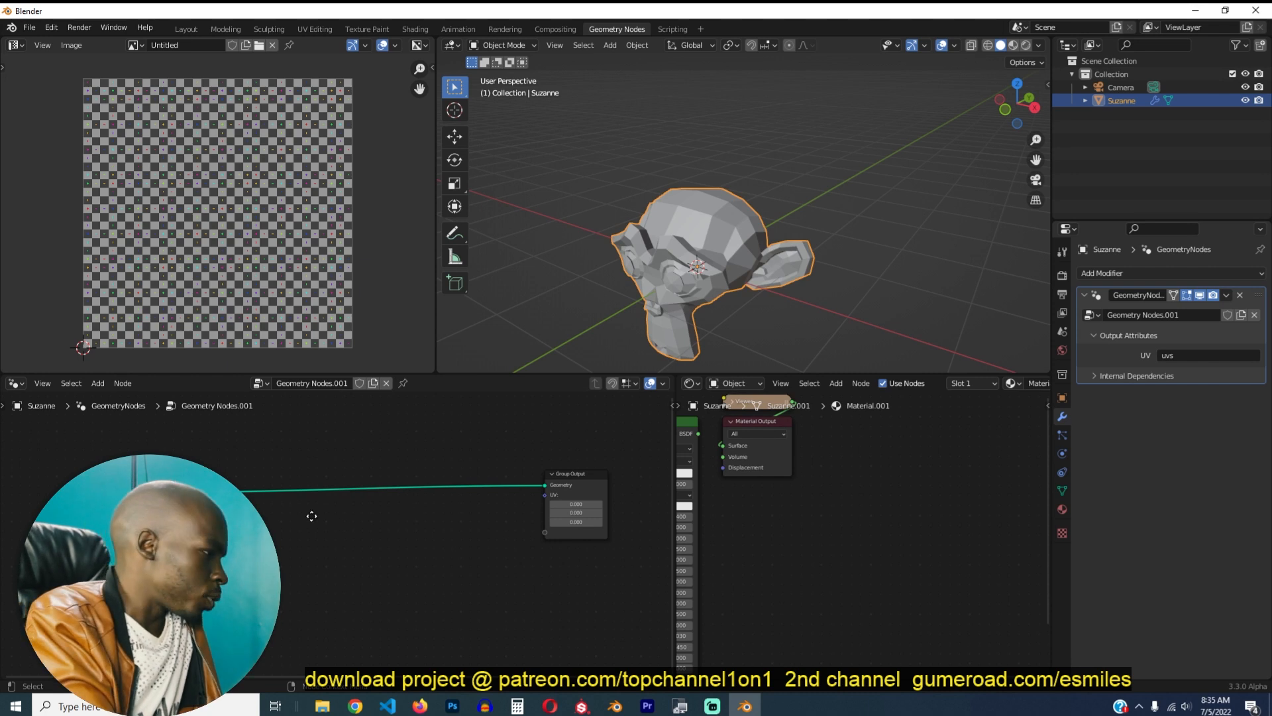
- Add Distribute Points on Faces, Instance on Points and Random Value nodes for random-size Suzannes
click(97, 382)
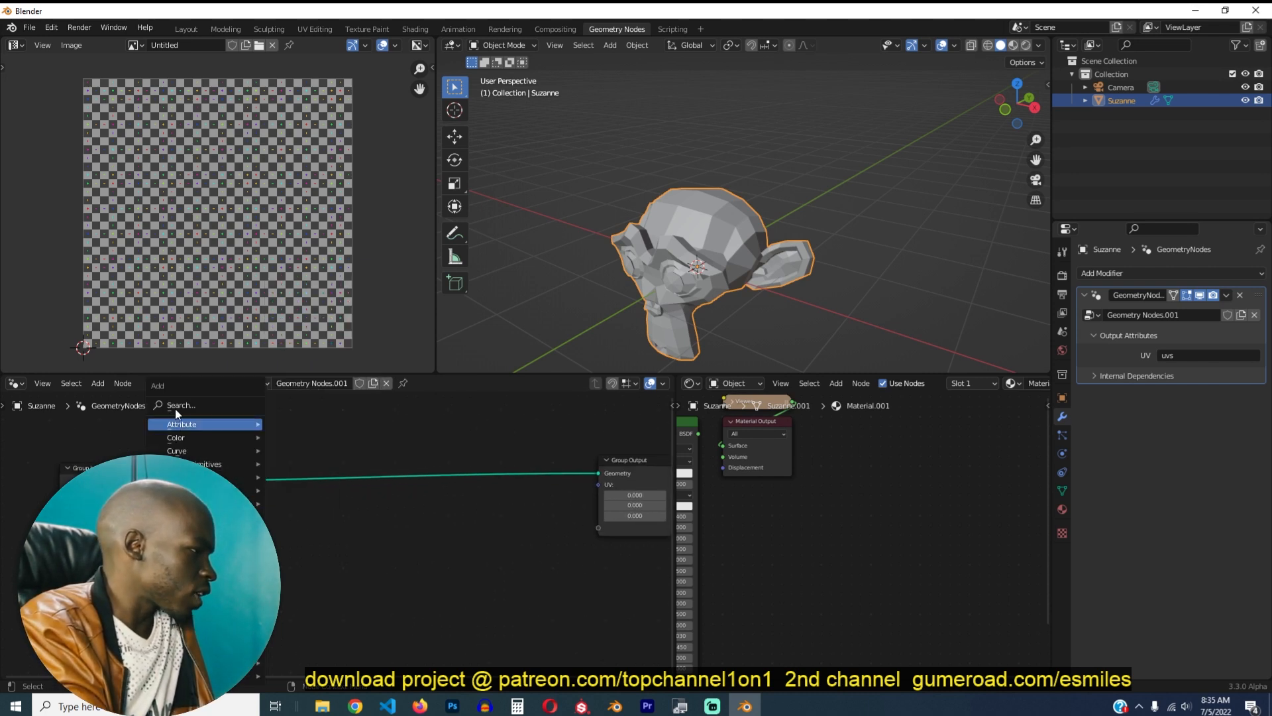
text(G)
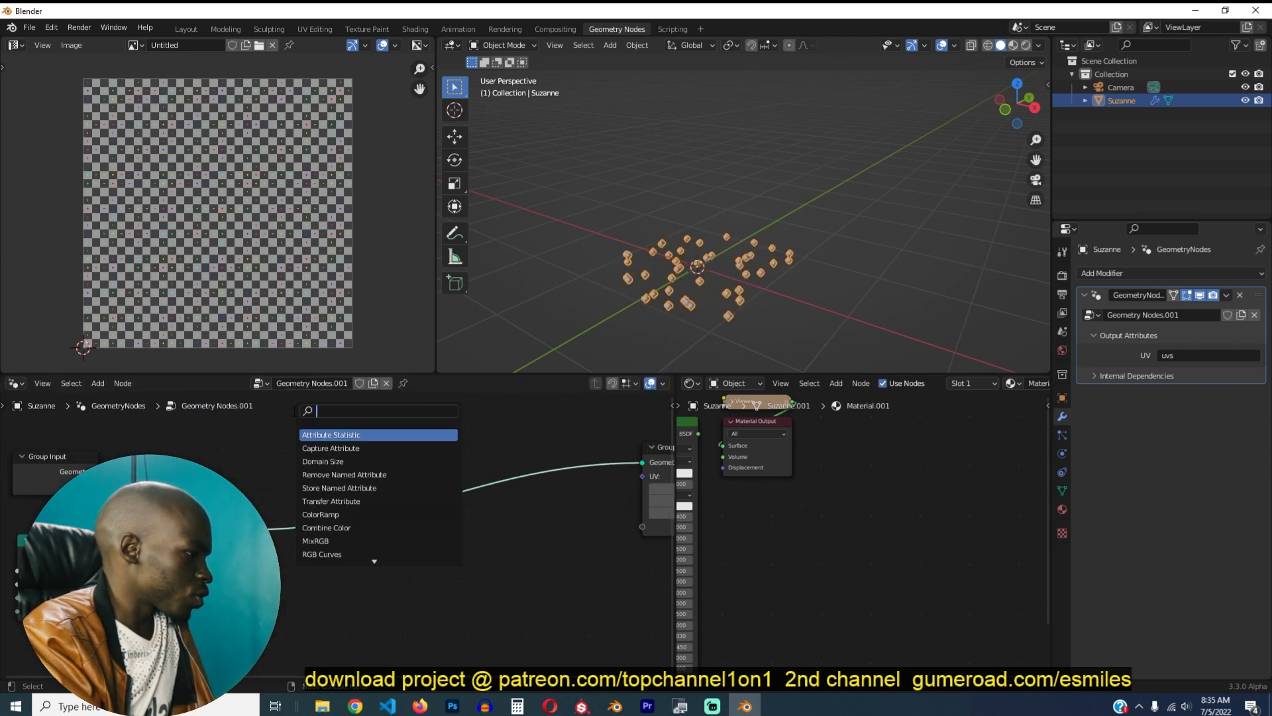
text(on)
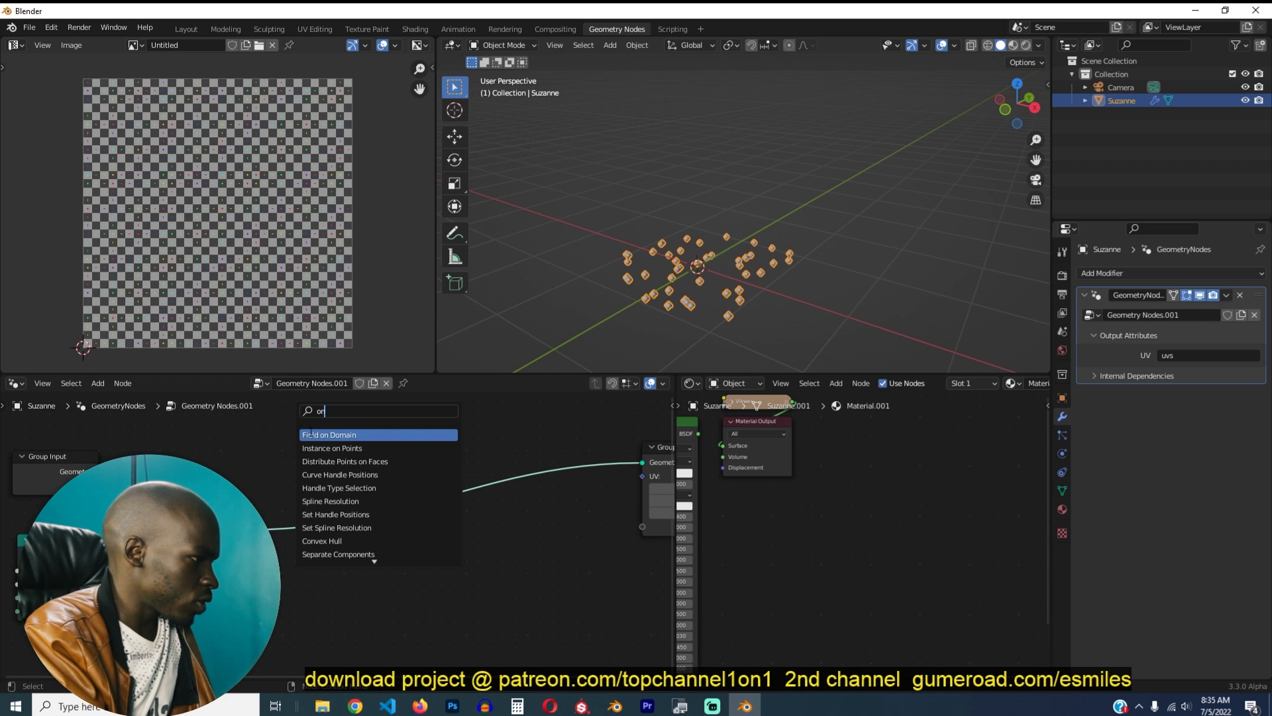
click(332, 447)
text(rand)
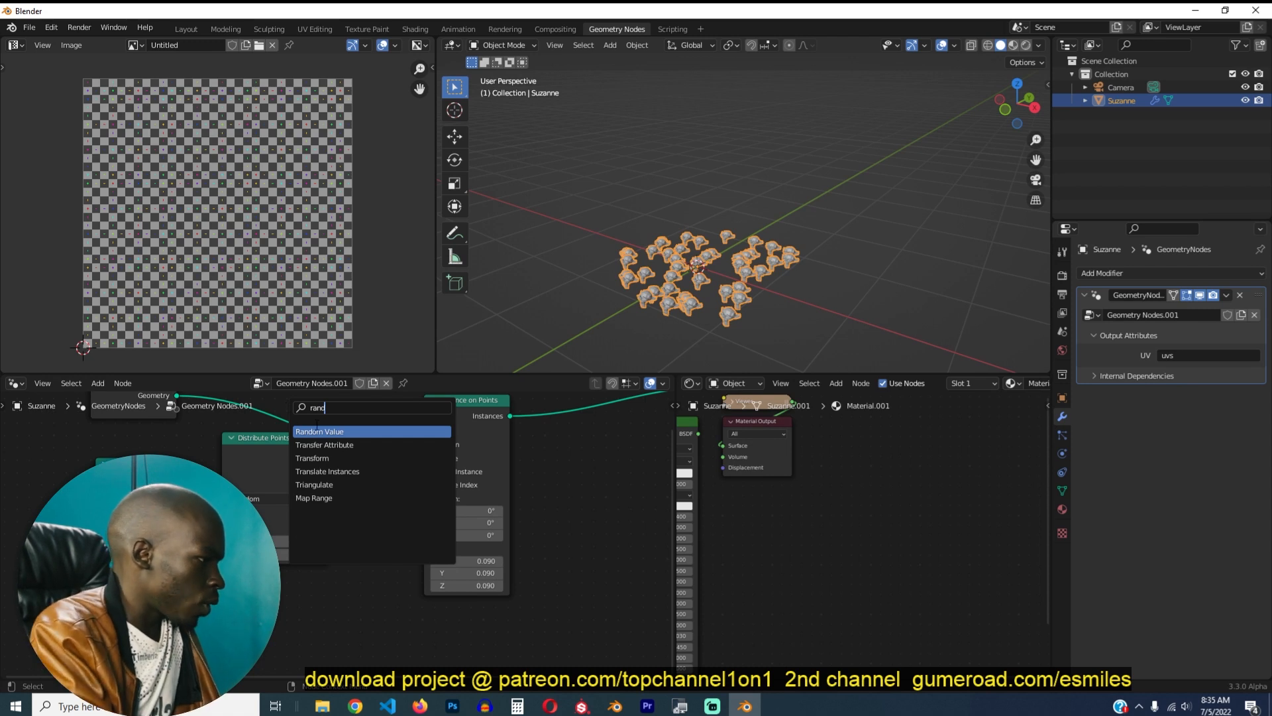
click(320, 430)
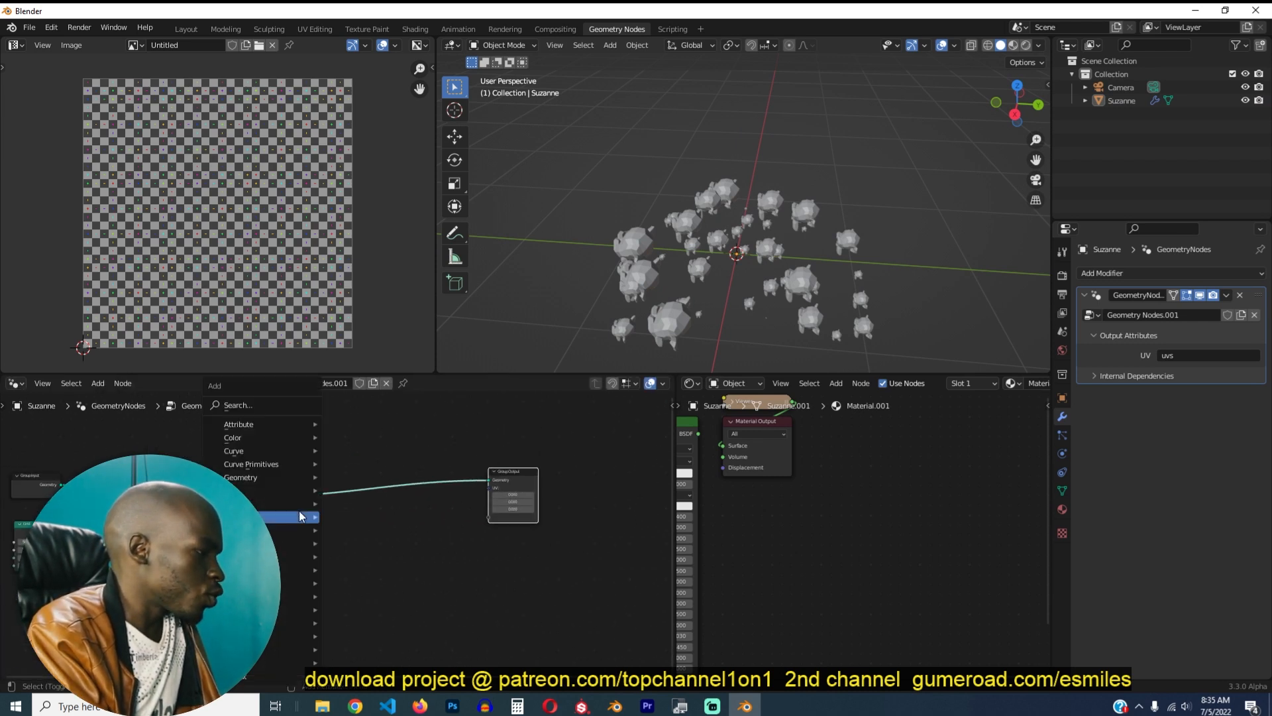
- Add a Greater Than compare node testing Instance Scale against a threshold
text(s)
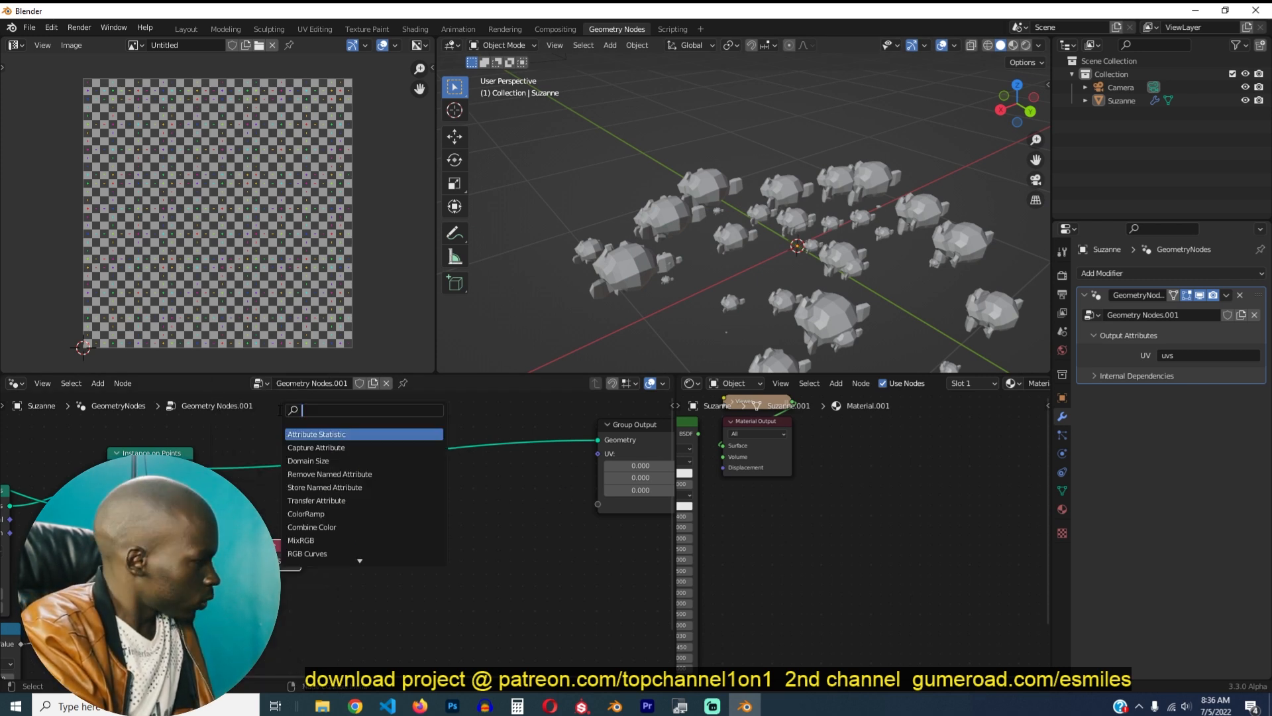
text(cm)
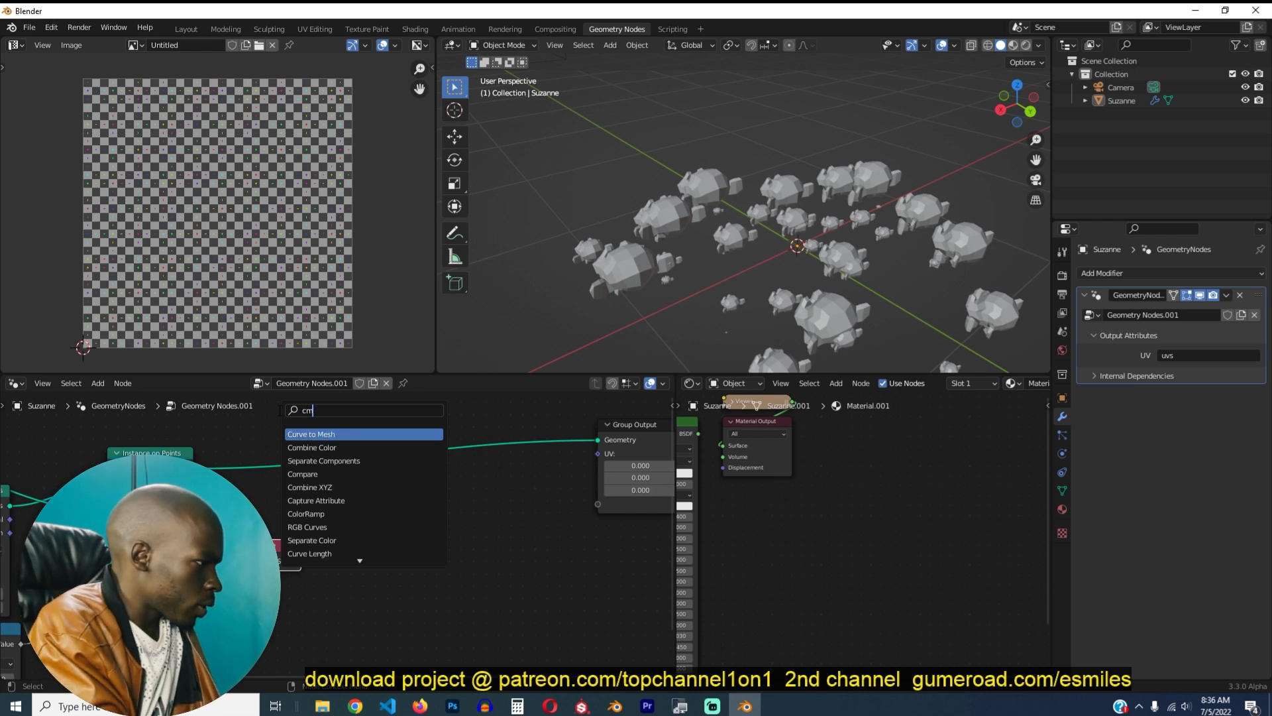
text(omp)
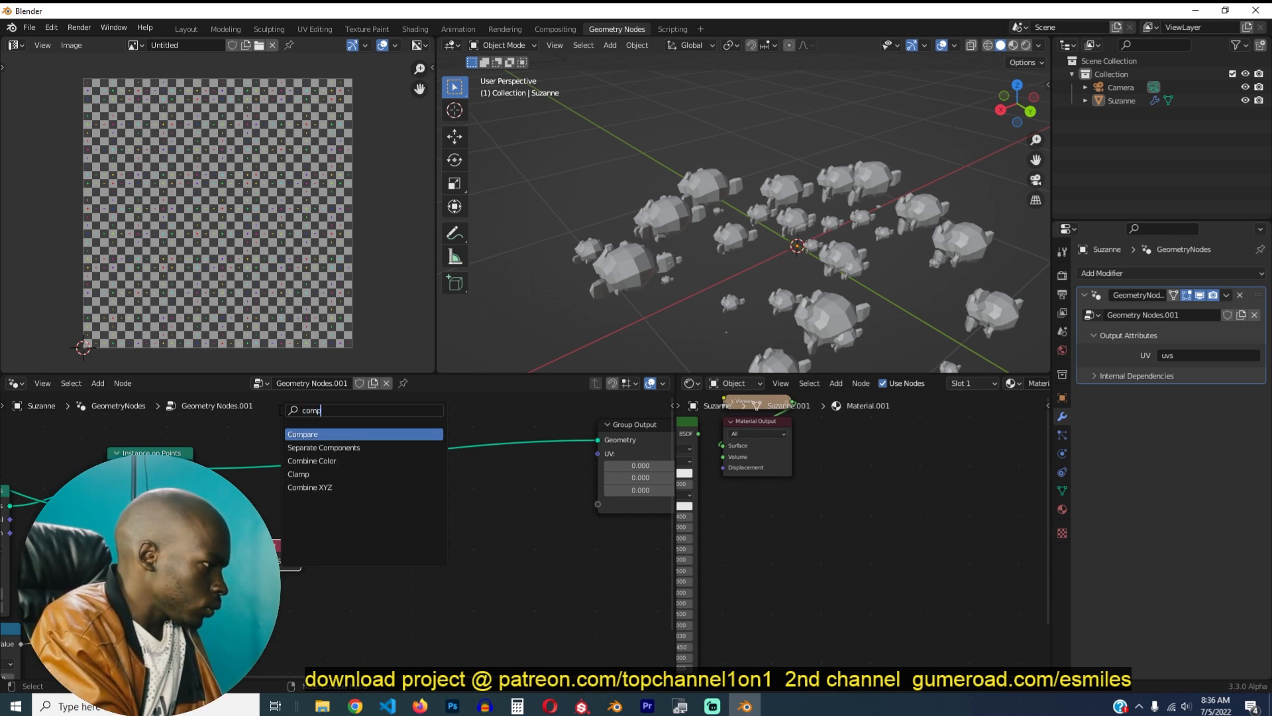
click(302, 433)
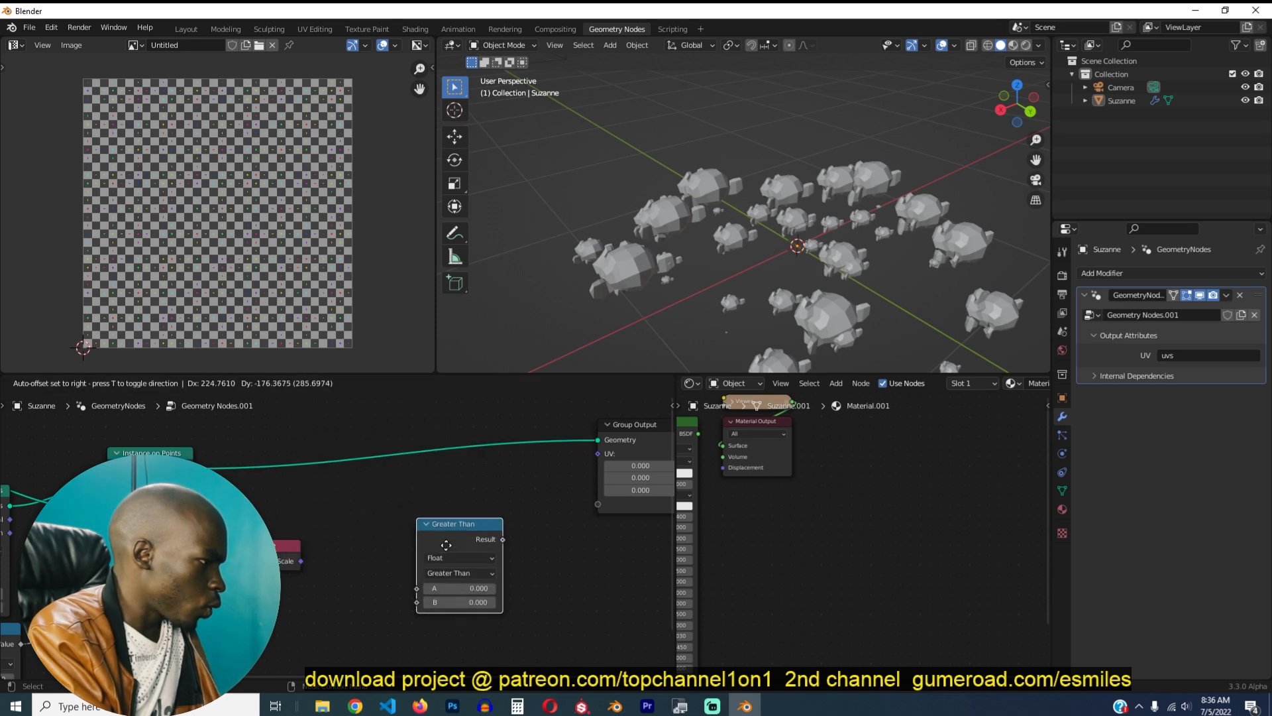
drag(298, 561, 416, 587)
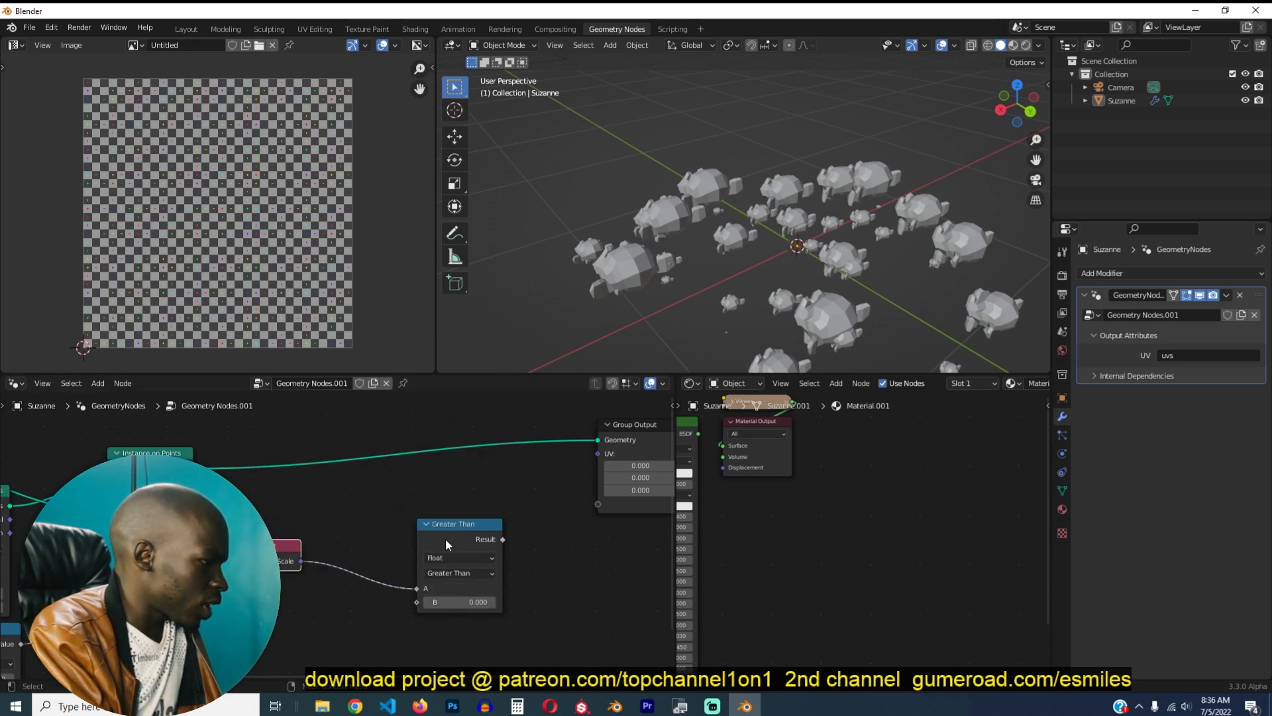
- Delete whole instances selected by the comparison, with the threshold set to 0.100
text(d)
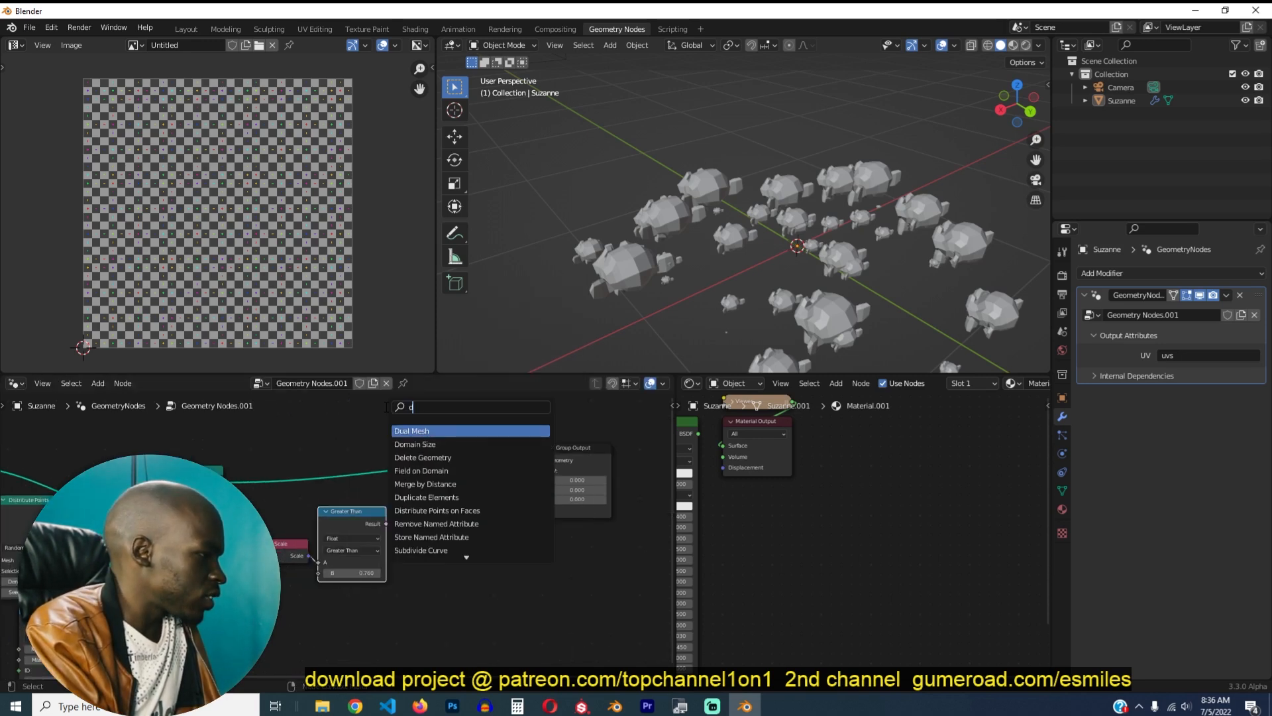
click(421, 458)
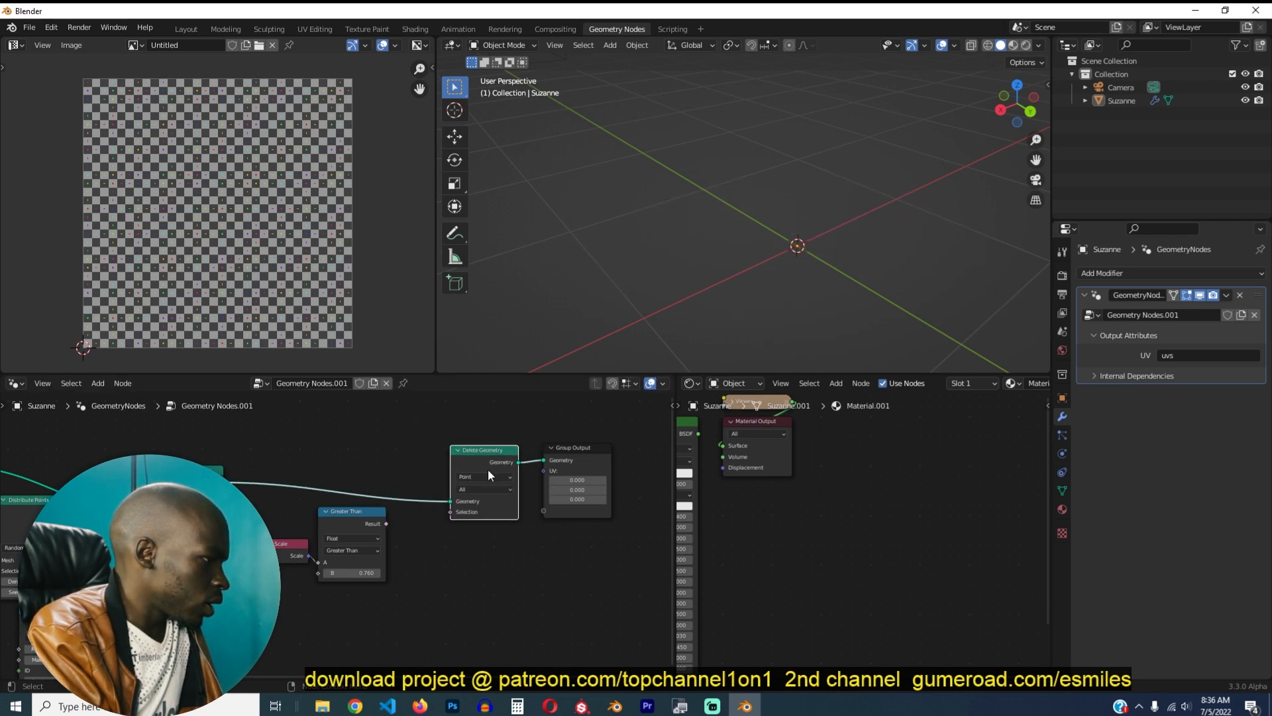
click(485, 476)
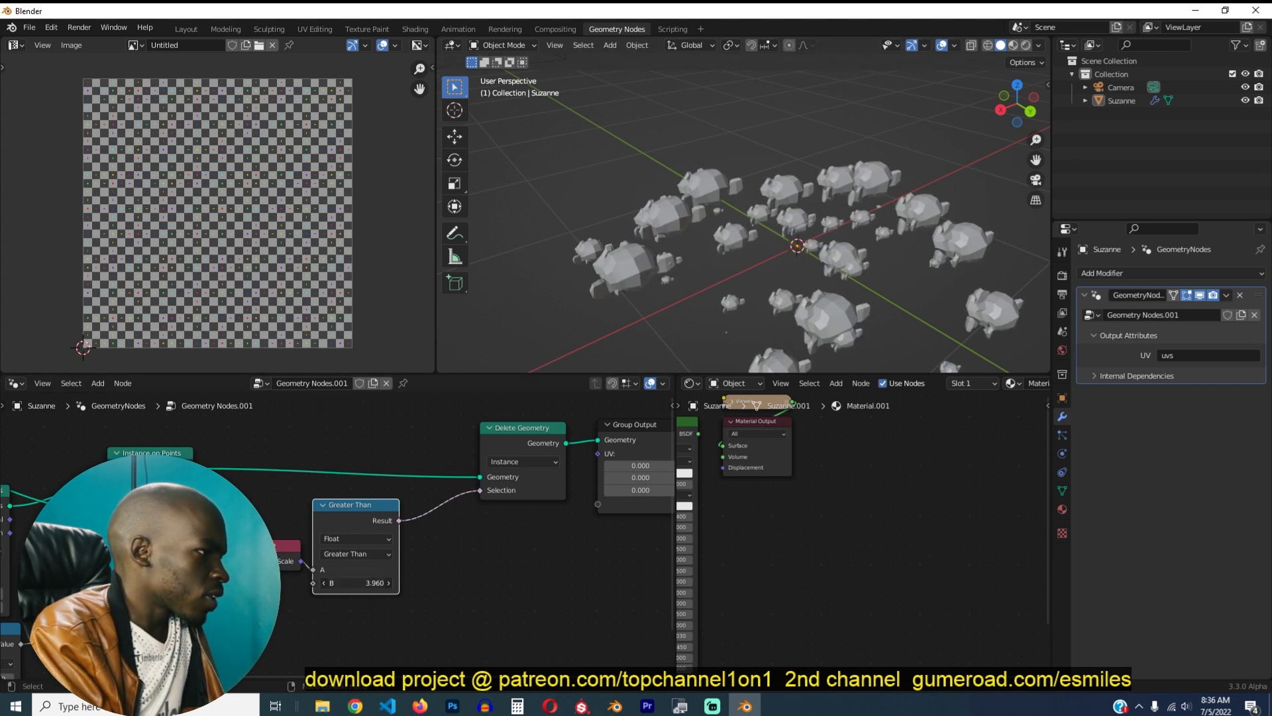
drag(356, 583, 389, 583)
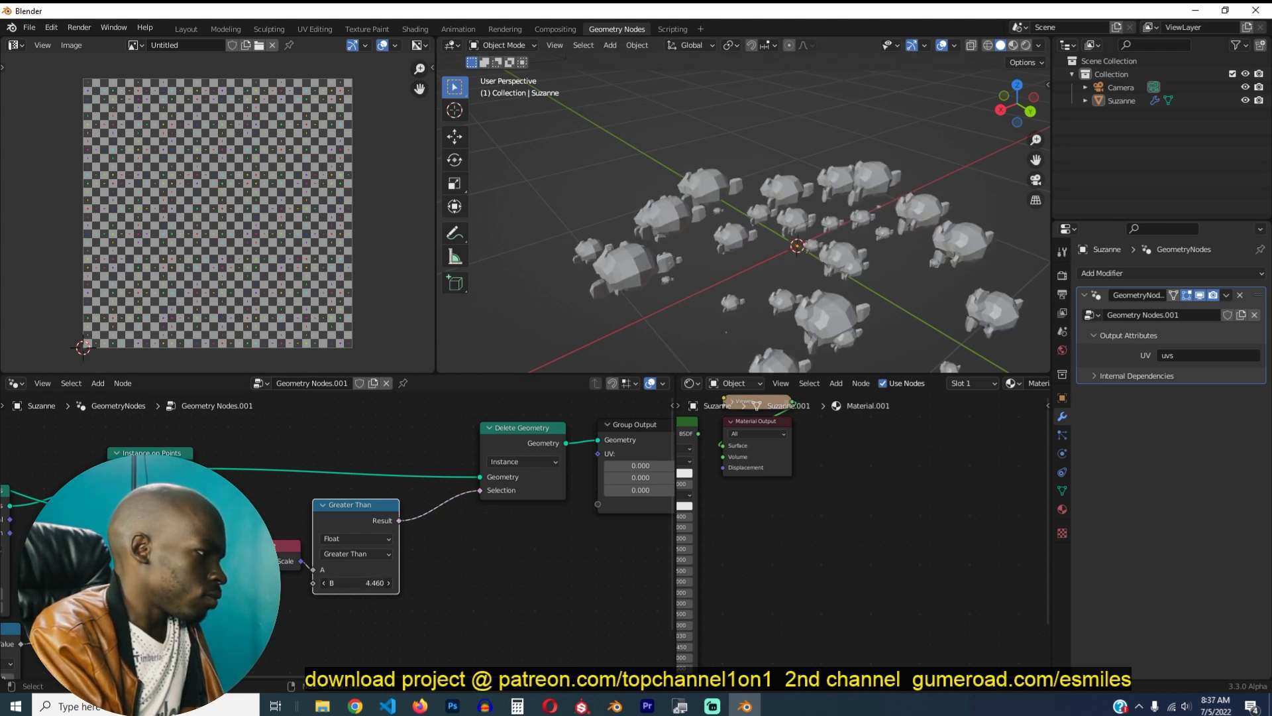
text(0.100)
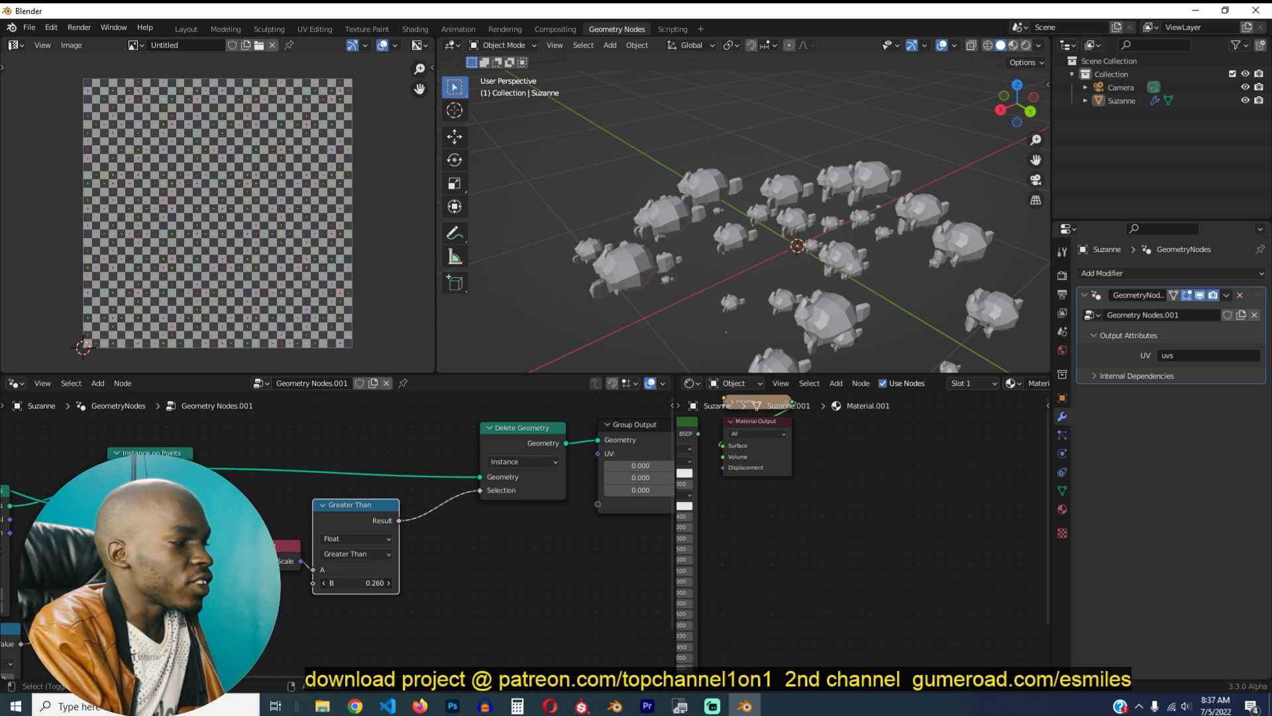
- Sweep the threshold down to 0.05 and back up to 0.110, keeping only smaller instances
drag(355, 583, 340, 583)
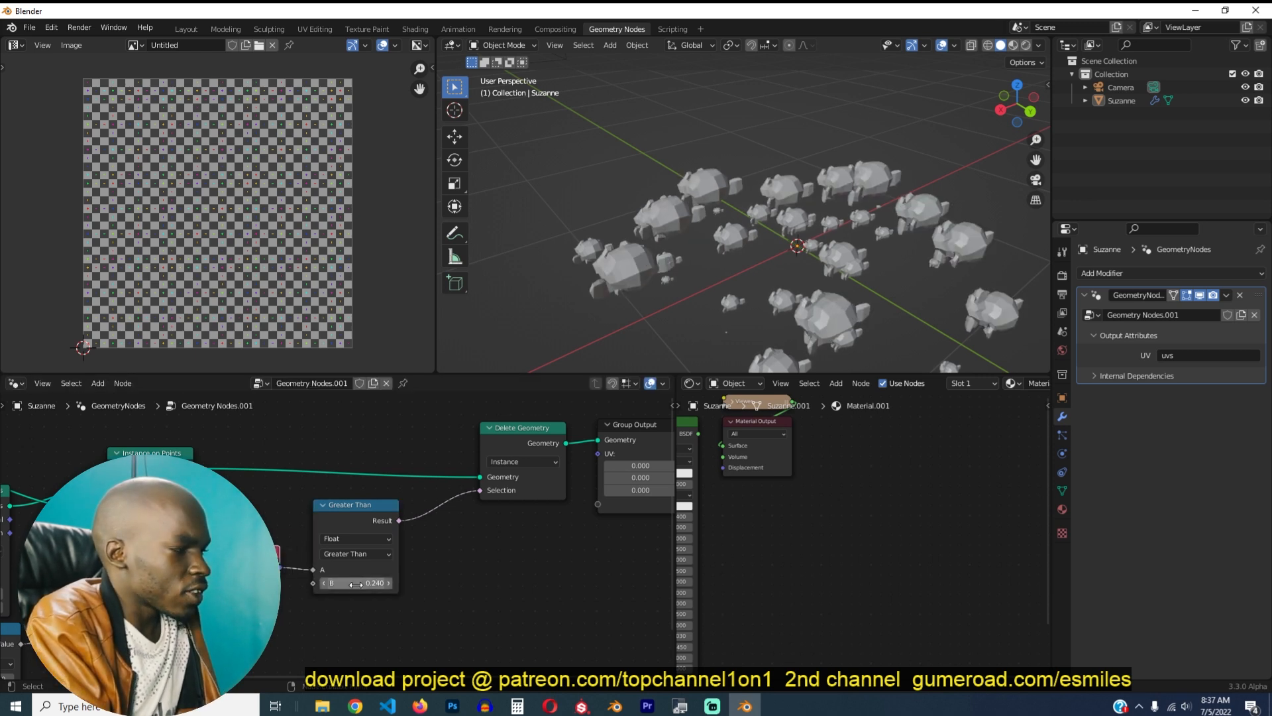
drag(374, 583, 325, 583)
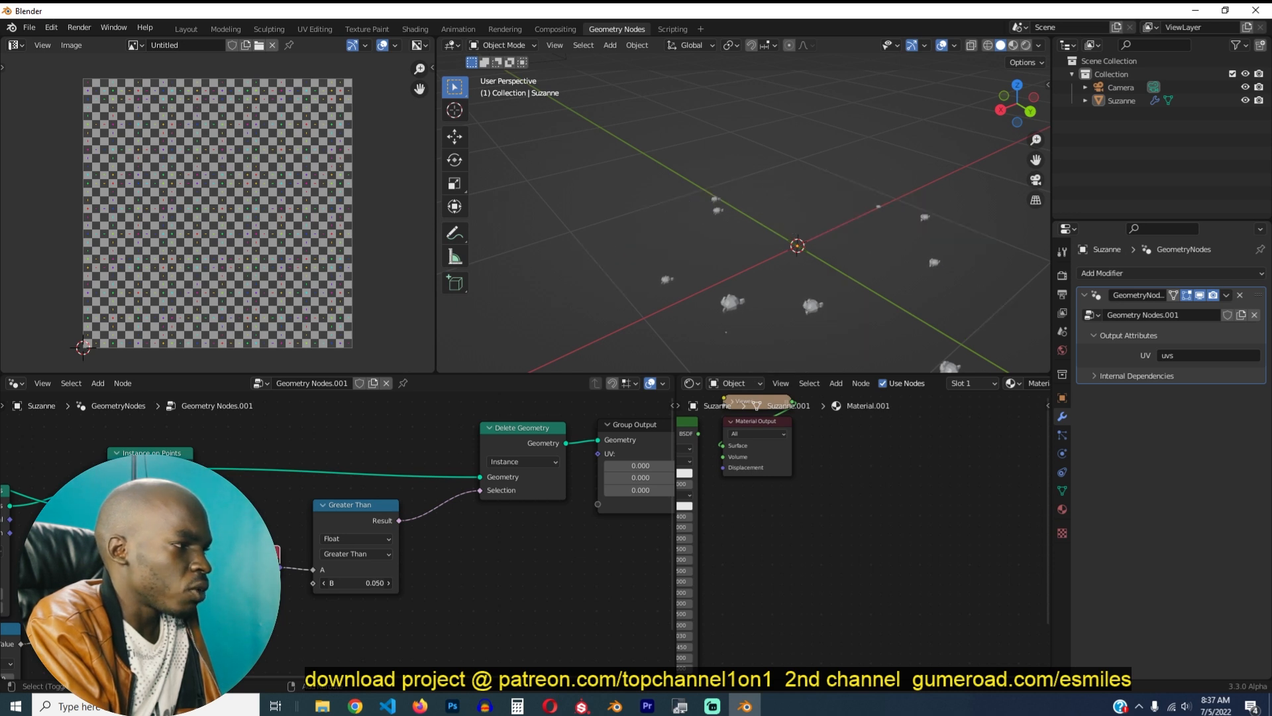
drag(355, 583, 386, 583)
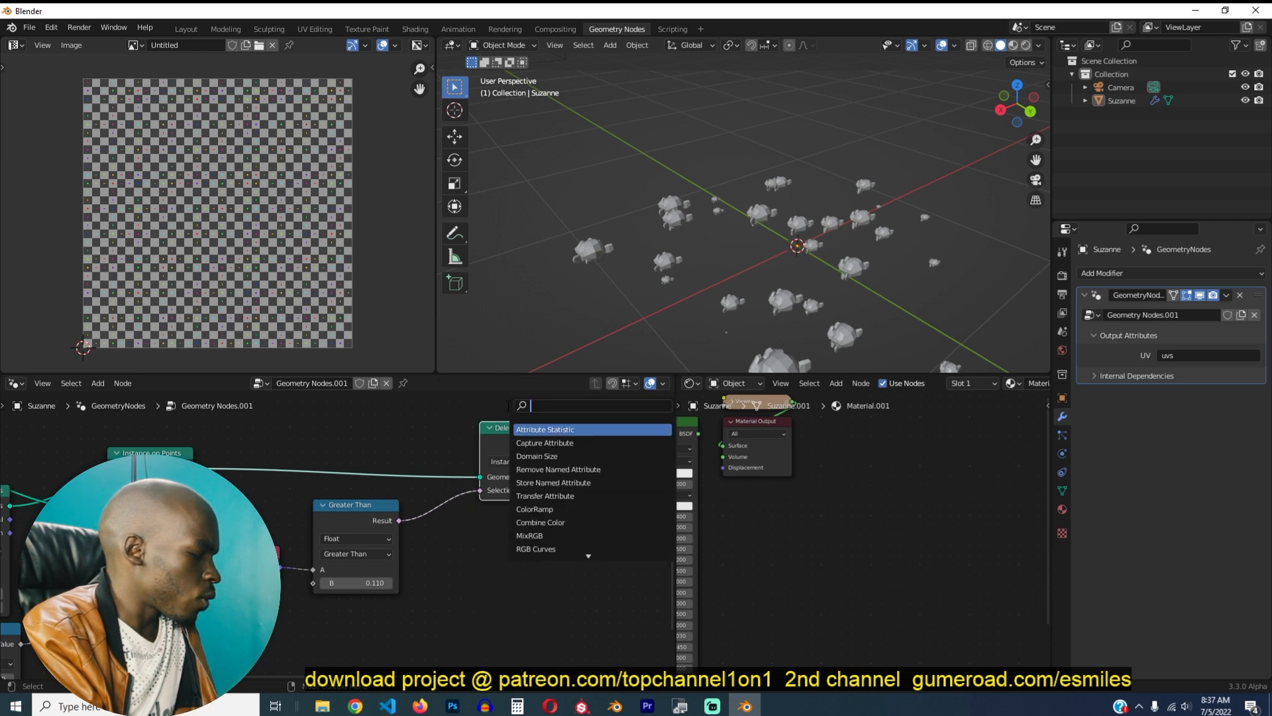
- Replace Delete Geometry with Rotate Instances, selected by the Greater Than result
text(rota)
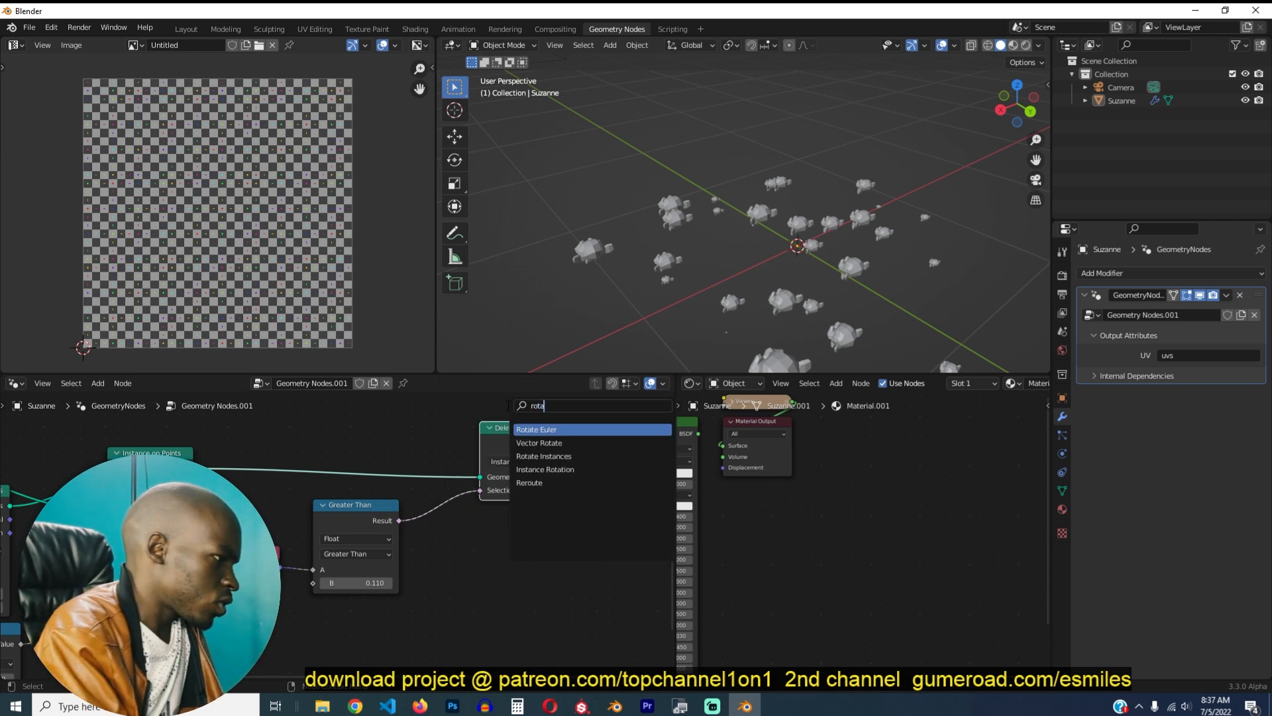
click(543, 455)
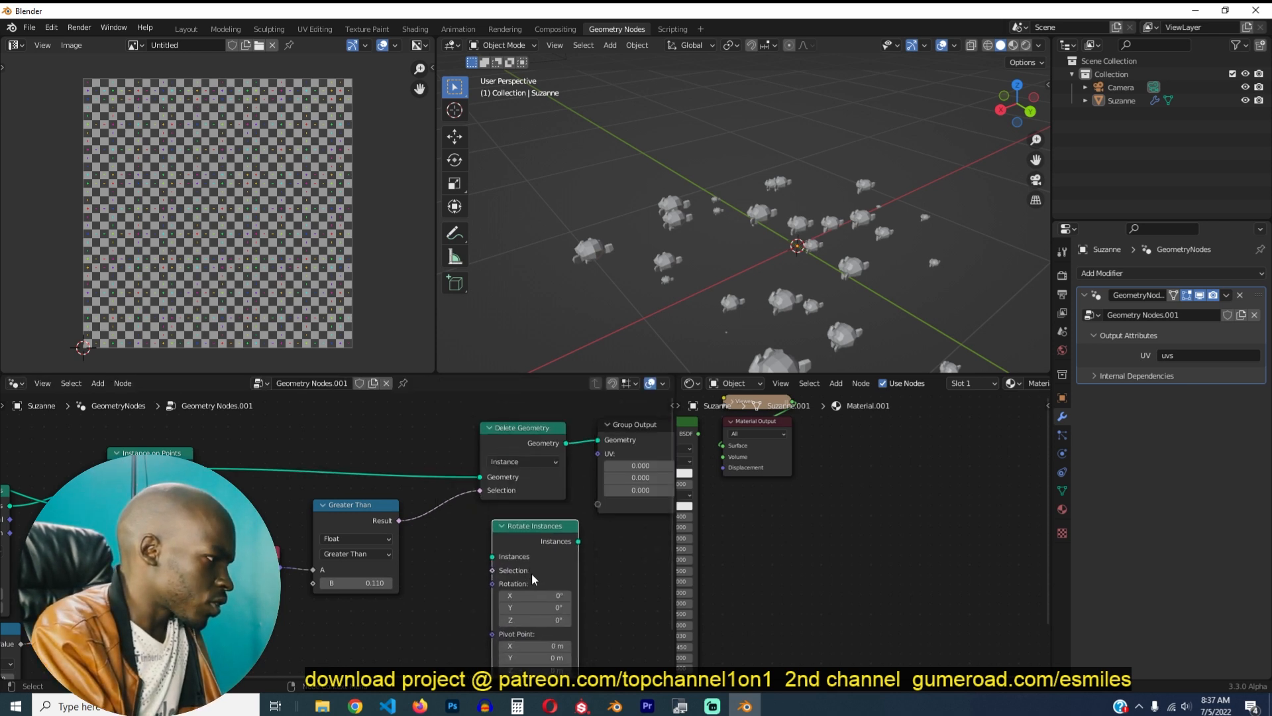
drag(534, 525, 470, 474)
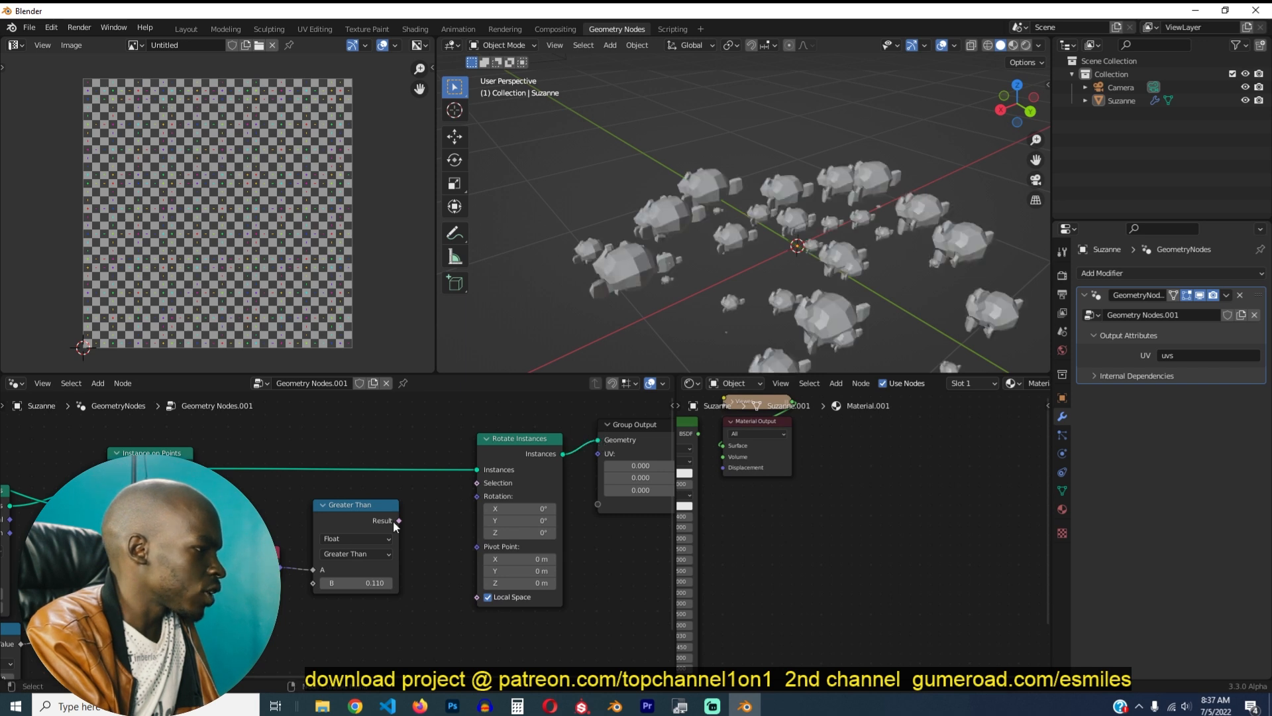
drag(398, 520, 476, 482)
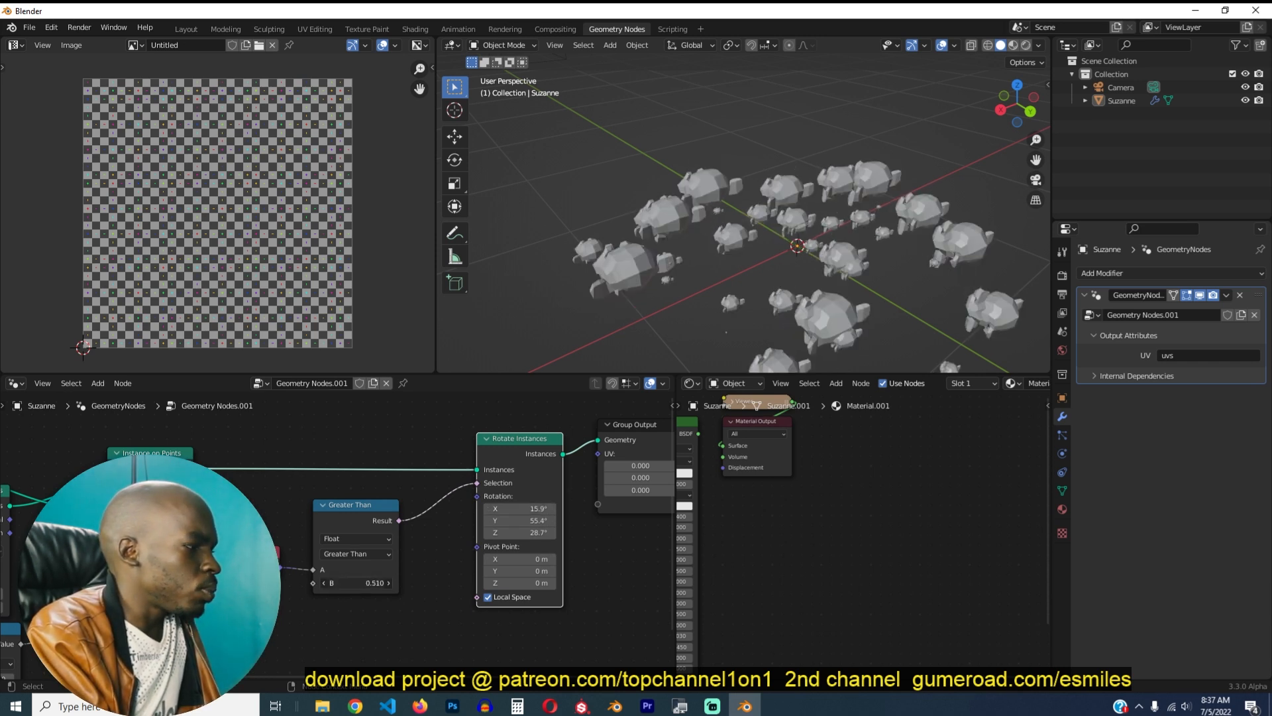
- Restore the 0.110 threshold and fine-tune it so larger Suzannes tilt at odd angles
drag(374, 583, 356, 583)
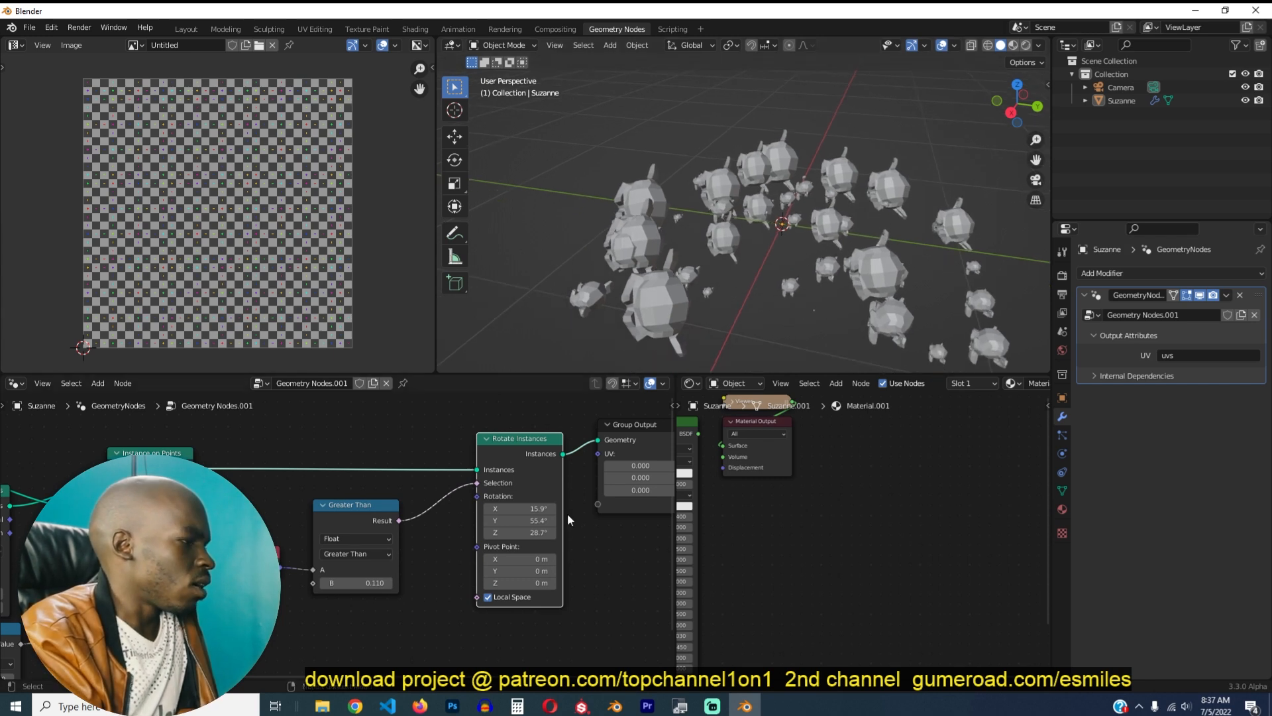
click(96, 382)
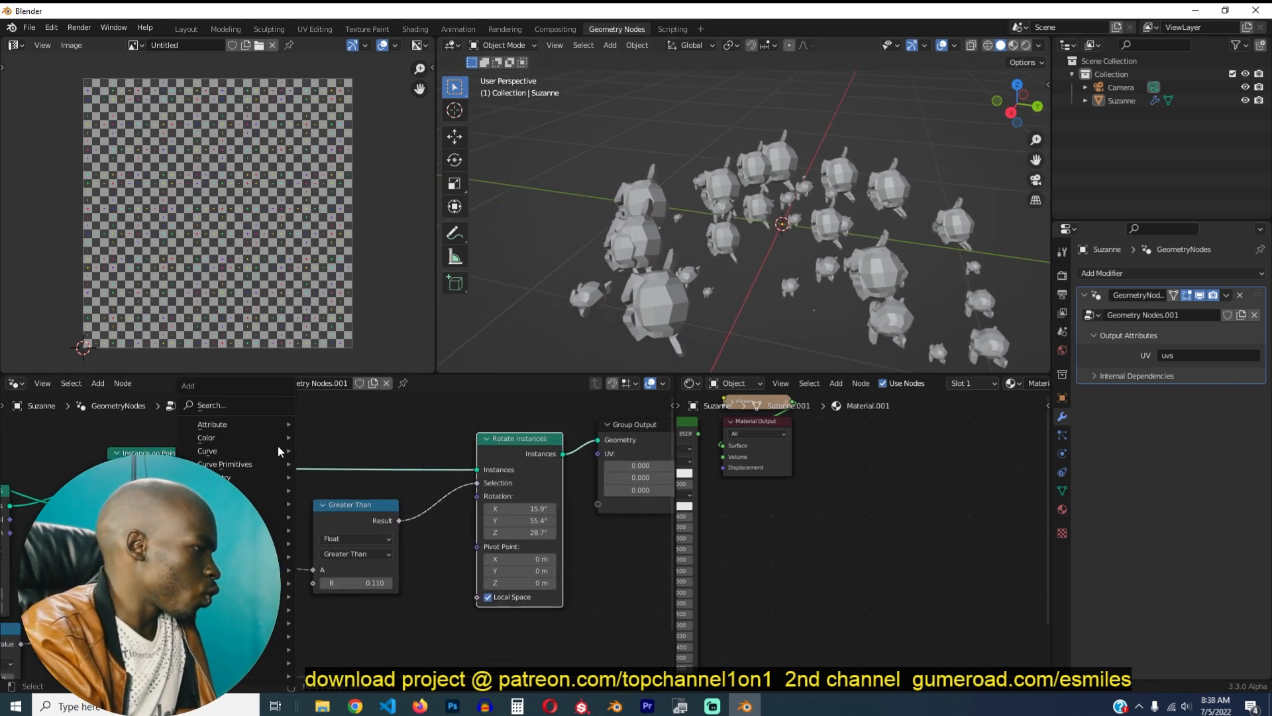
text(ro)
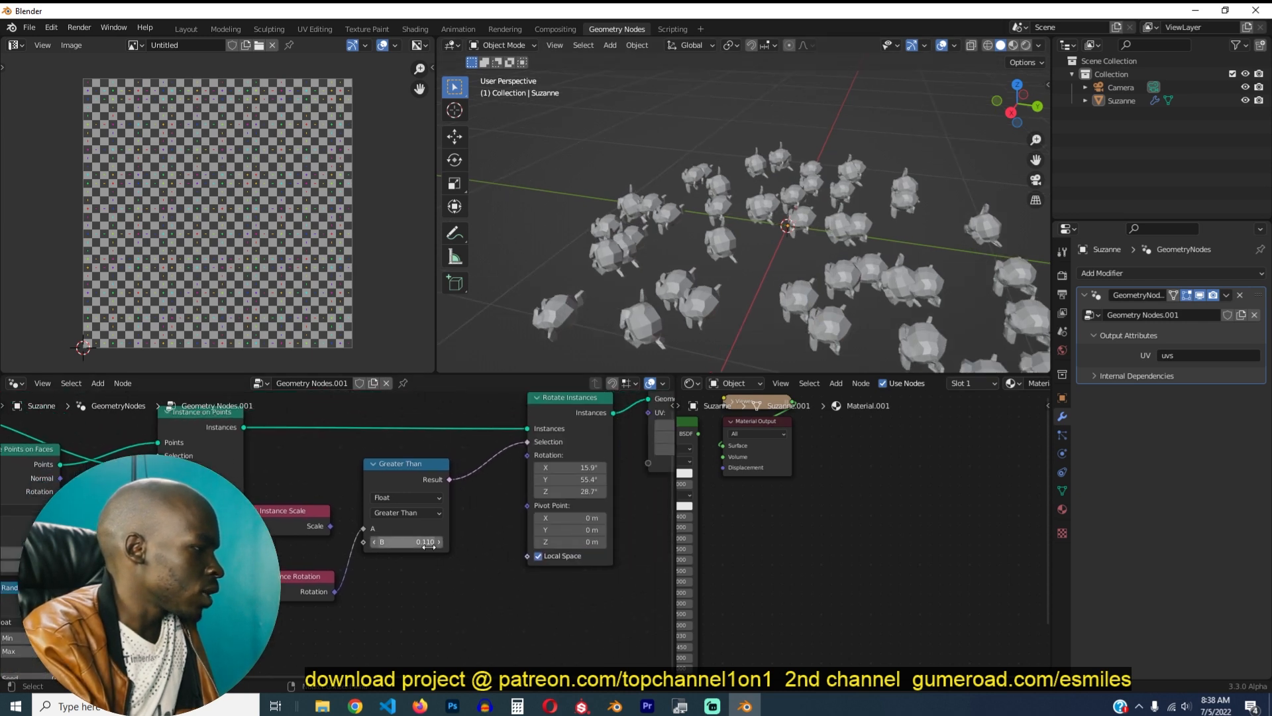
drag(406, 541, 430, 540)
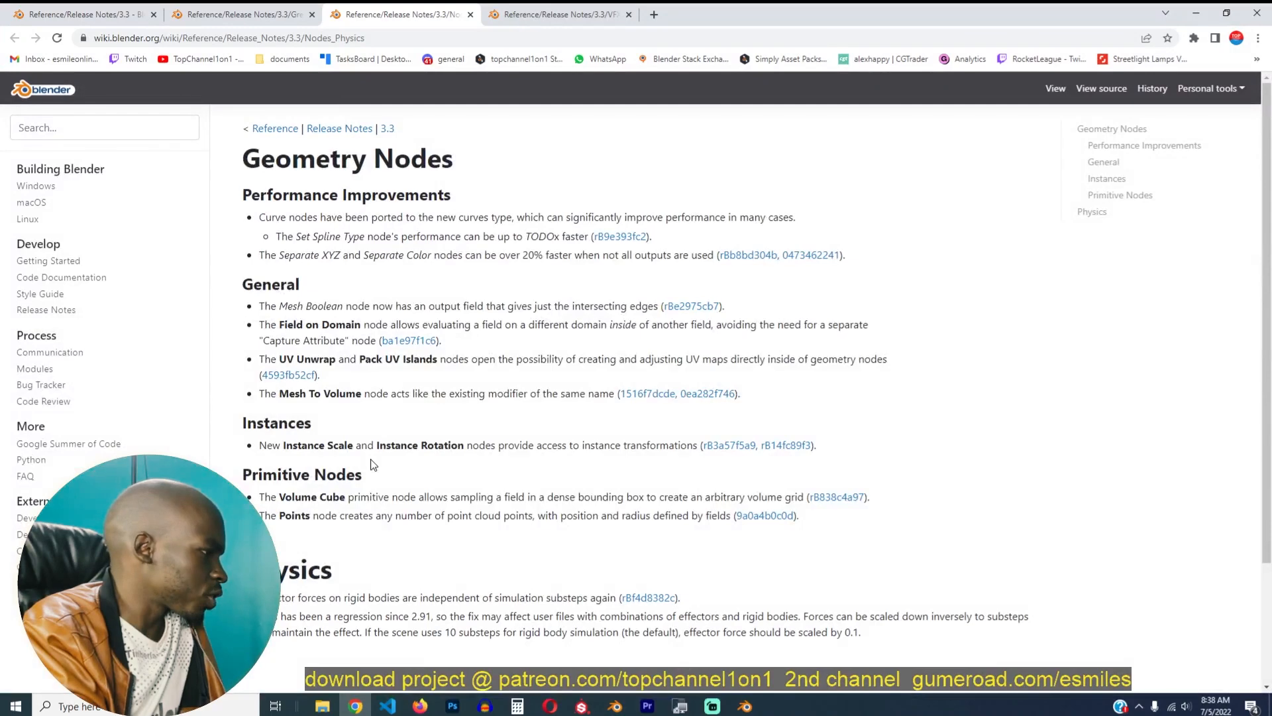
- Start the Image from Plane Marker tracking video on the VFX & Video notes page, full screen
click(558, 14)
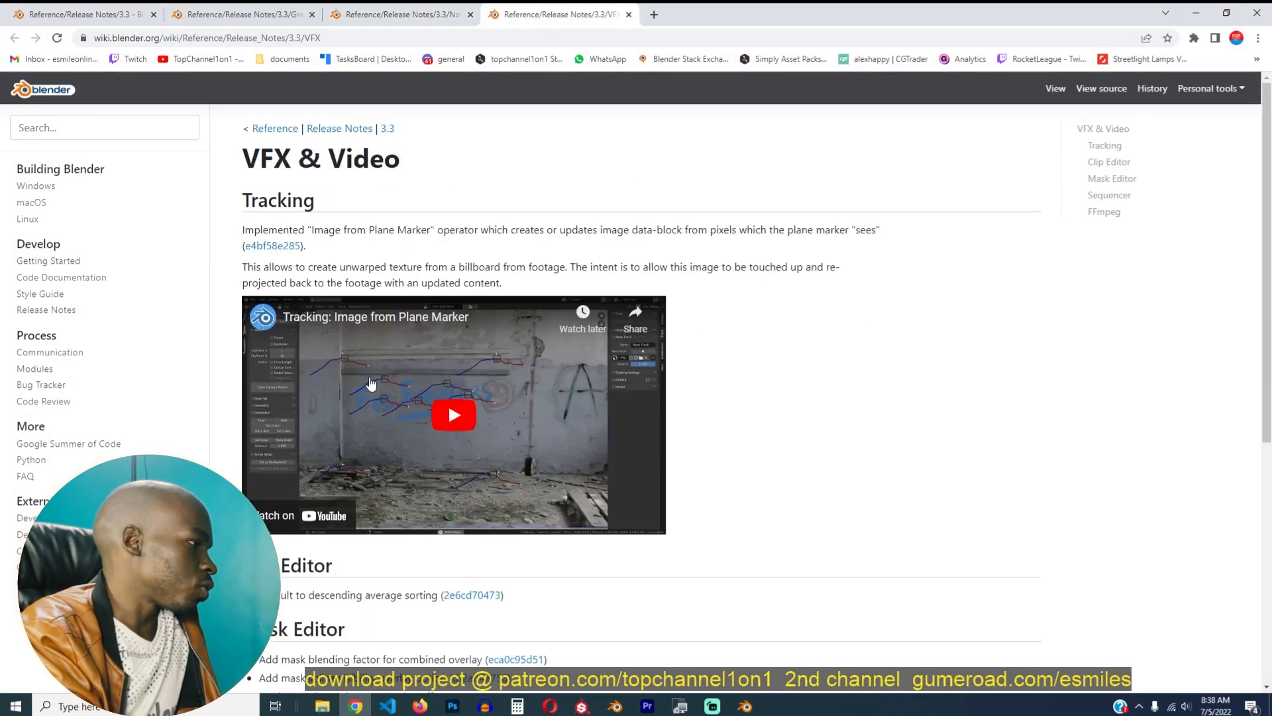
click(453, 415)
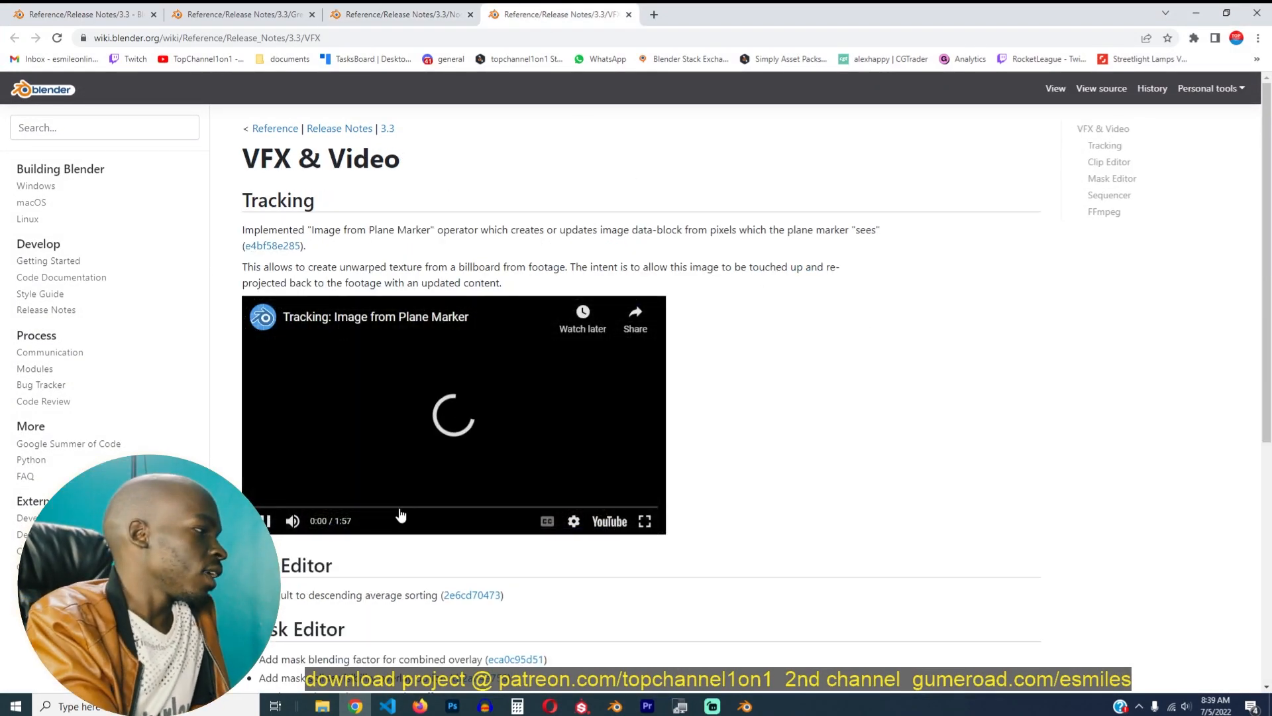
click(262, 520)
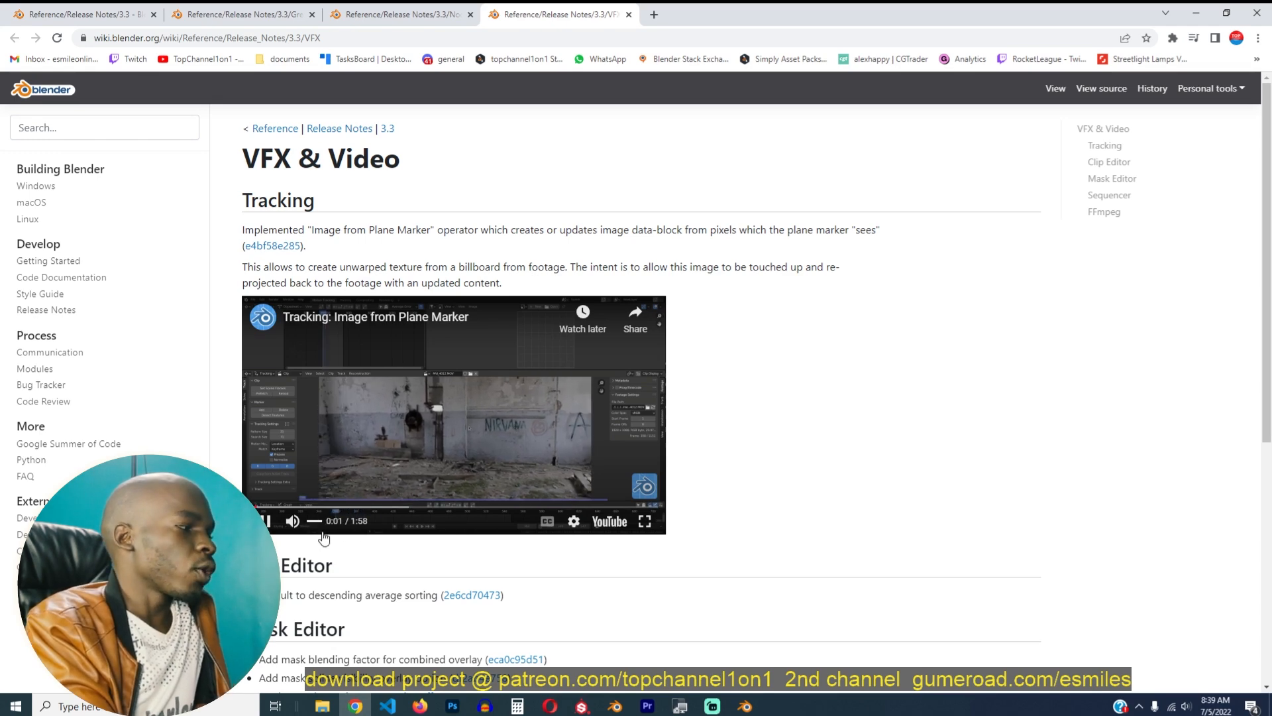
click(644, 521)
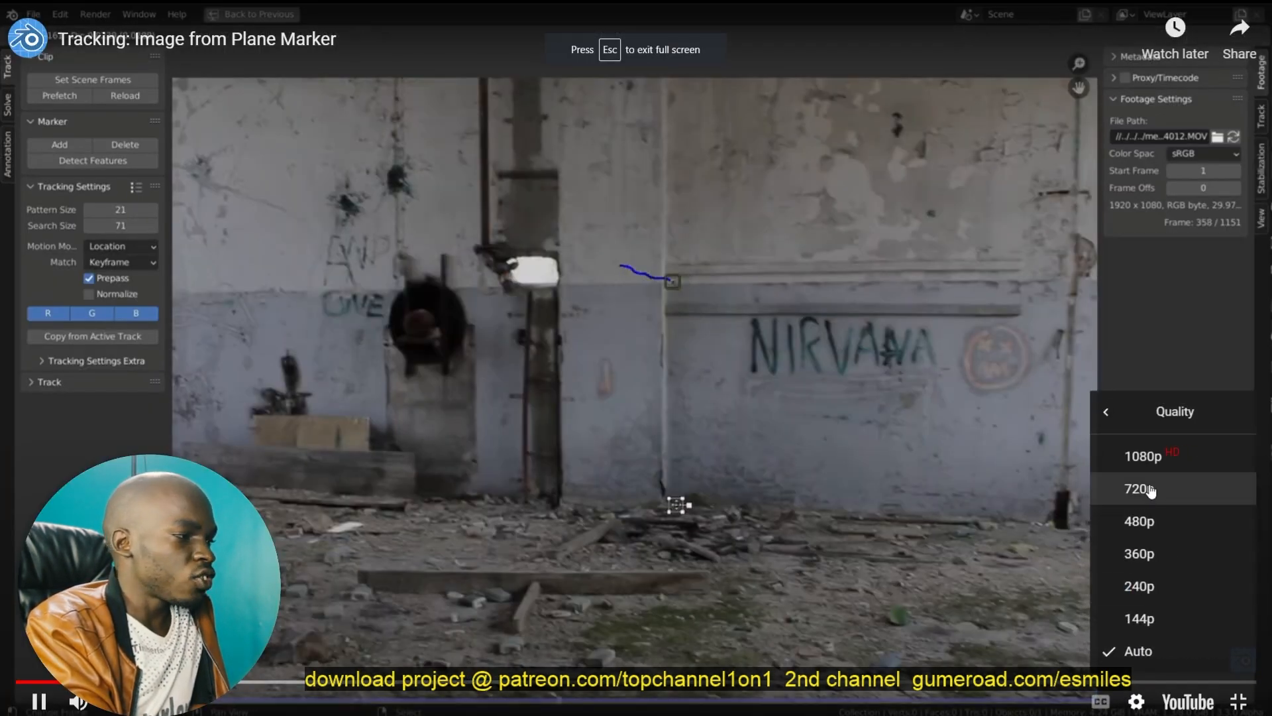
- Watch the tracking demo at 720p, then leave it for the july models folder
click(1139, 489)
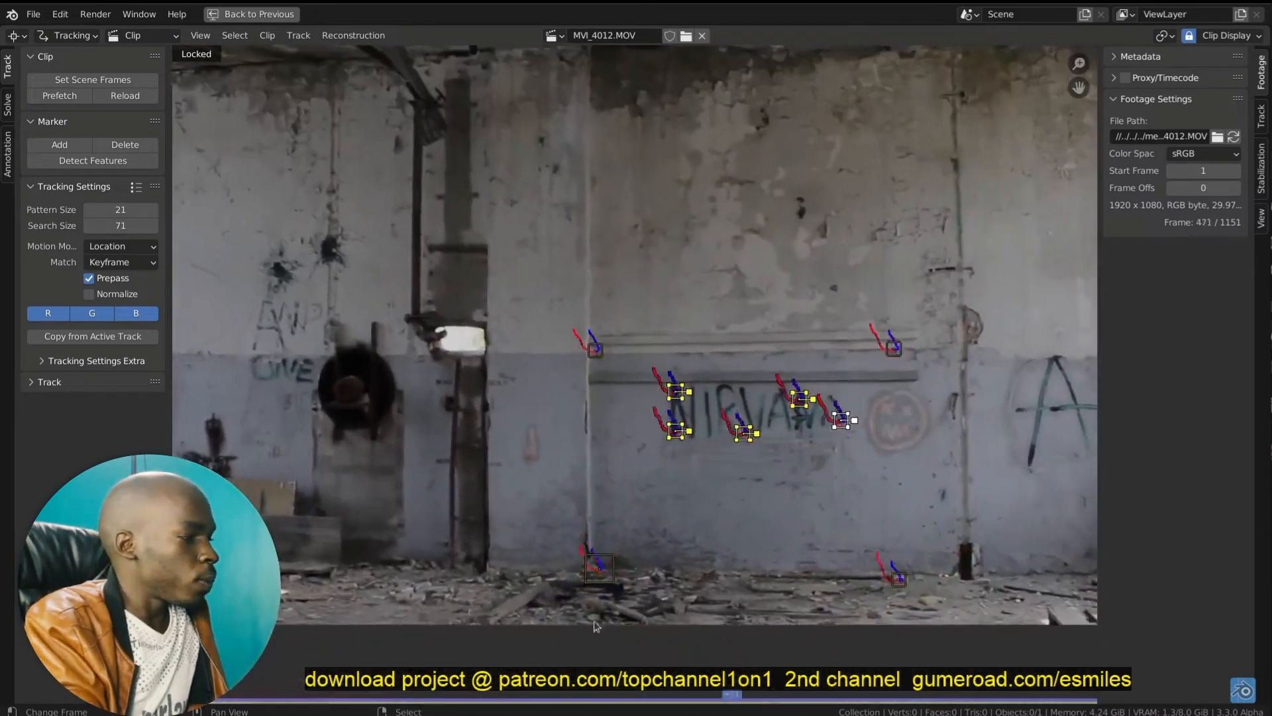
click(243, 14)
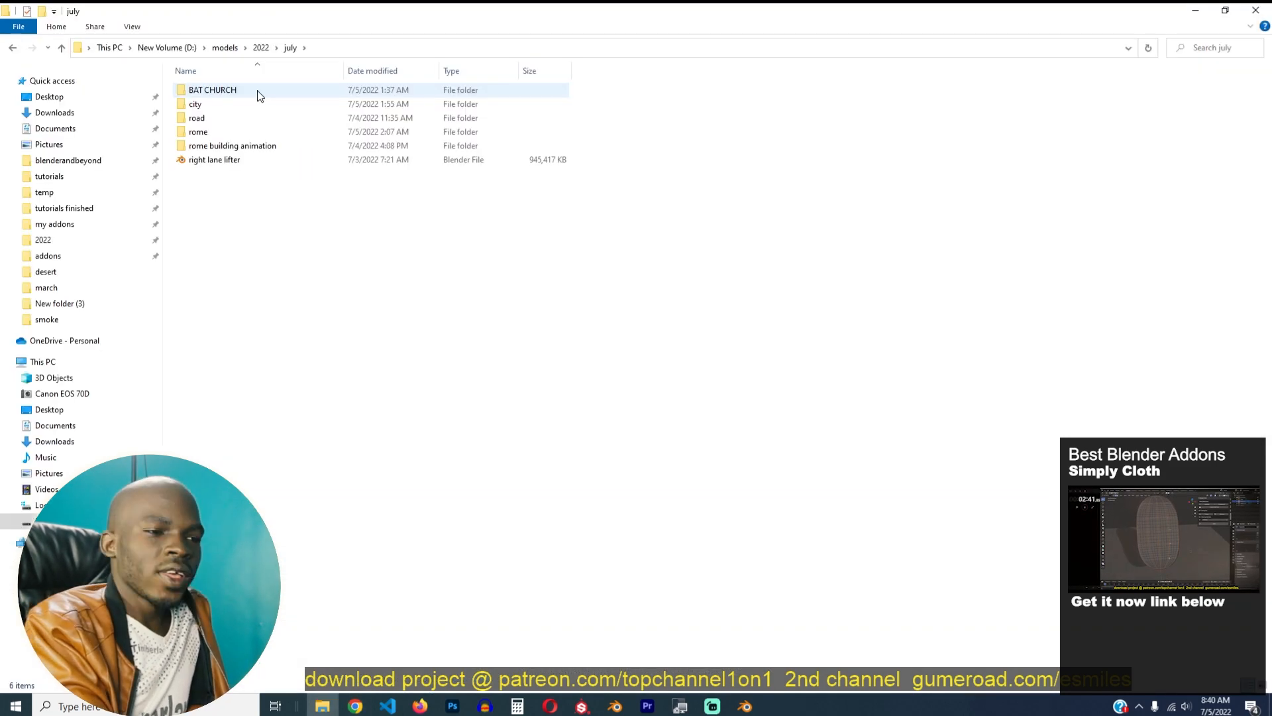
- View the BAT CHURCH render as a large thumbnail and in Photos, then close it
double_click(212, 89)
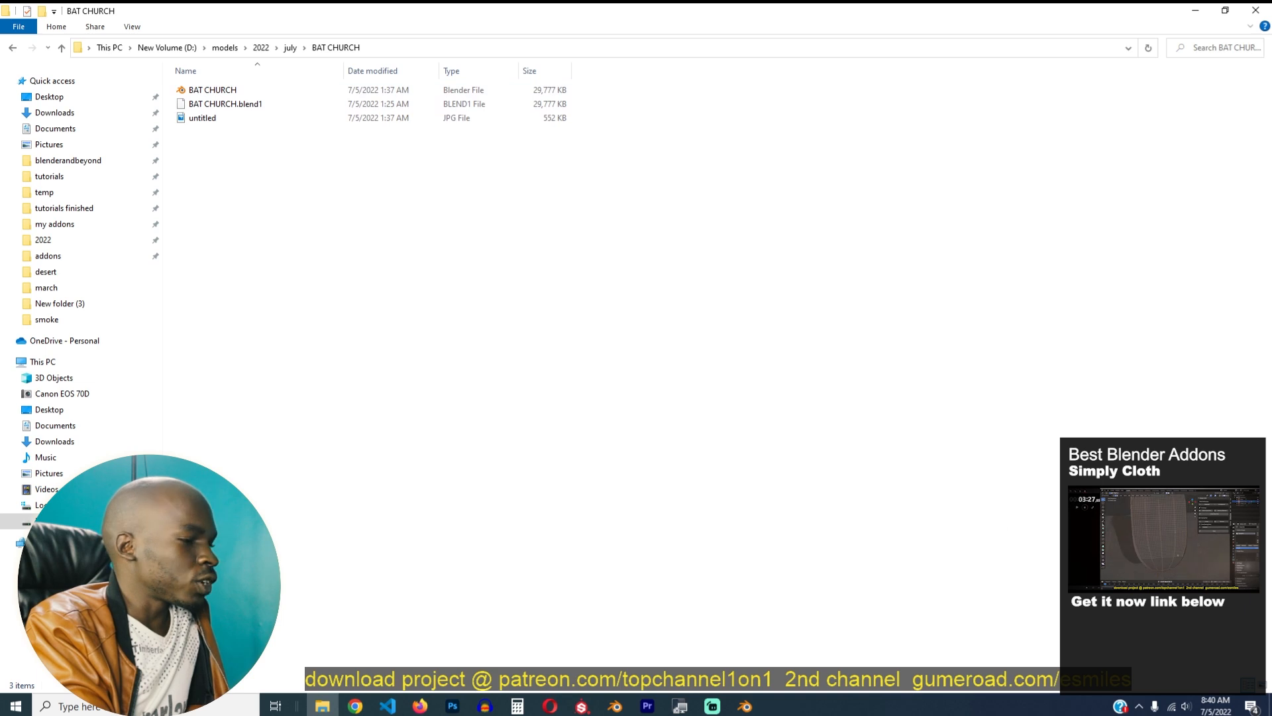
click(353, 97)
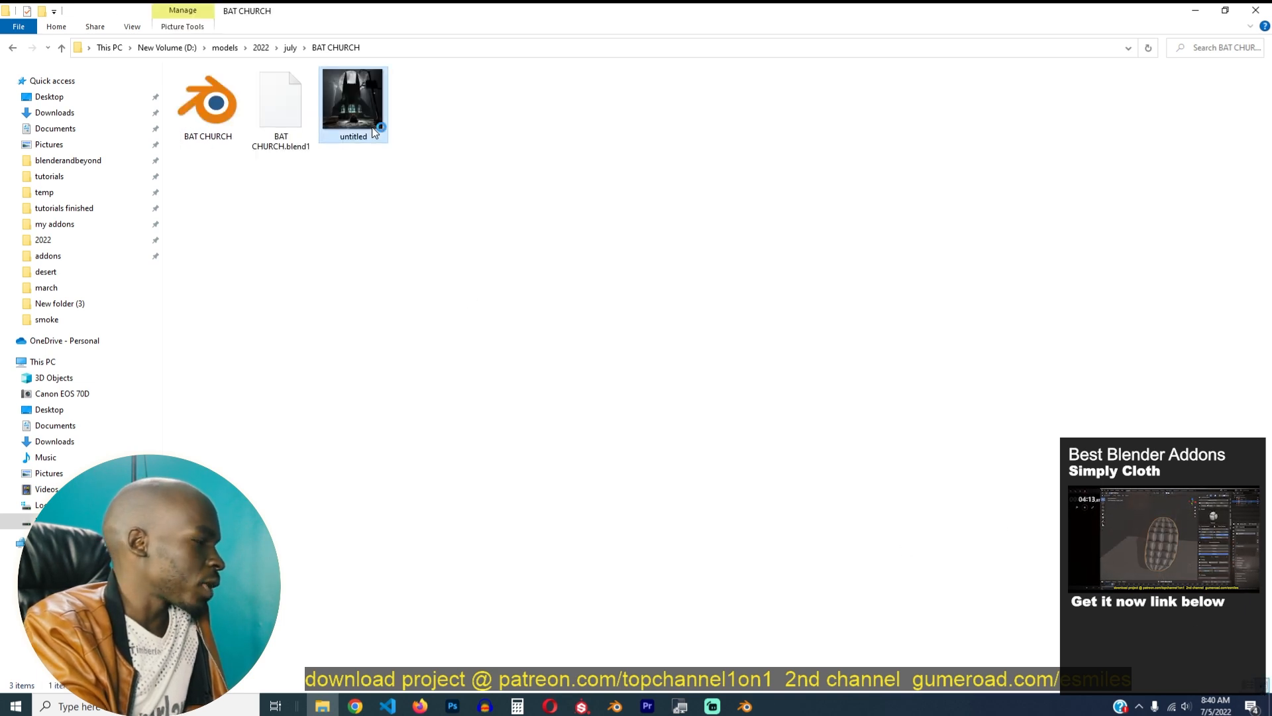
double_click(353, 93)
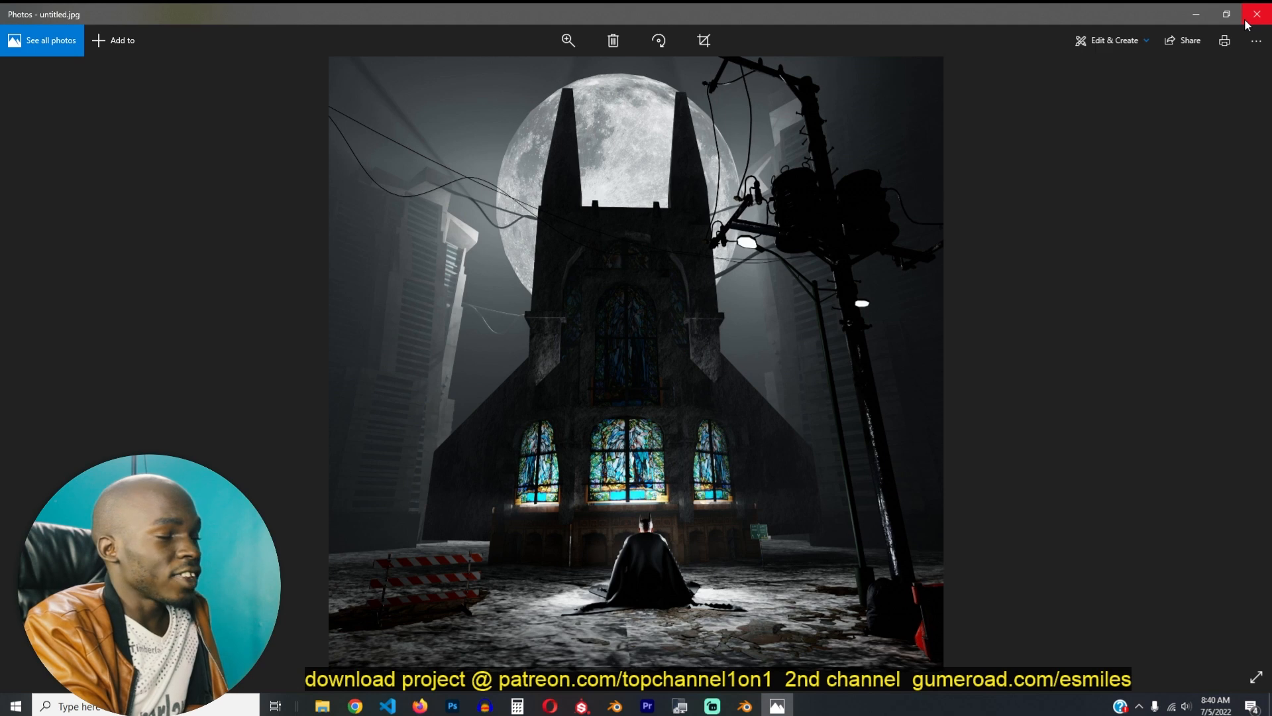
click(1256, 13)
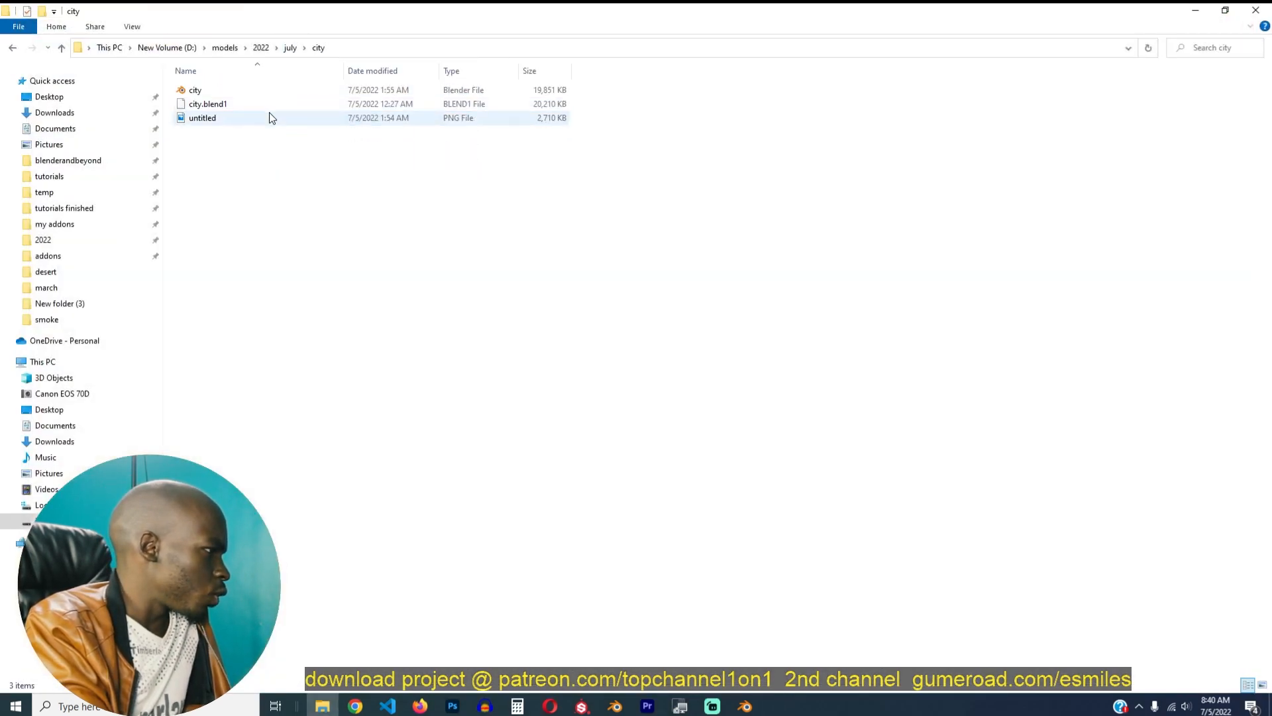
- View the city render in Photos and return to the july folder
click(201, 117)
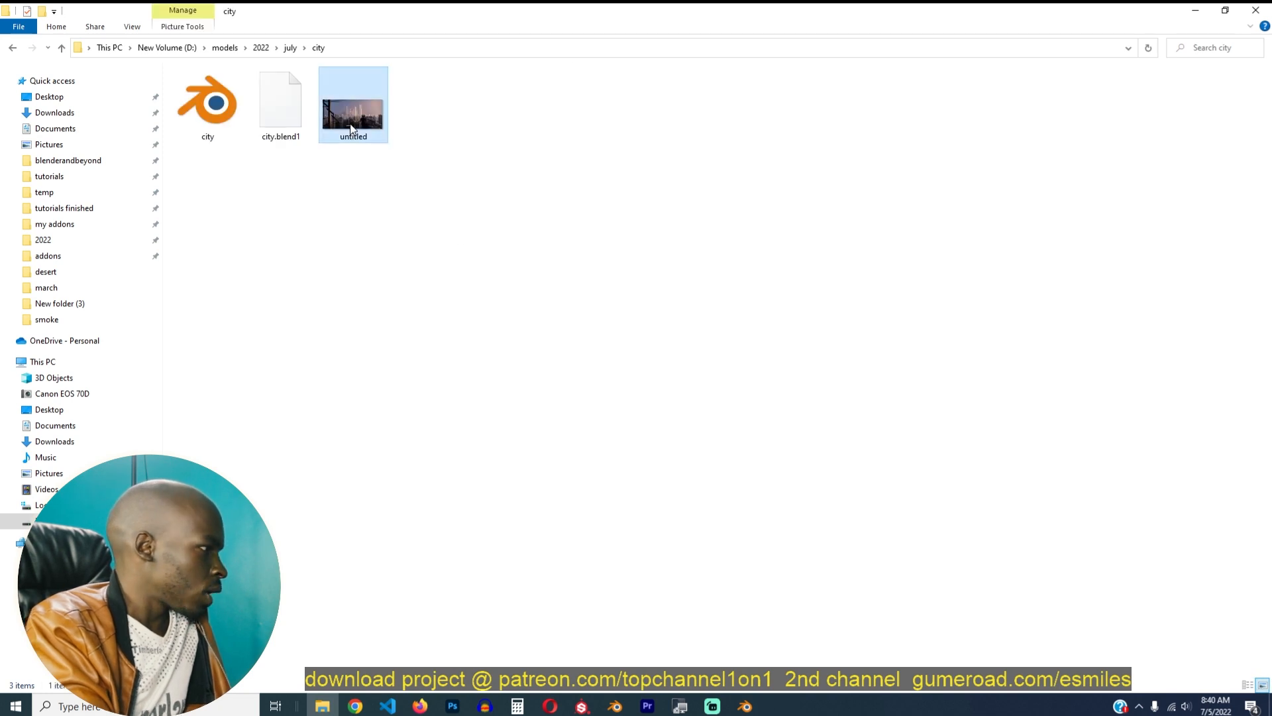
double_click(352, 104)
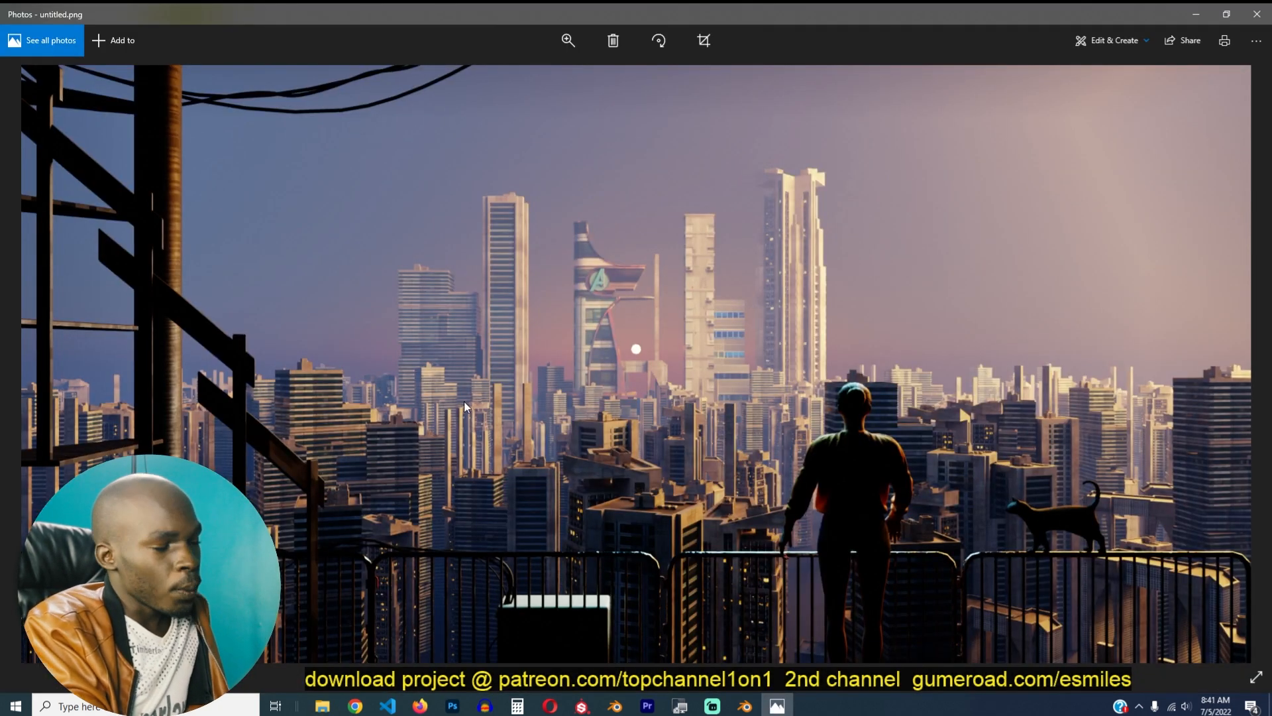
mouse_move(800, 487)
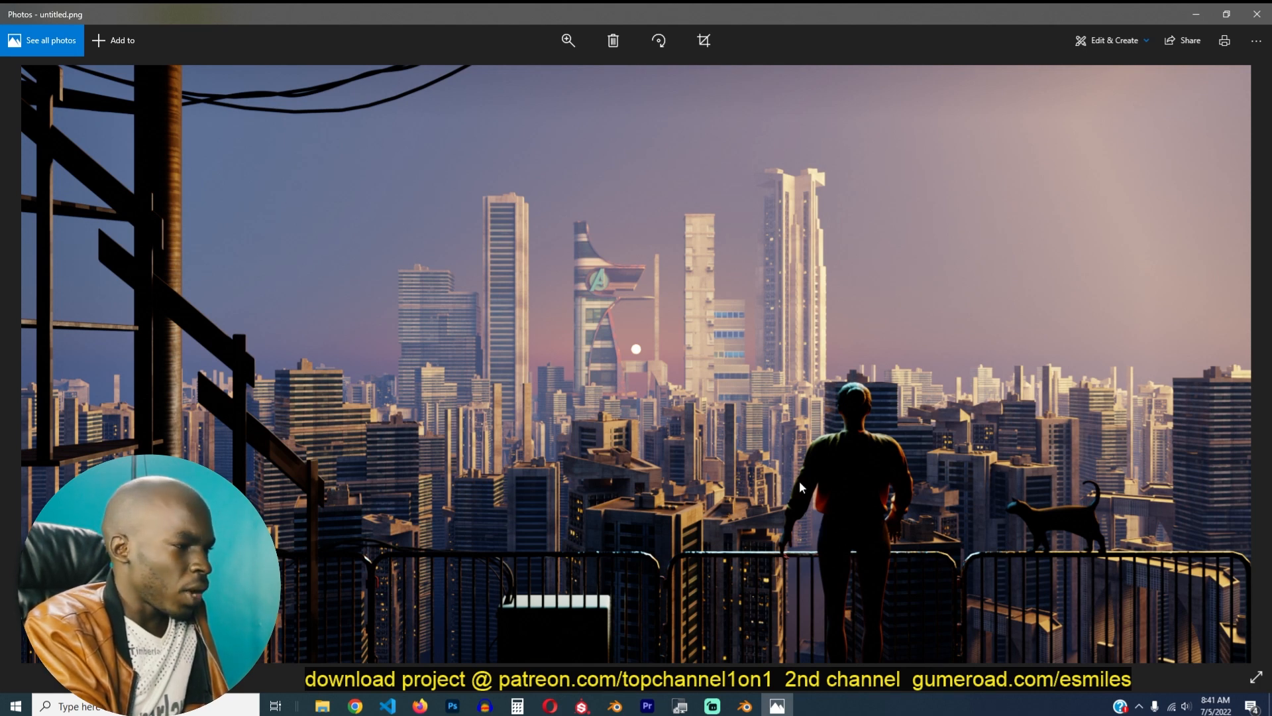
click(322, 705)
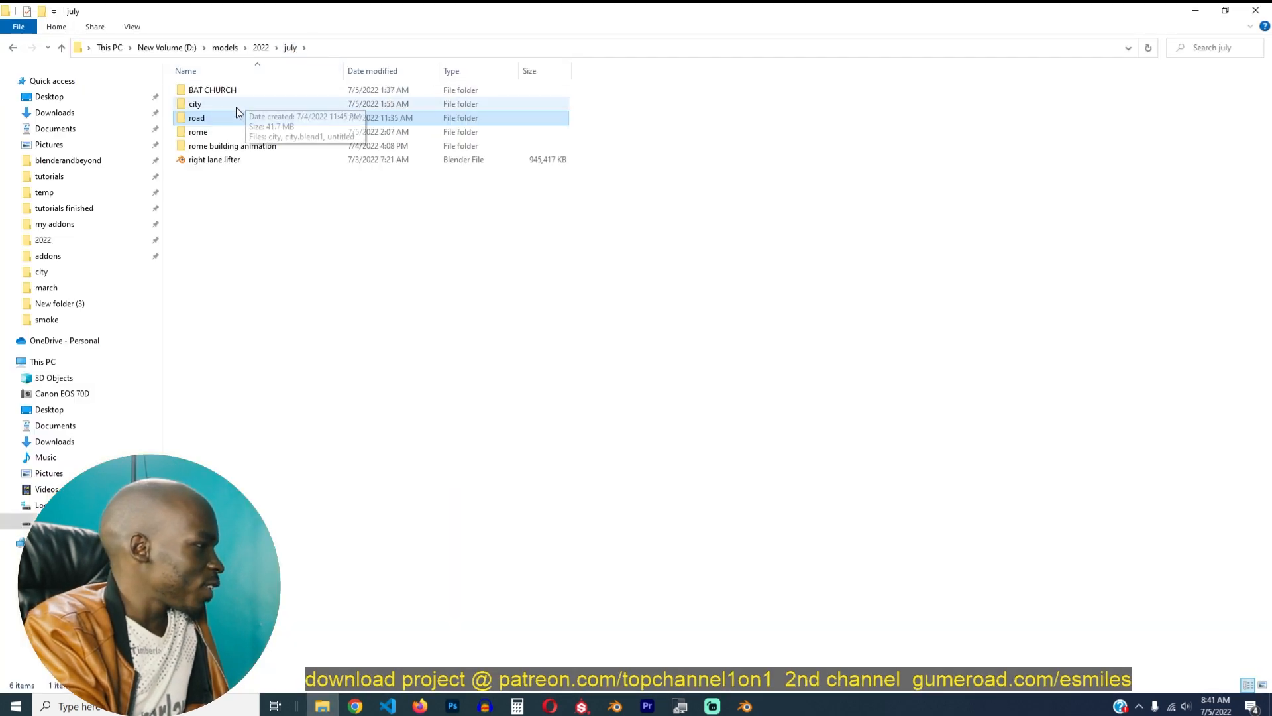
- View the rome Colosseum render in Photos, then put it away
double_click(197, 131)
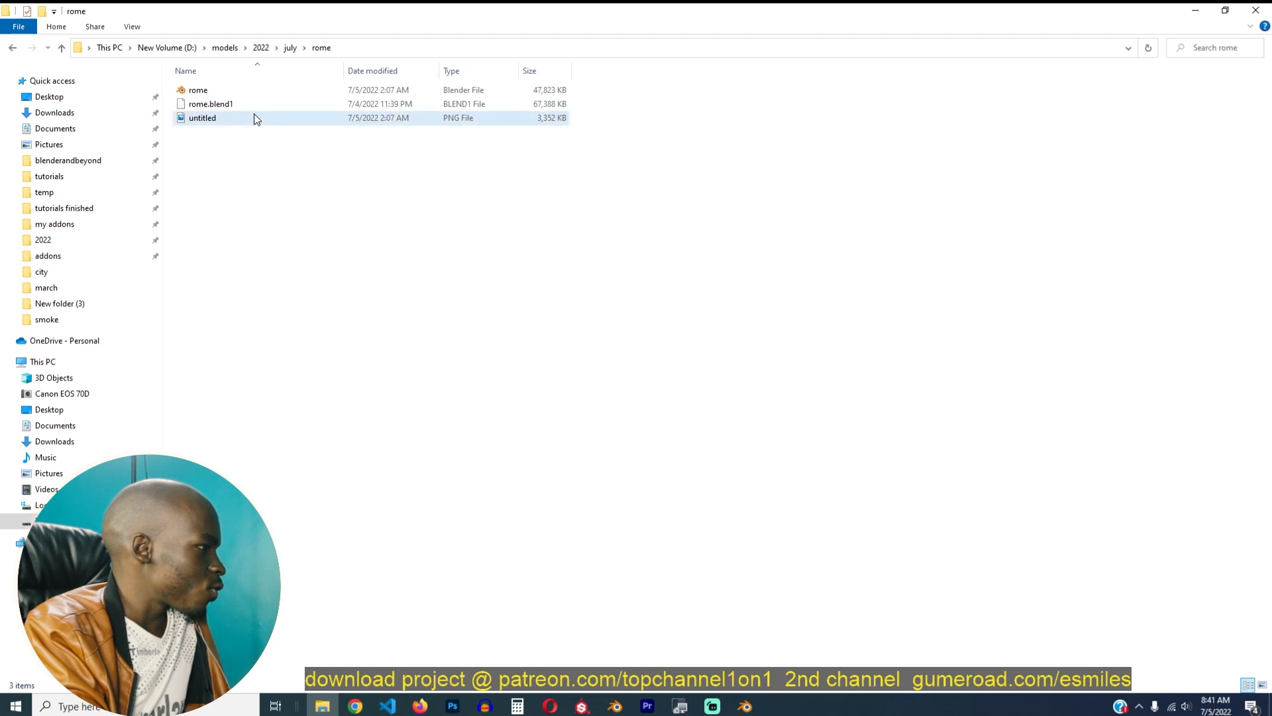
double_click(201, 118)
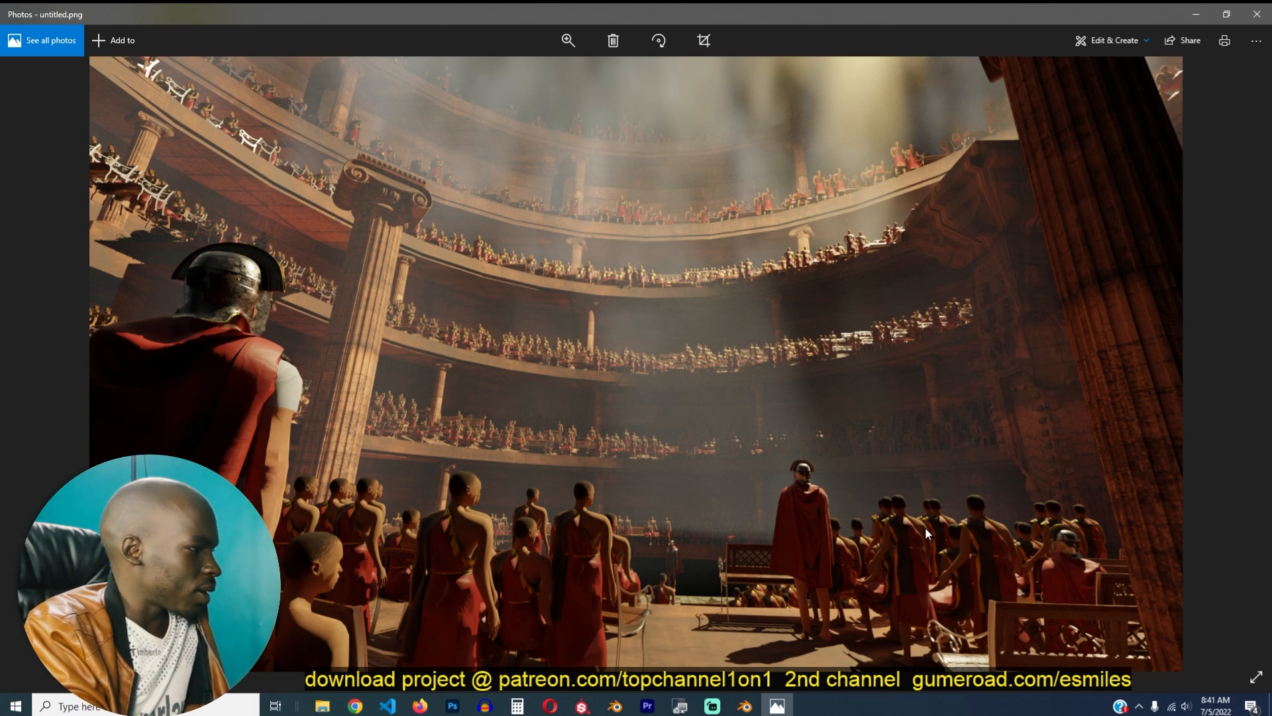
mouse_move(1008, 359)
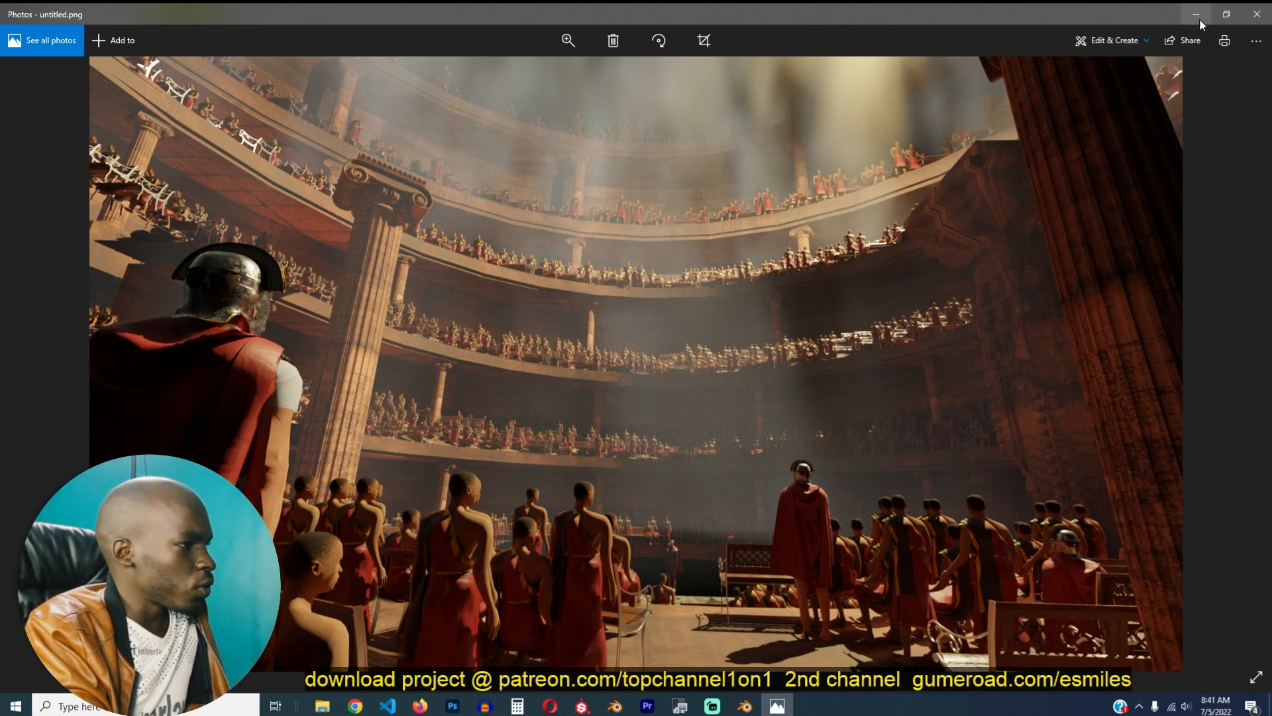
click(1195, 13)
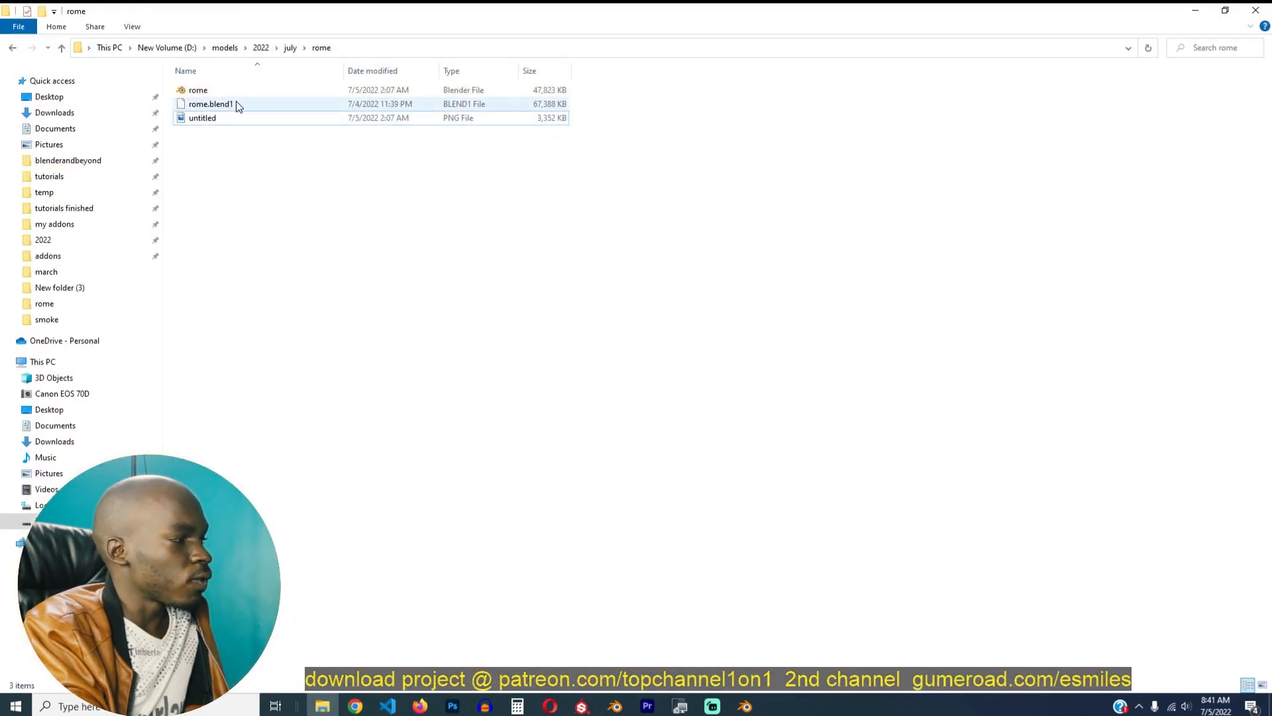